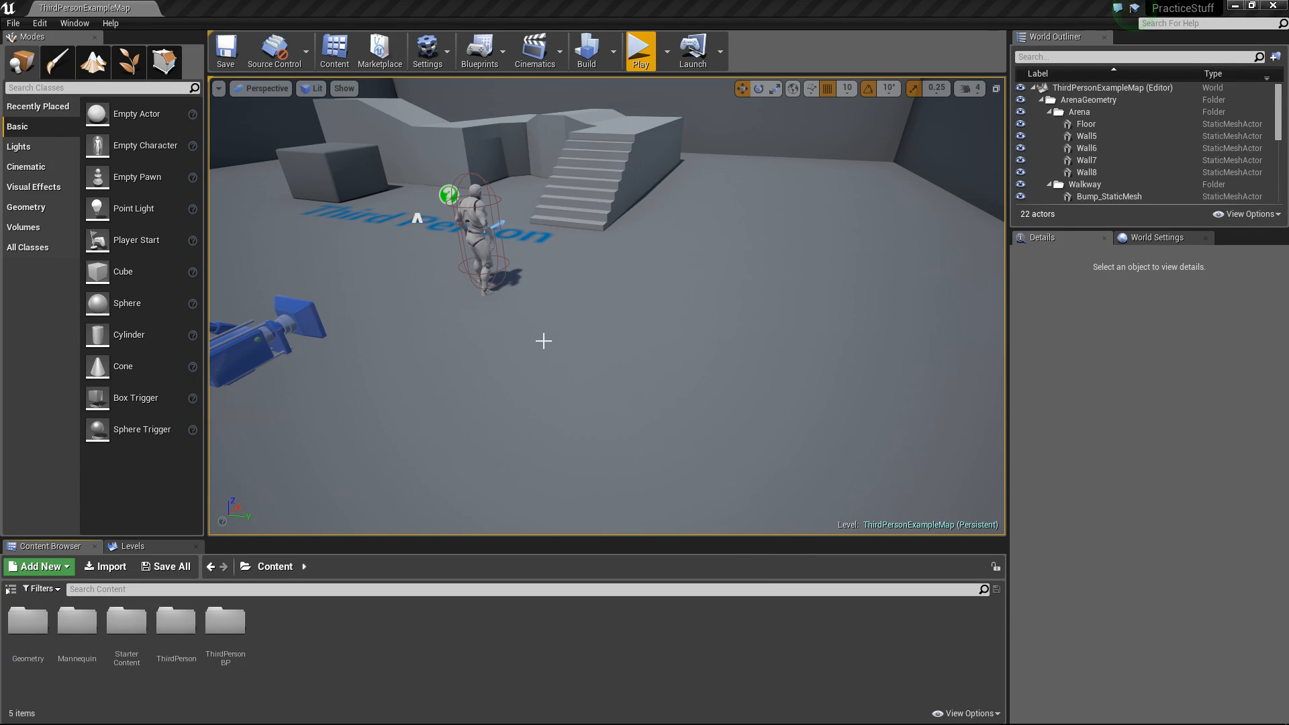
pyautogui.moveTo(436, 470)
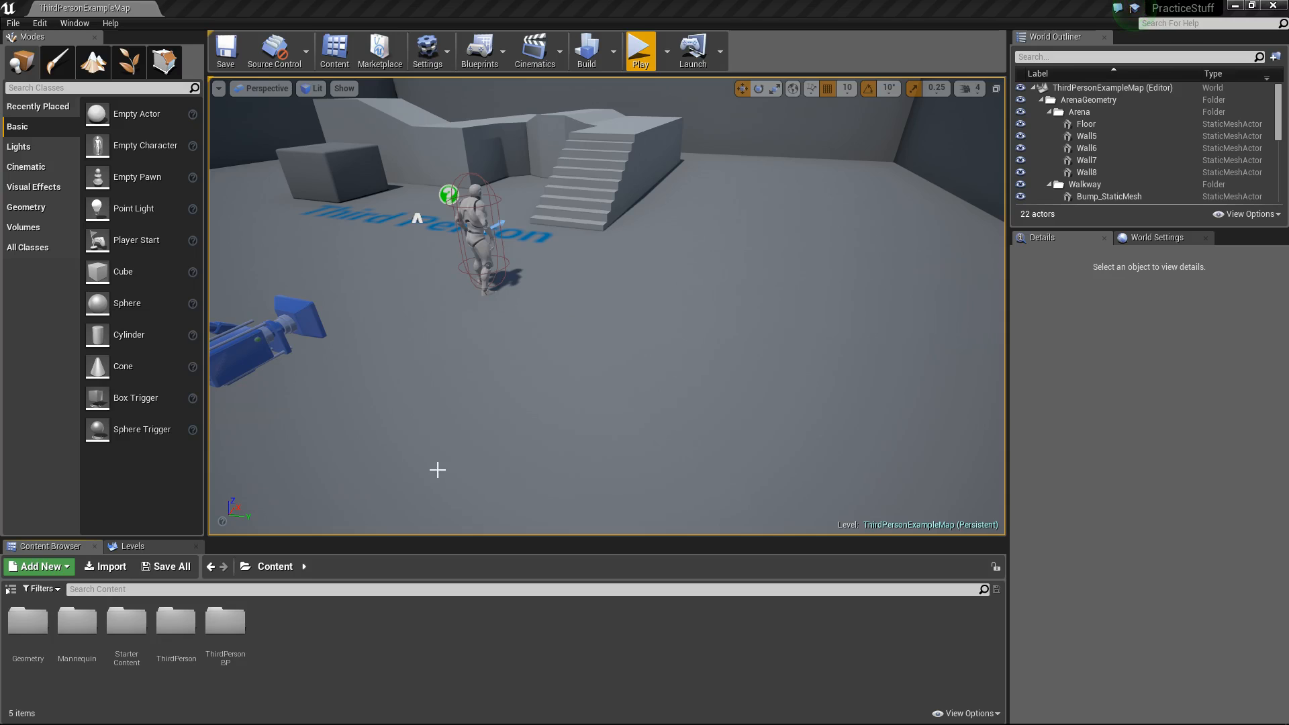
pyautogui.moveTo(633, 411)
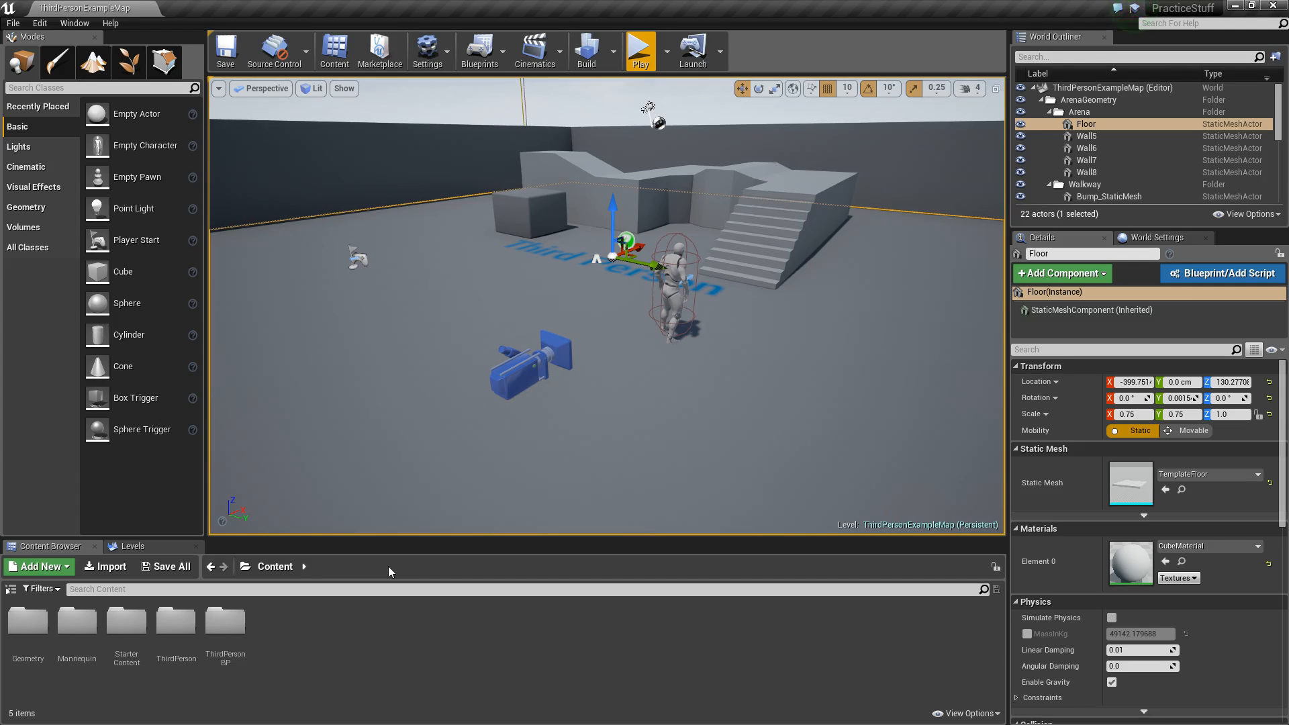
pyautogui.moveTo(311, 626)
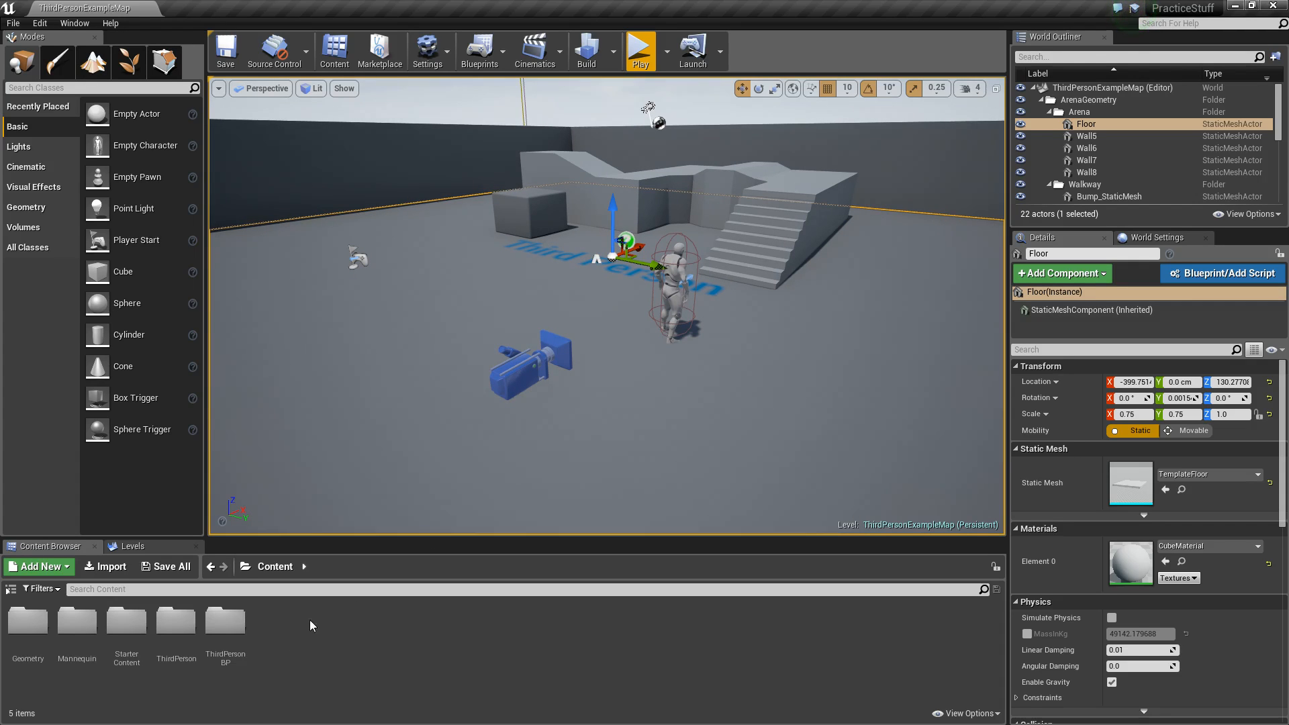
# Step: Create a new ProcGen folder under Content, browse StarterContent, and return to Content
pyautogui.click(37, 566)
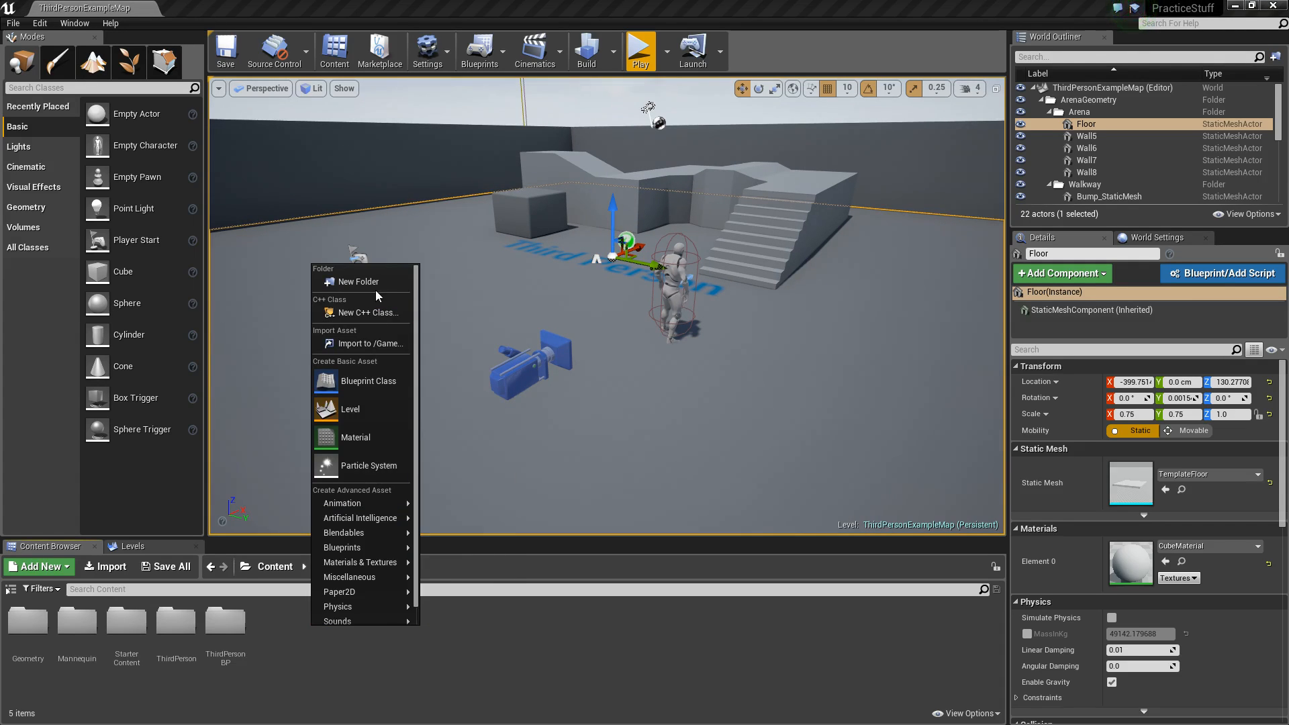
pyautogui.click(358, 281)
pyautogui.write('ProcGen')
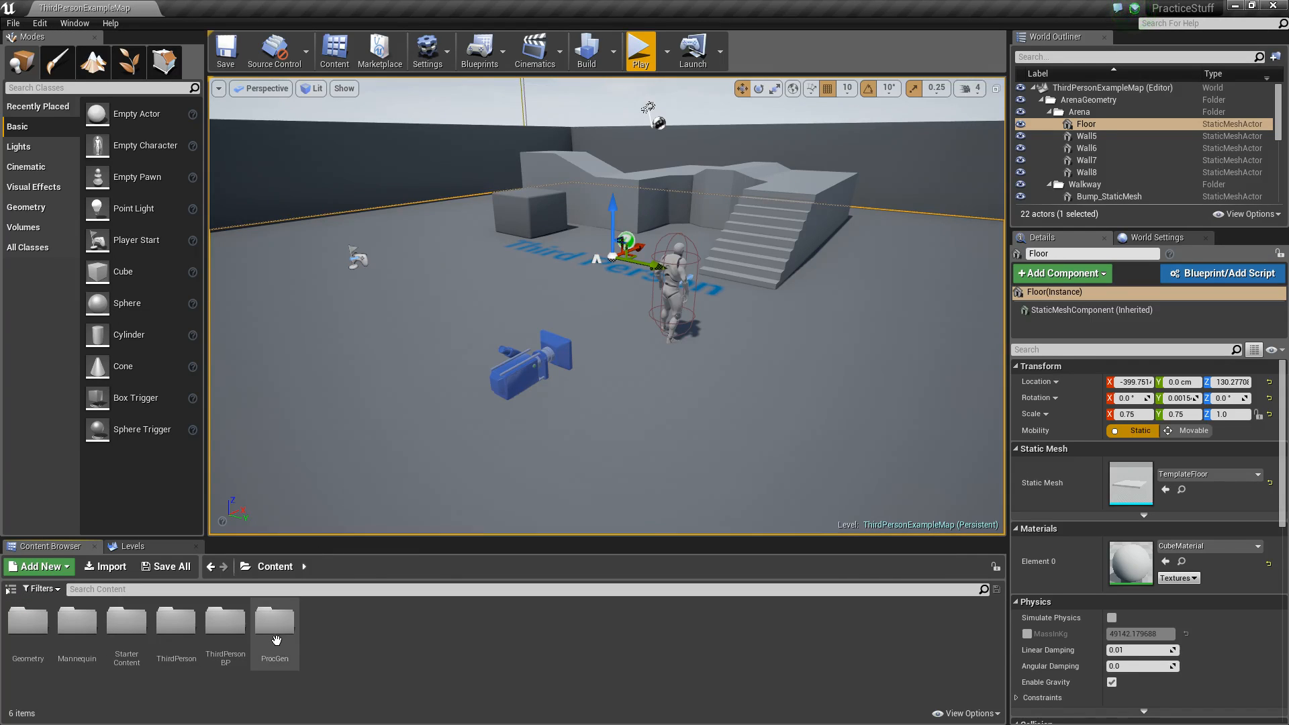
pyautogui.moveTo(274, 625)
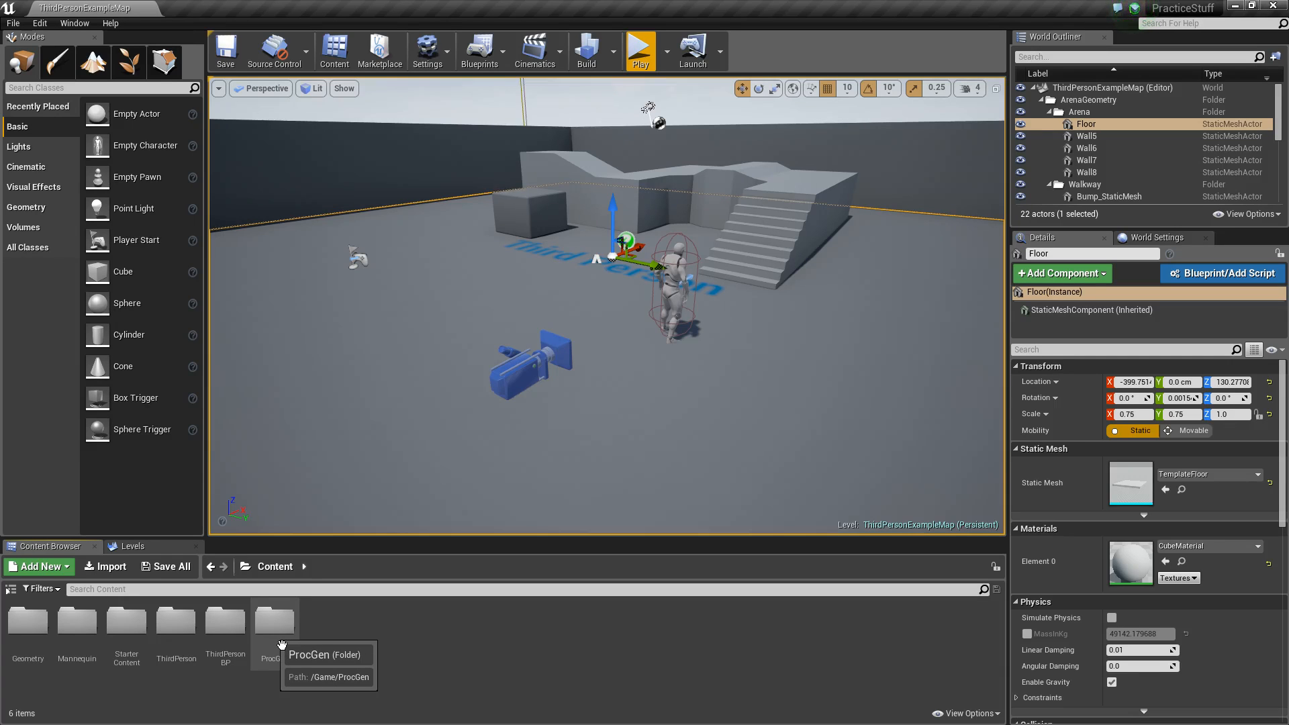
pyautogui.moveTo(285, 639)
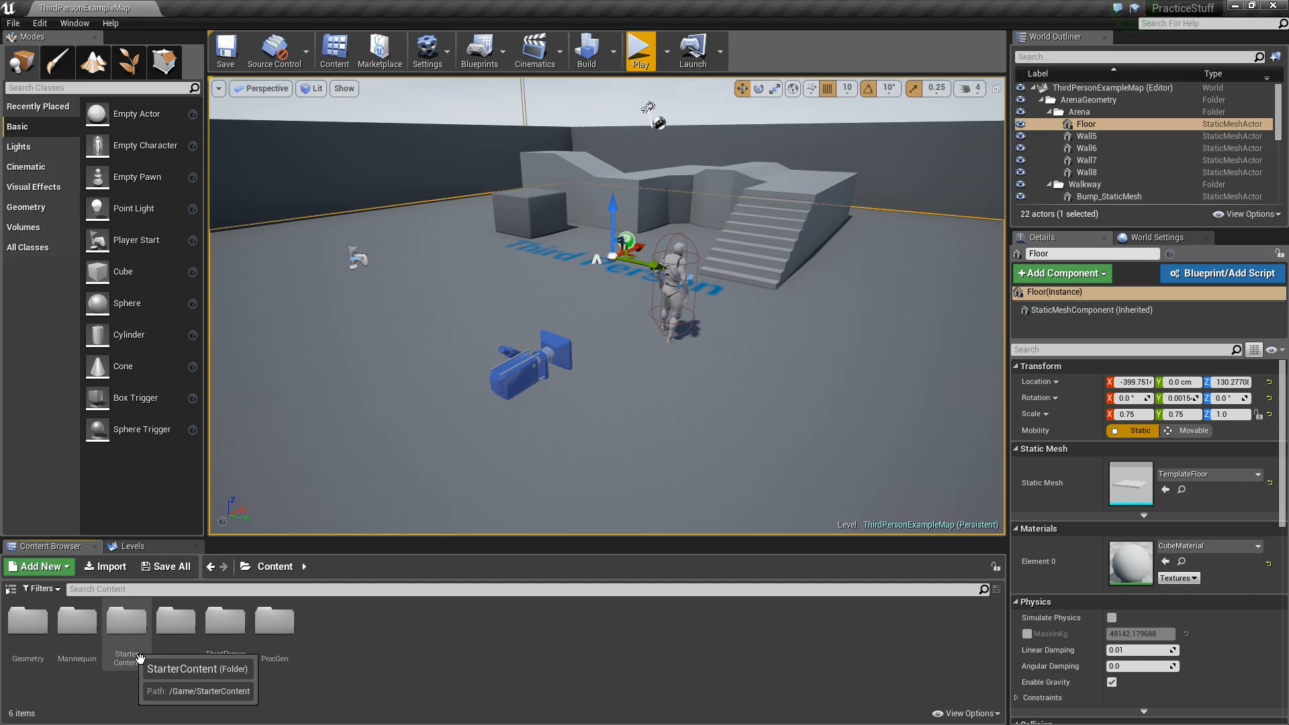
pyautogui.doubleClick(126, 621)
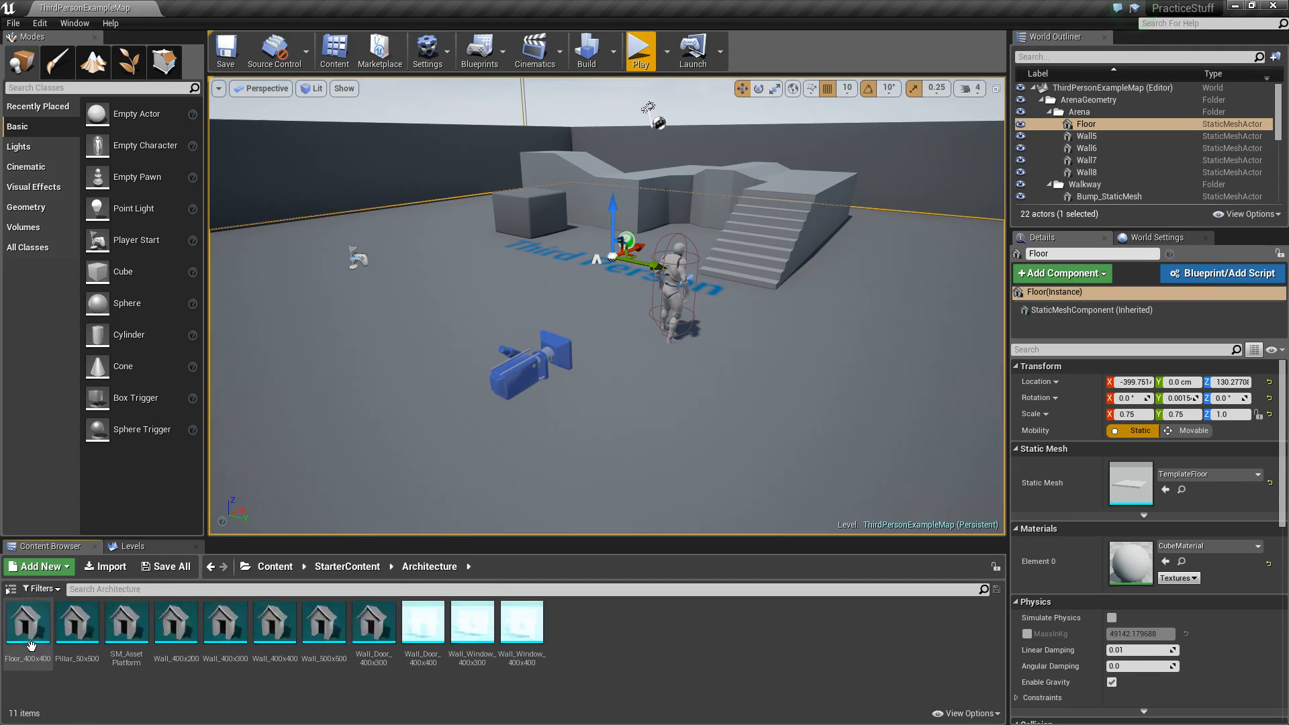
pyautogui.moveTo(26, 622)
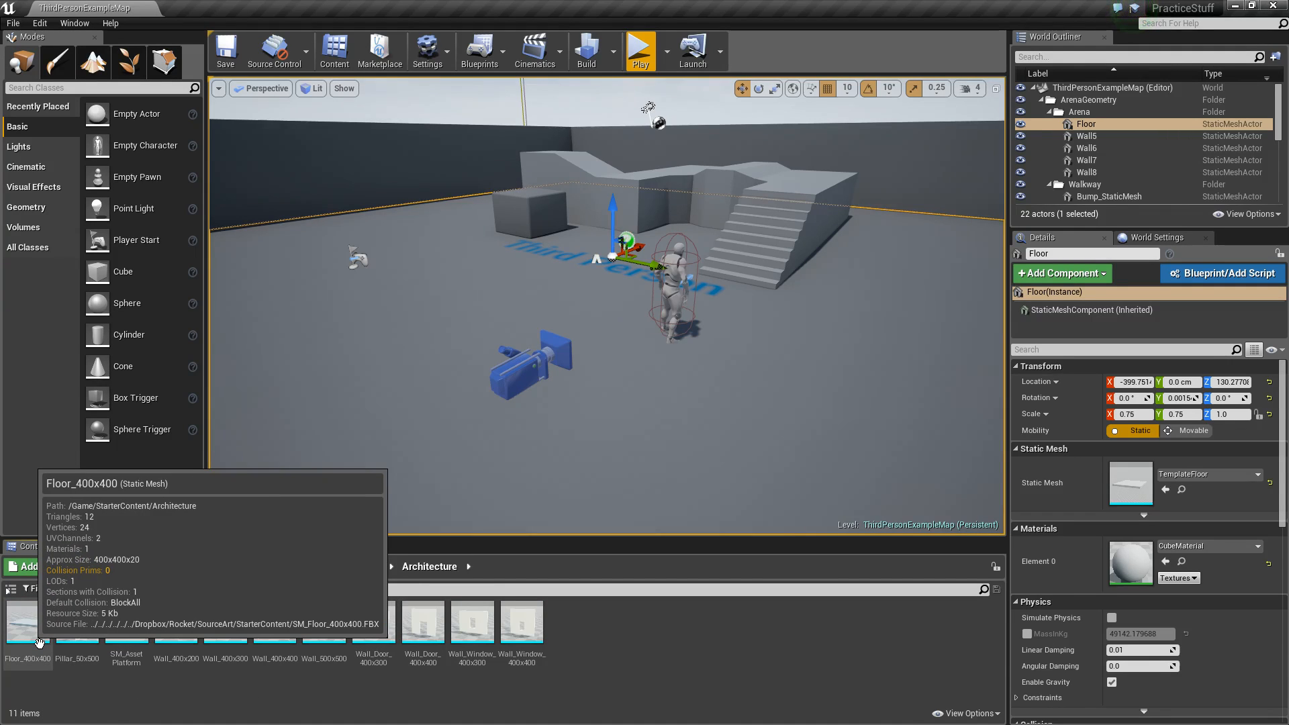
pyautogui.moveTo(284, 573)
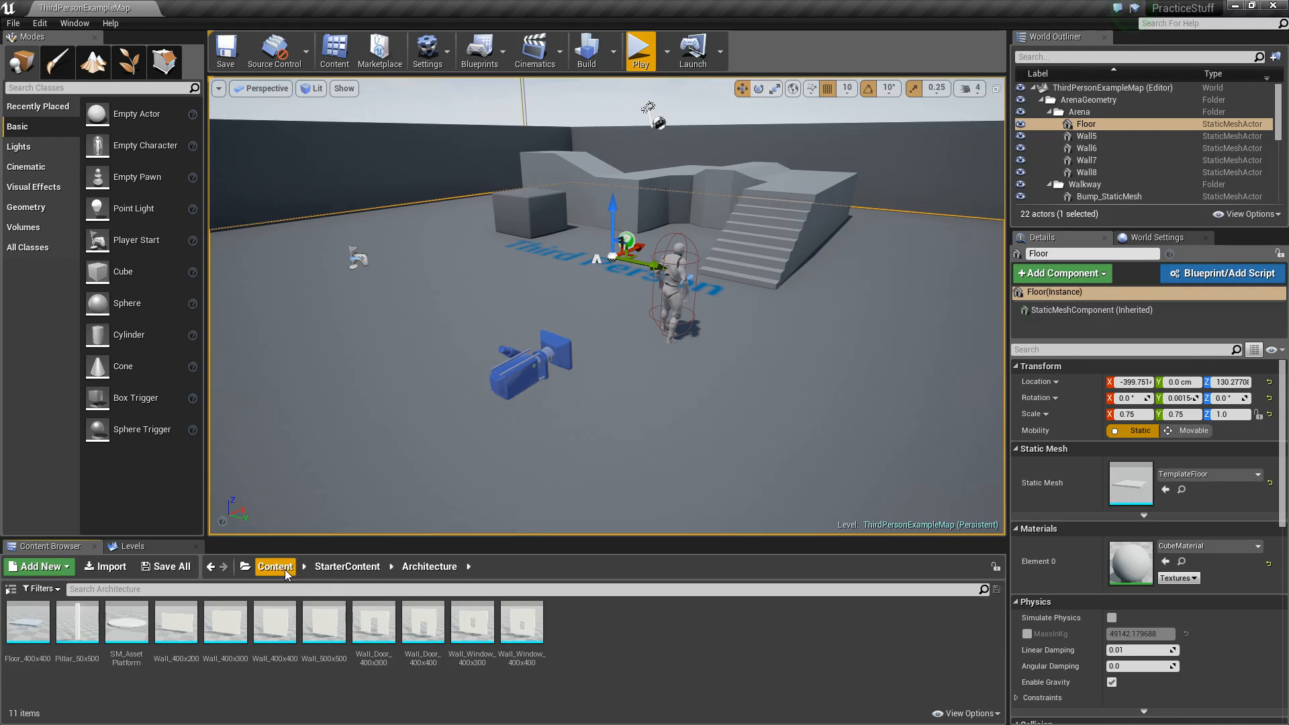
pyautogui.click(276, 567)
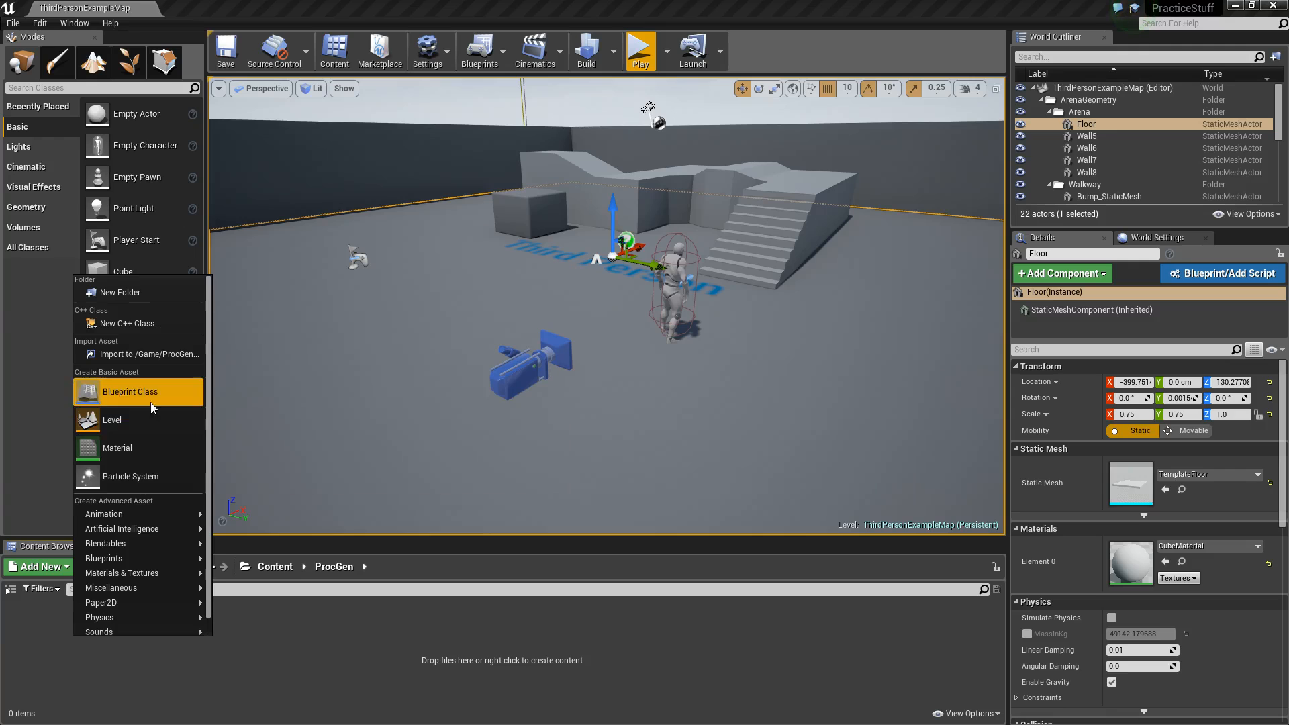
# Step: Create an Actor Blueprint class named ProcGenFloor_BP in the ProcGen folder
pyautogui.click(130, 391)
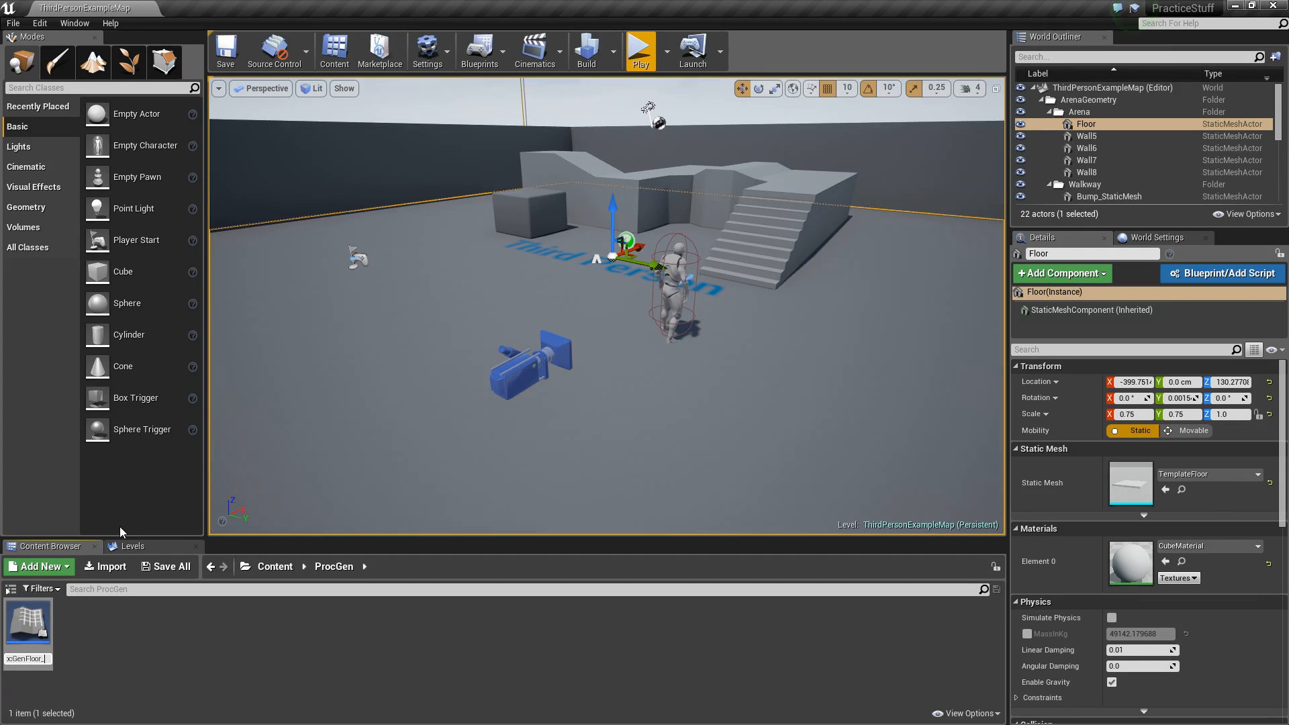
pyautogui.doubleClick(27, 627)
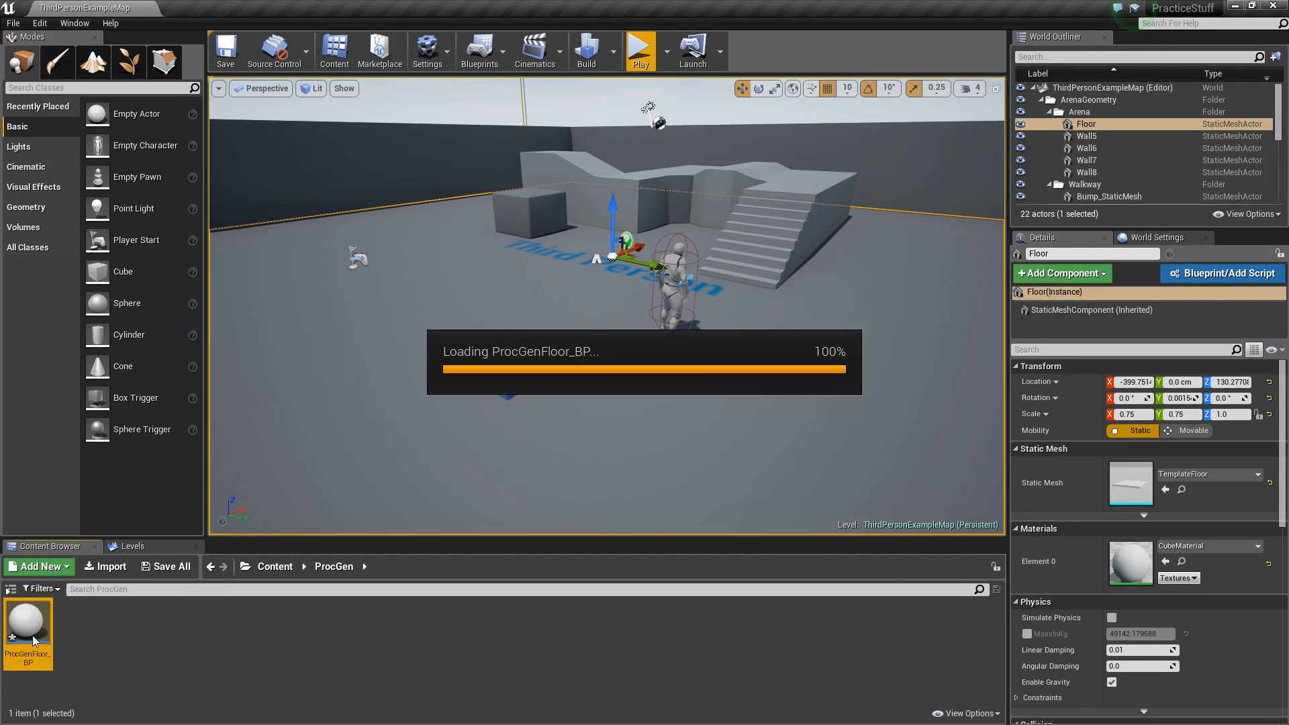
# Step: Open ProcGenFloor_BP in the Blueprint Editor
pyautogui.doubleClick(27, 620)
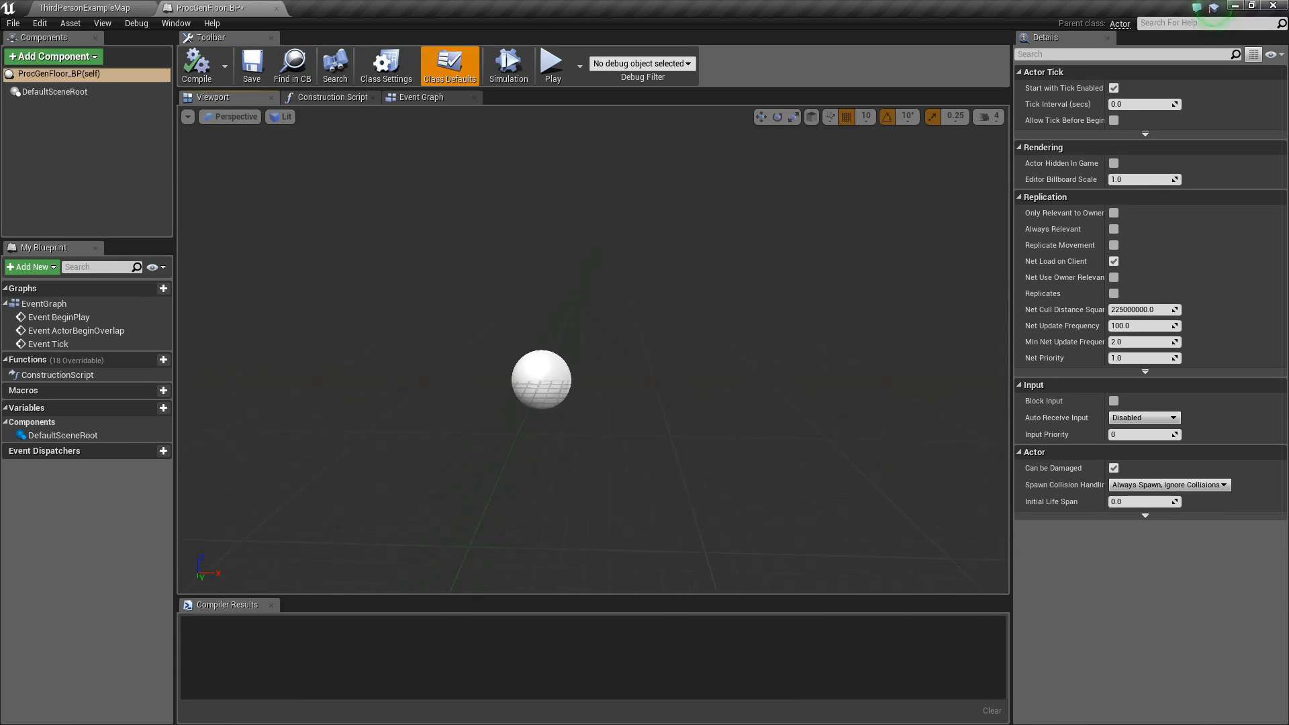
pyautogui.moveTo(97, 215)
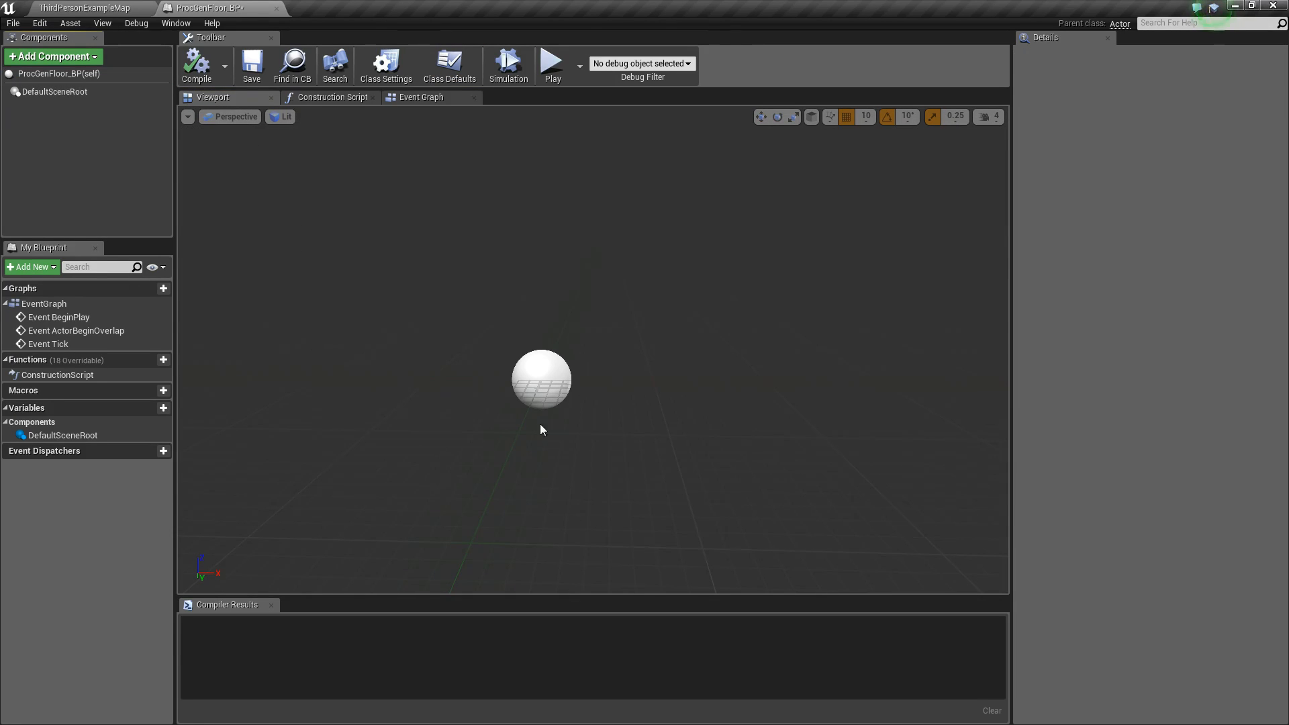
pyautogui.moveTo(82, 68)
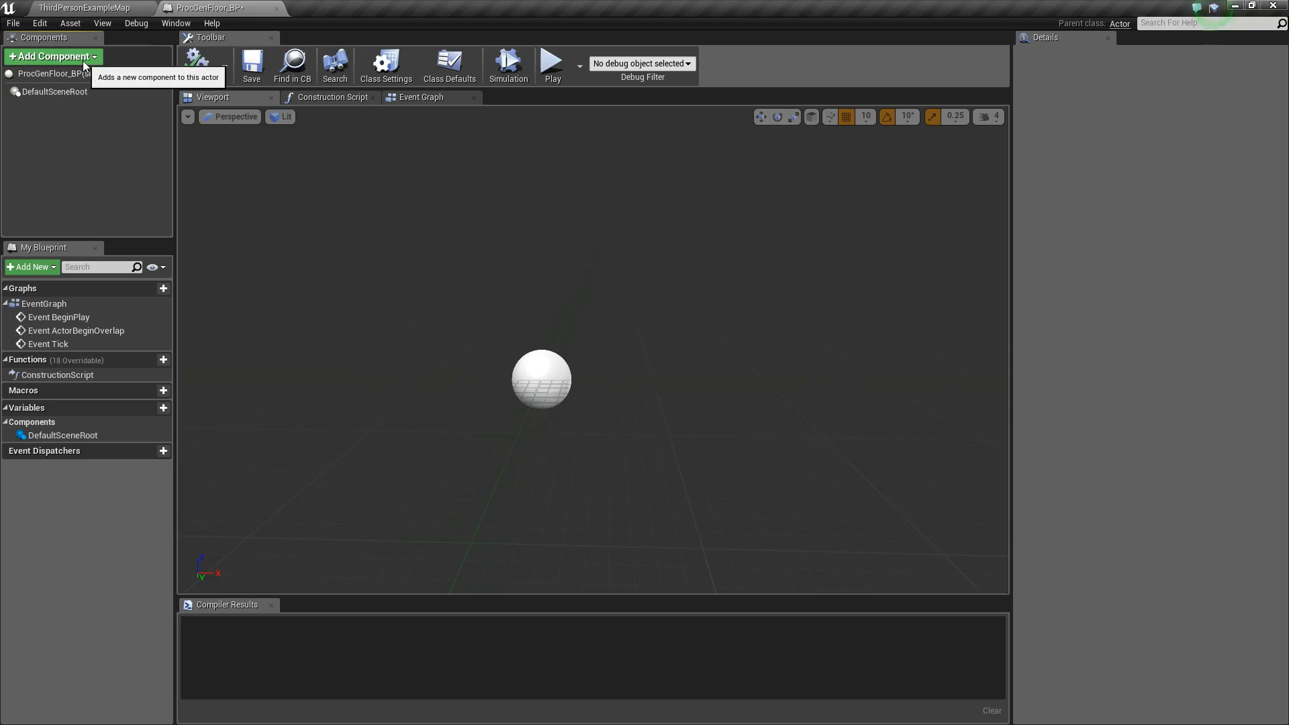
# Step: Add an Instanced Static Mesh component to ProcGenFloor_BP, to be named Floor
pyautogui.click(53, 57)
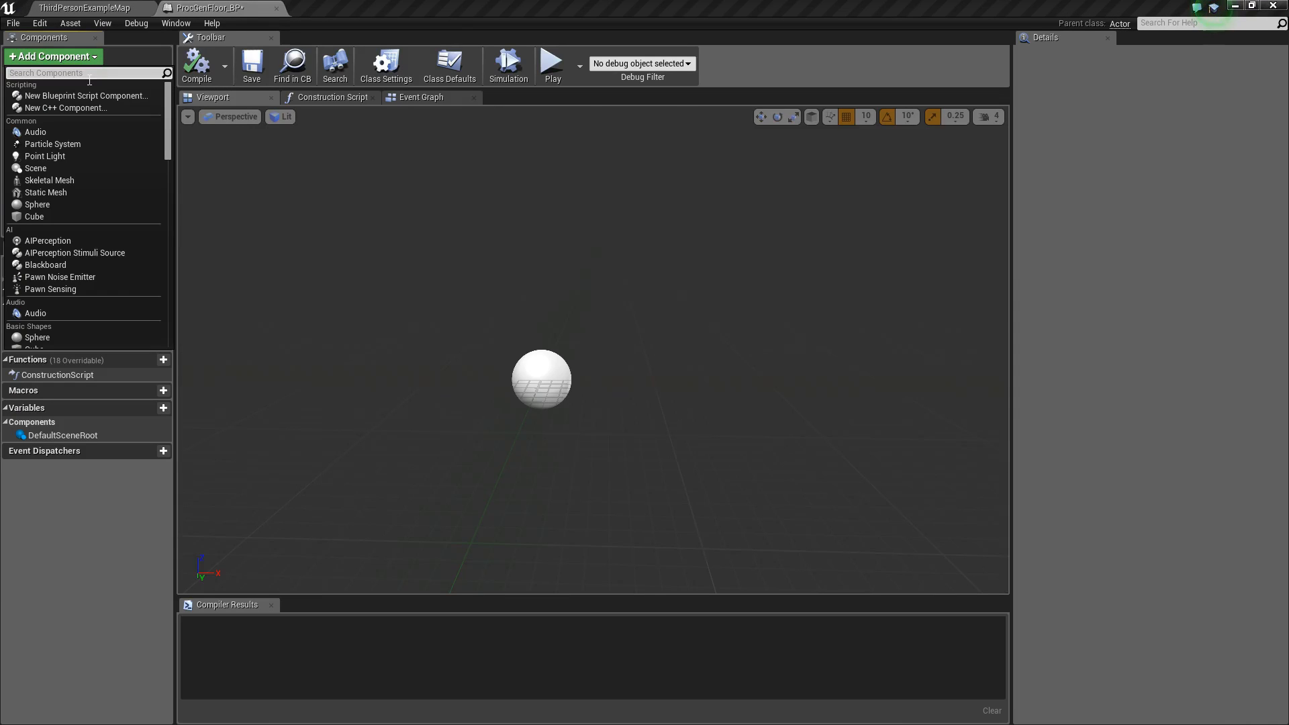
pyautogui.write('instanced')
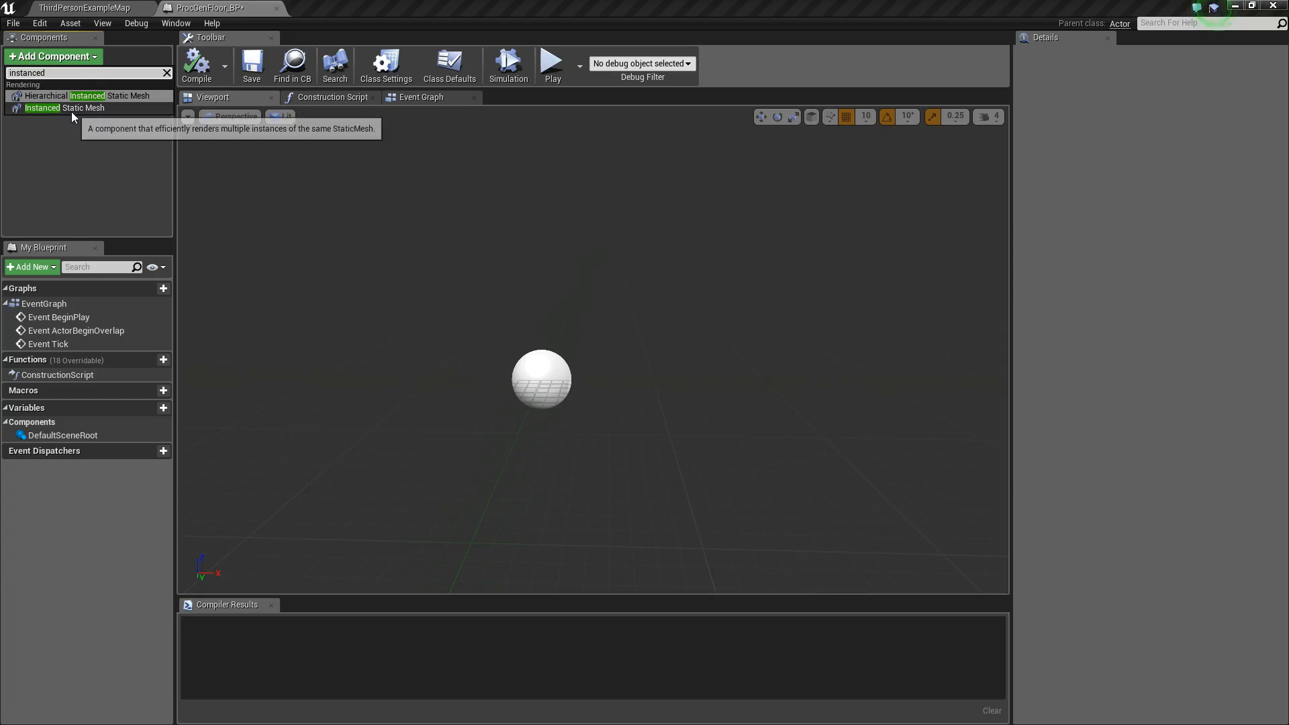
pyautogui.click(64, 107)
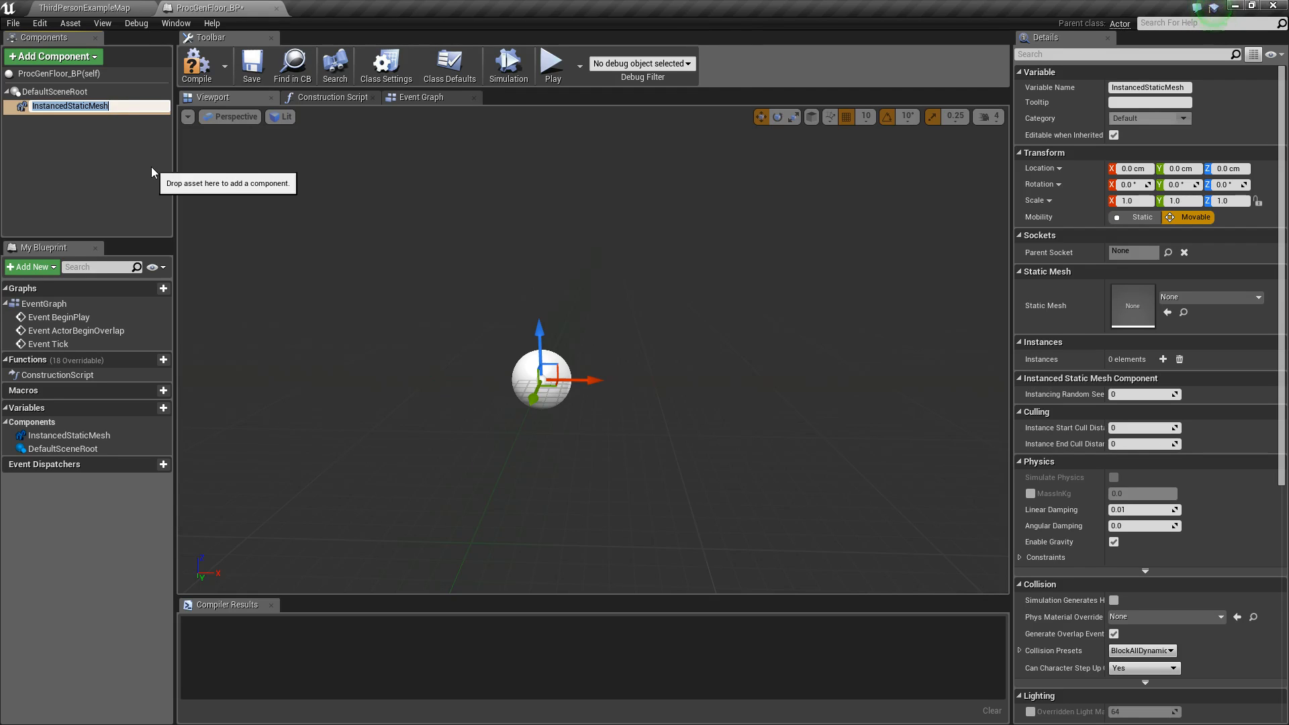
pyautogui.moveTo(558, 146)
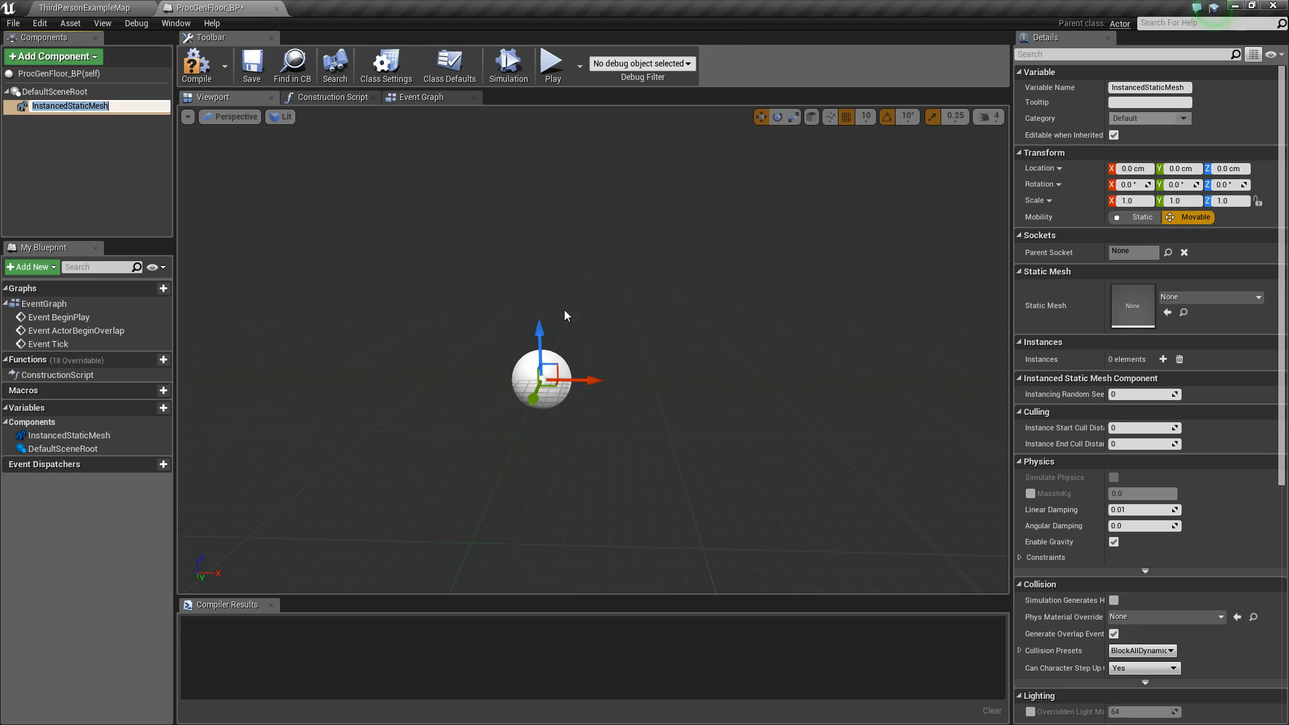
pyautogui.moveTo(438, 391)
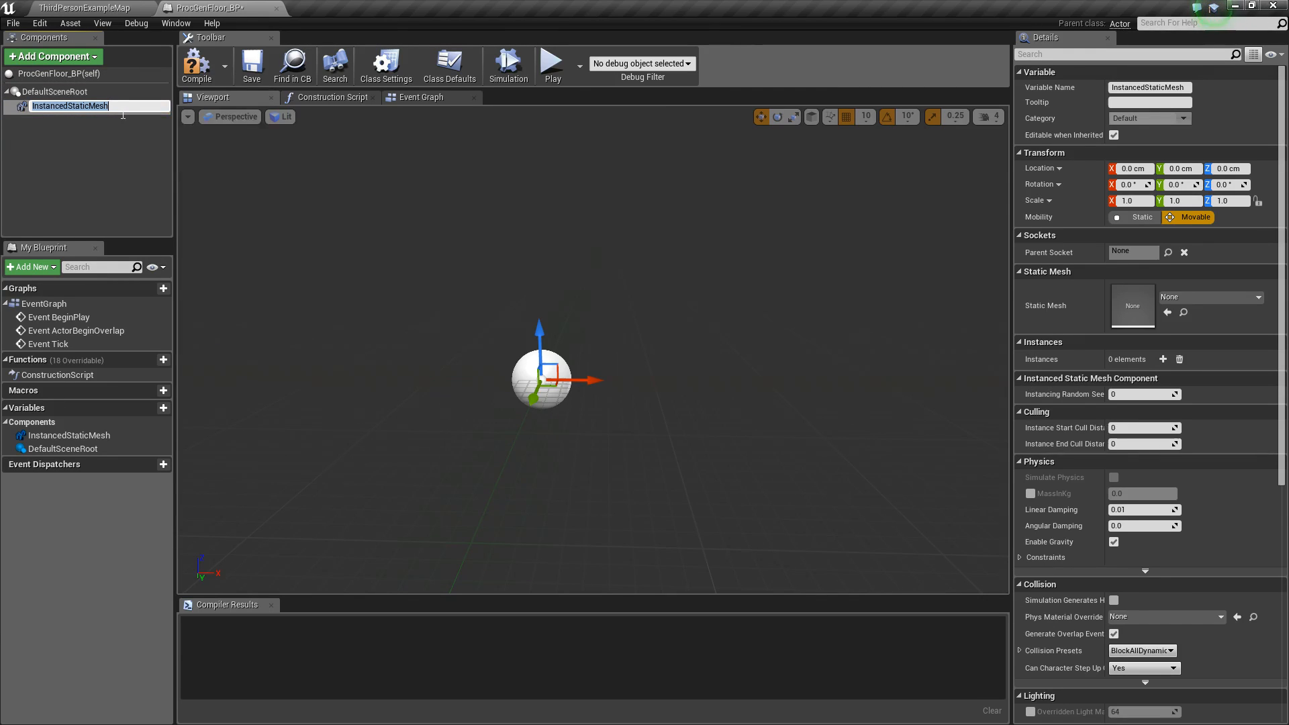
pyautogui.moveTo(68, 104)
pyautogui.write('Floor')
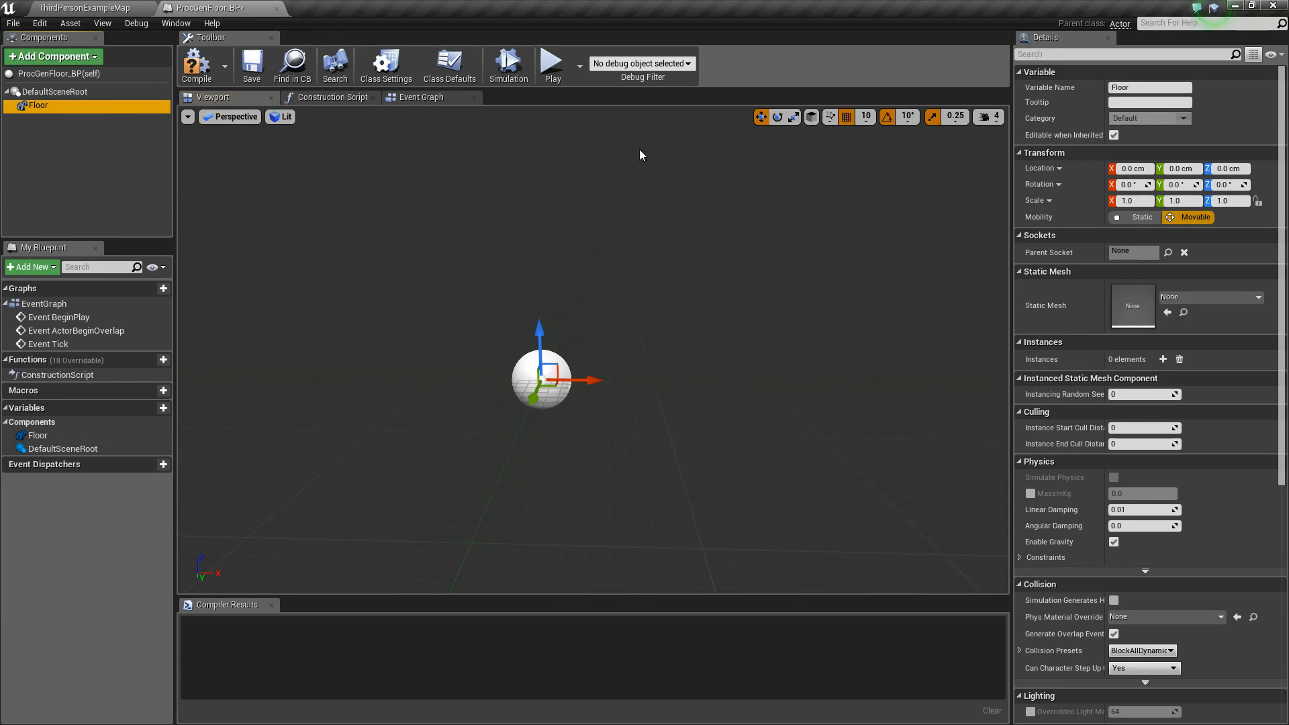
pyautogui.click(1257, 297)
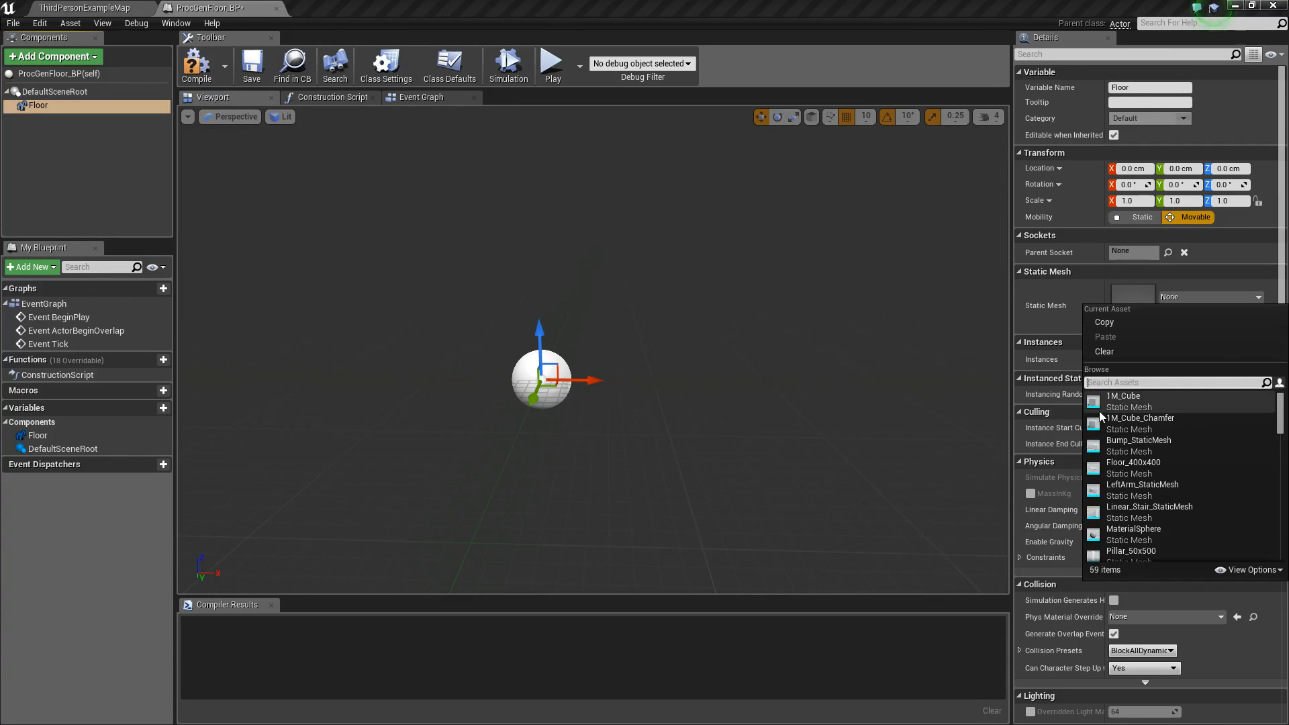
pyautogui.write('floor')
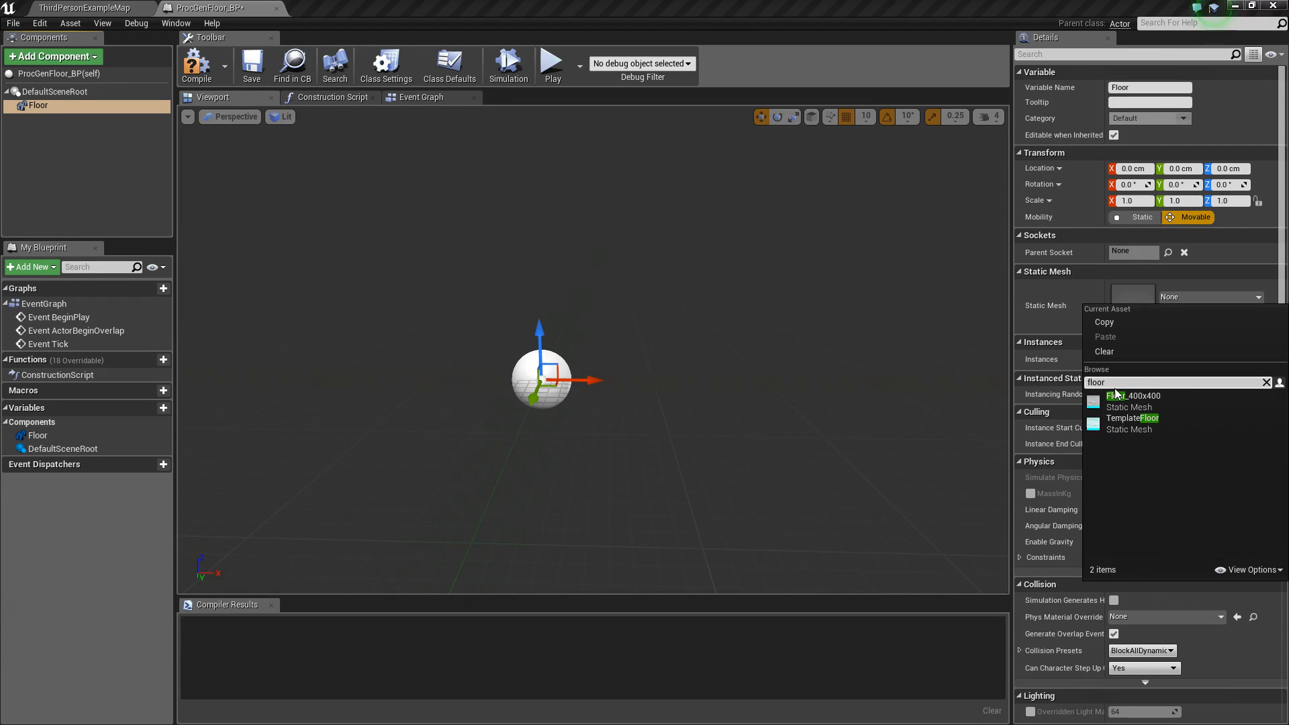
pyautogui.click(1134, 395)
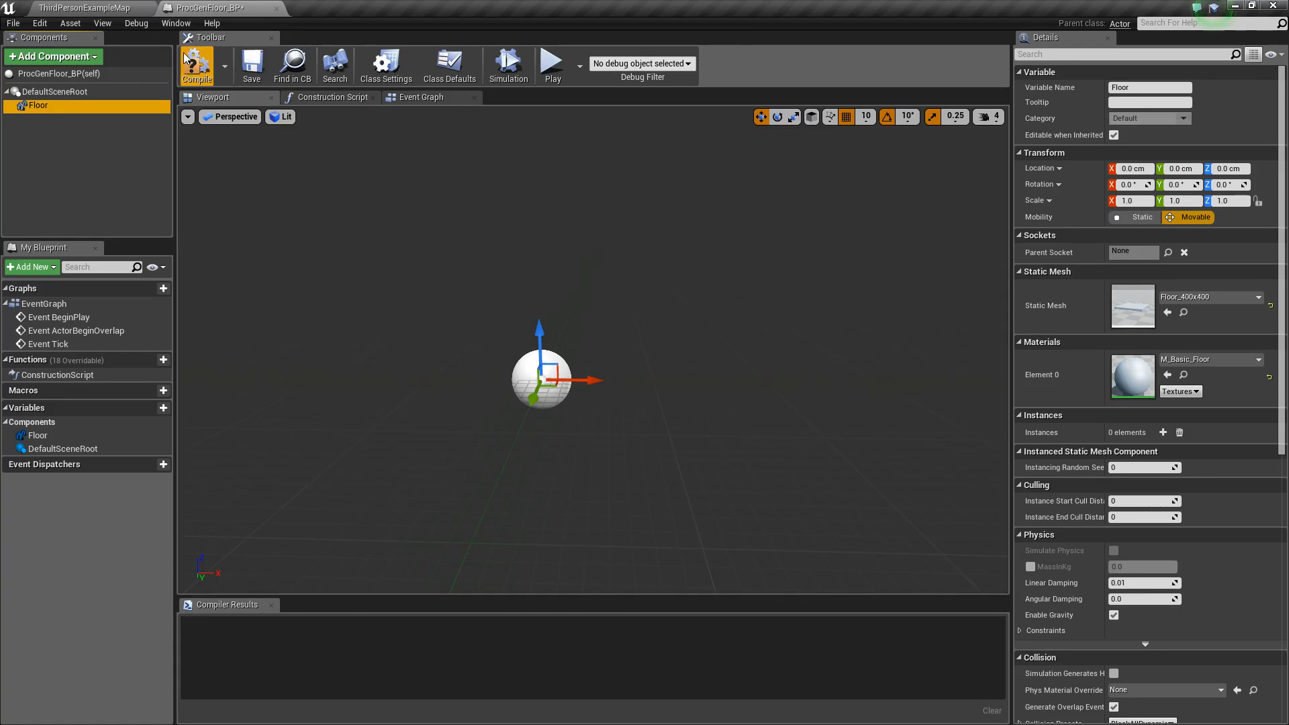
pyautogui.click(196, 66)
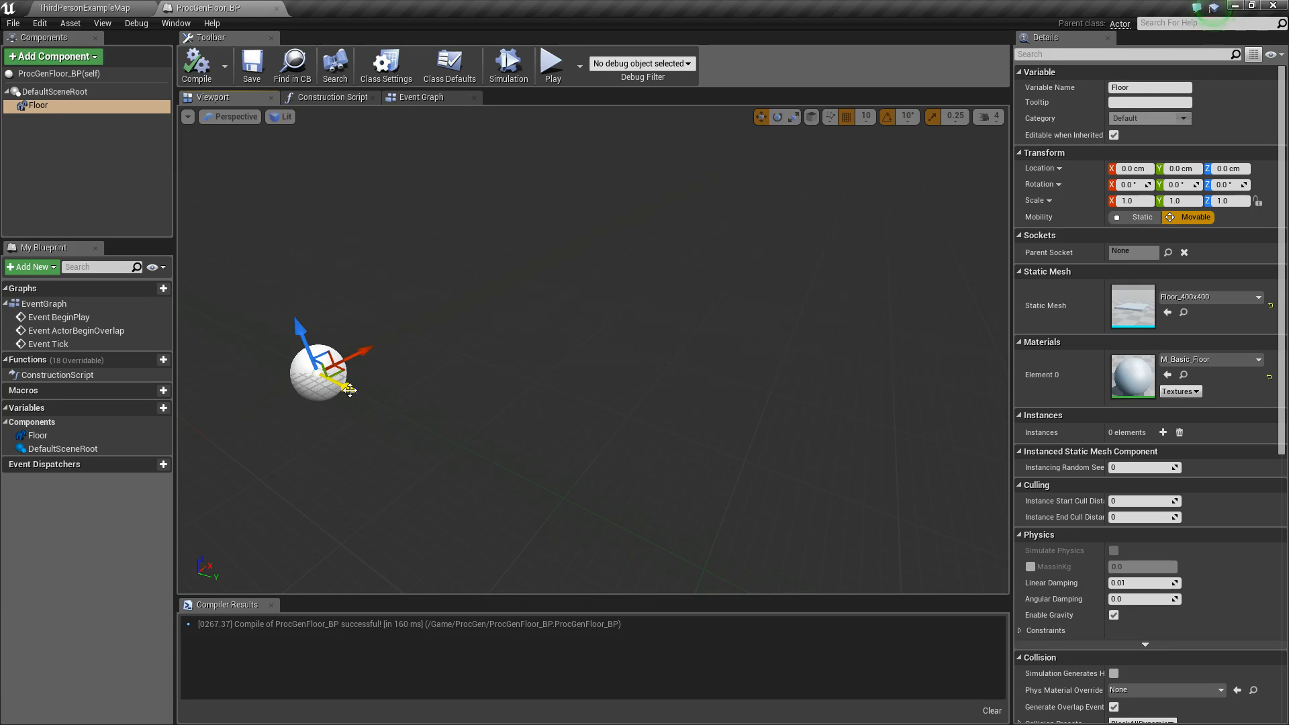
pyautogui.moveTo(869, 387)
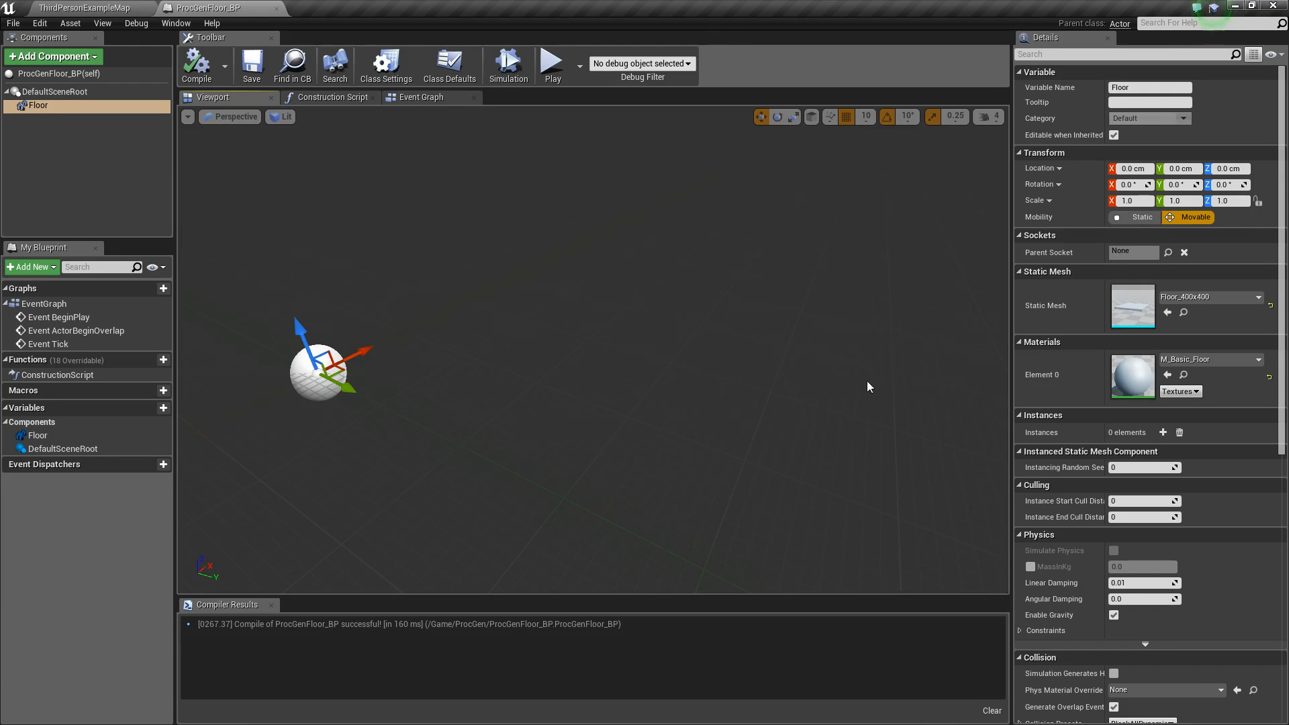
pyautogui.moveTo(1174, 438)
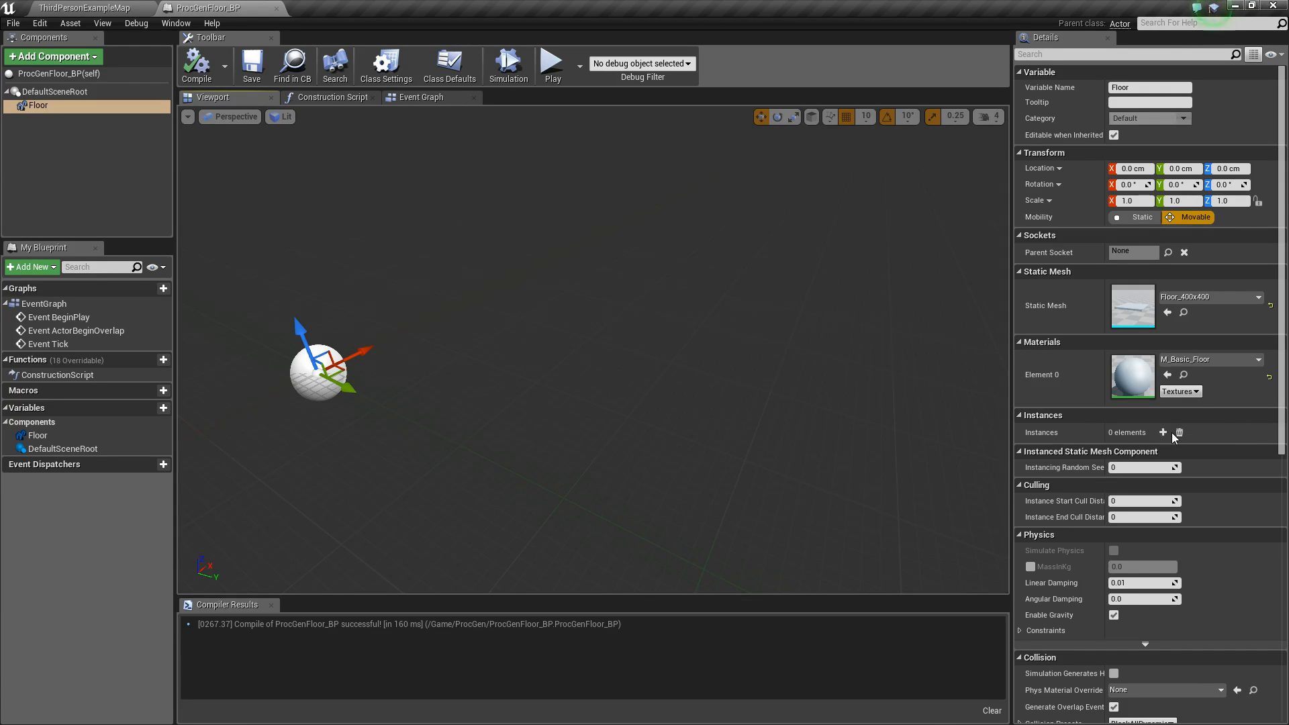
pyautogui.click(1164, 432)
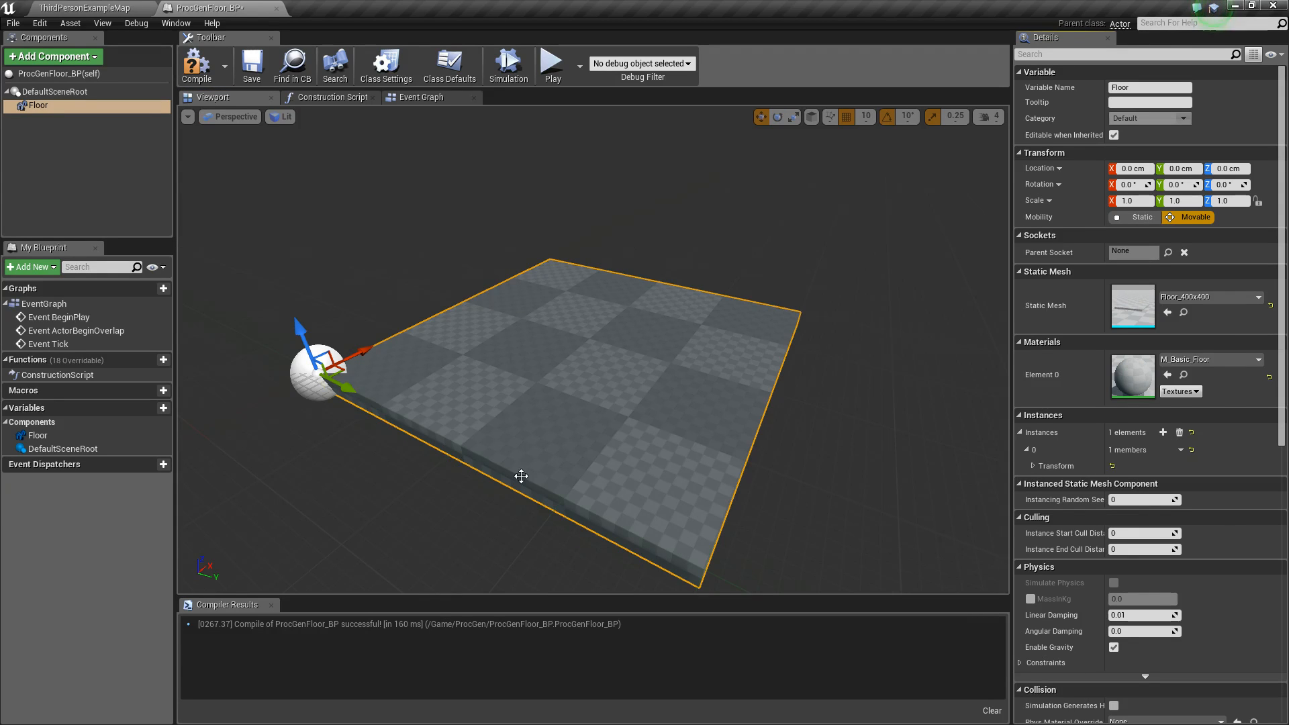
pyautogui.moveTo(838, 391)
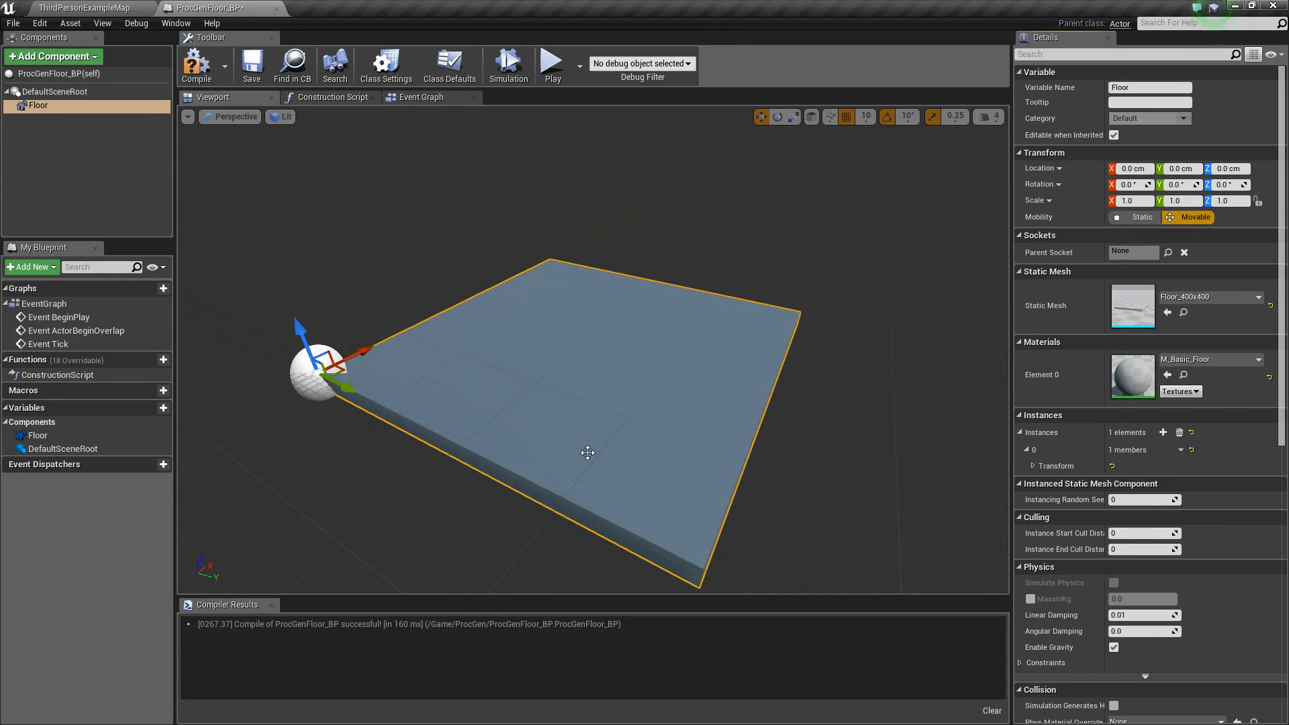
pyautogui.moveTo(1179, 432)
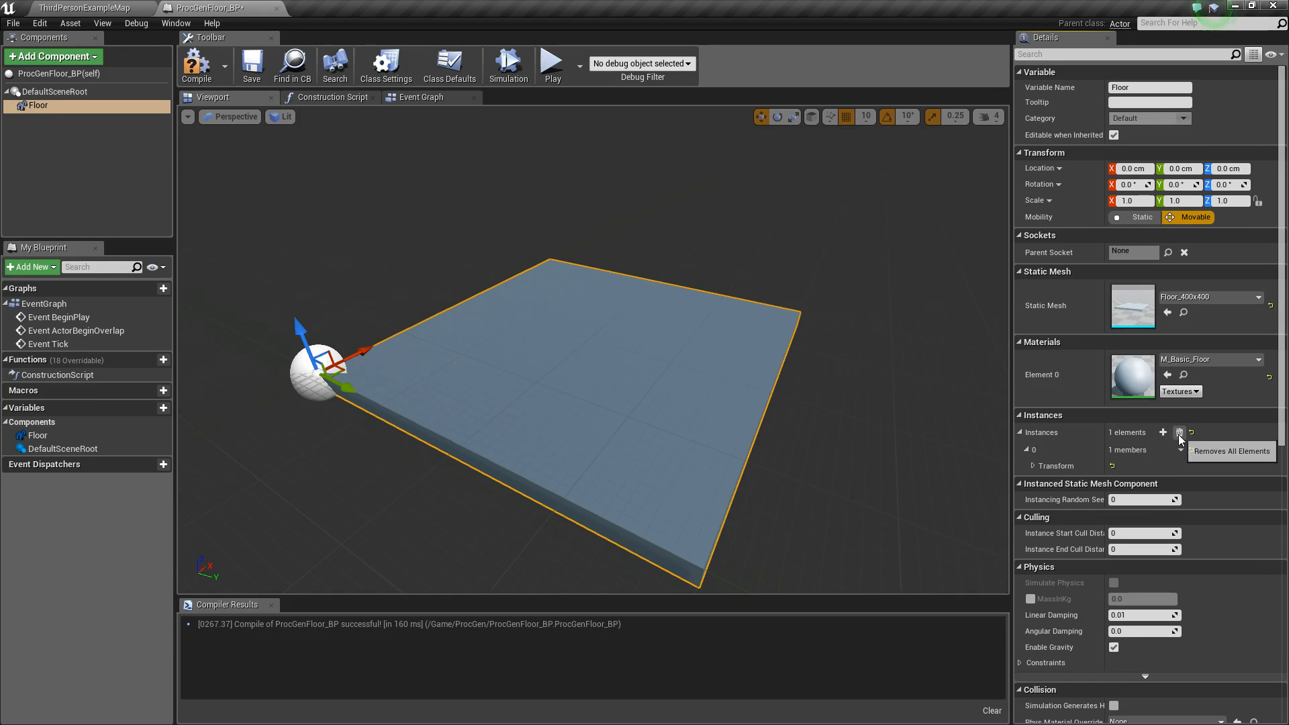
pyautogui.moveTo(1179, 433)
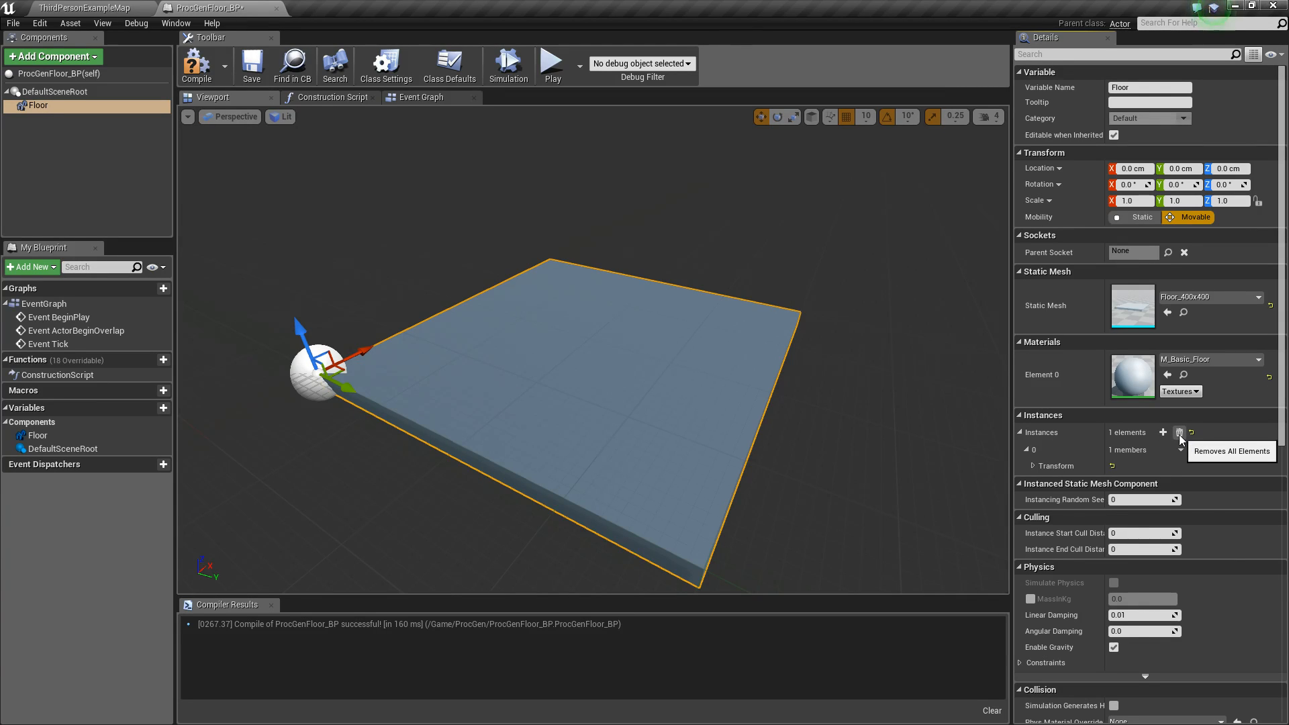
pyautogui.click(1180, 432)
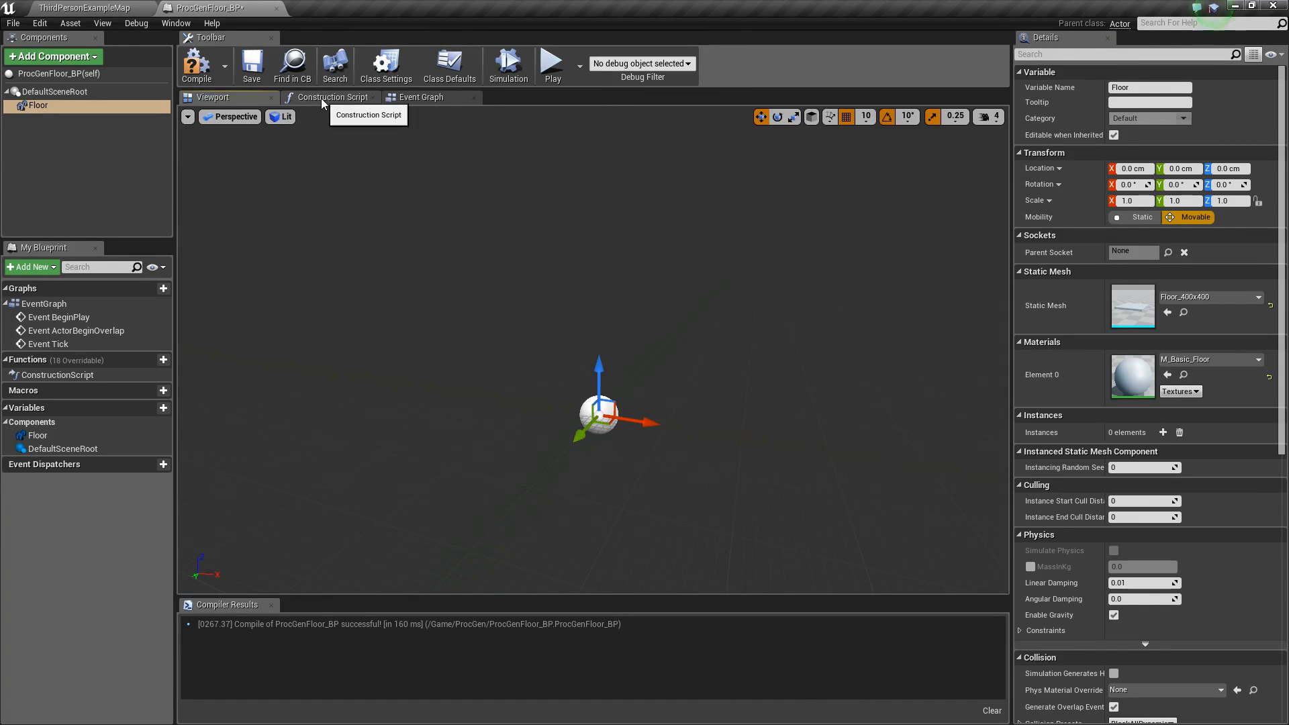
# Step: Switch to the Construction Script graph after a look at Event Graph, and compile
pyautogui.click(331, 97)
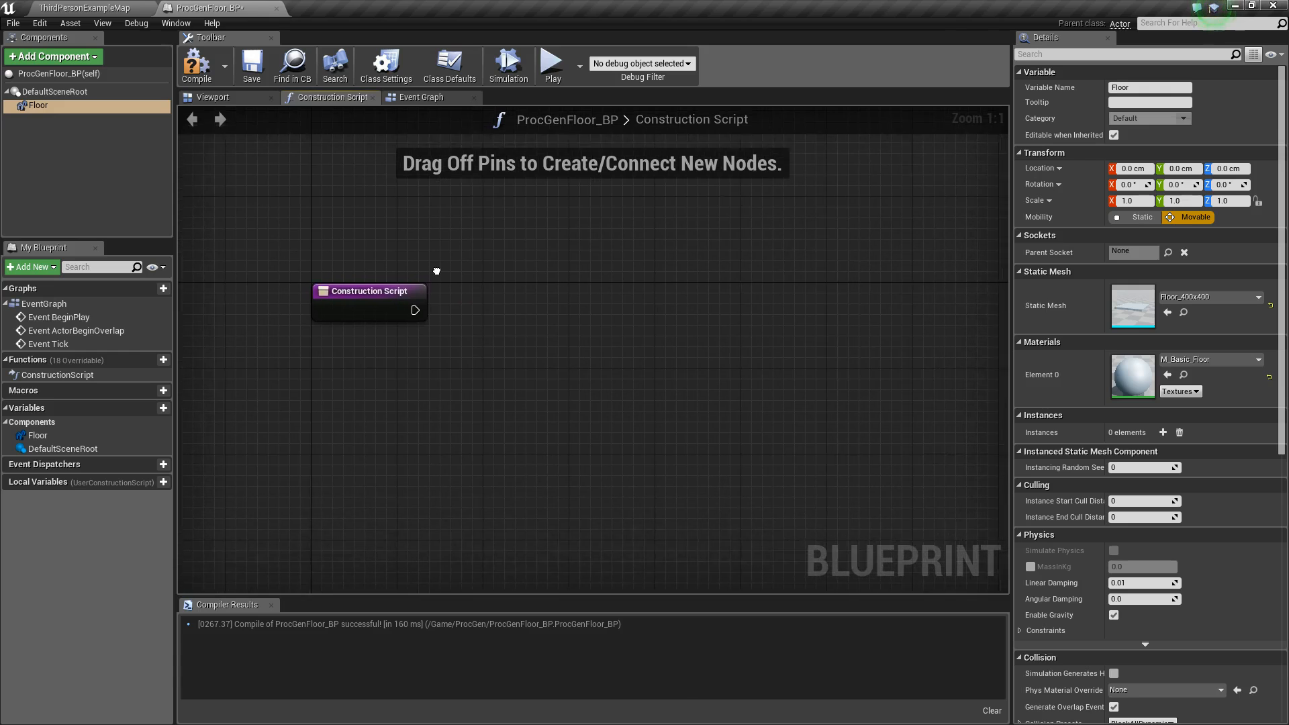
pyautogui.click(420, 97)
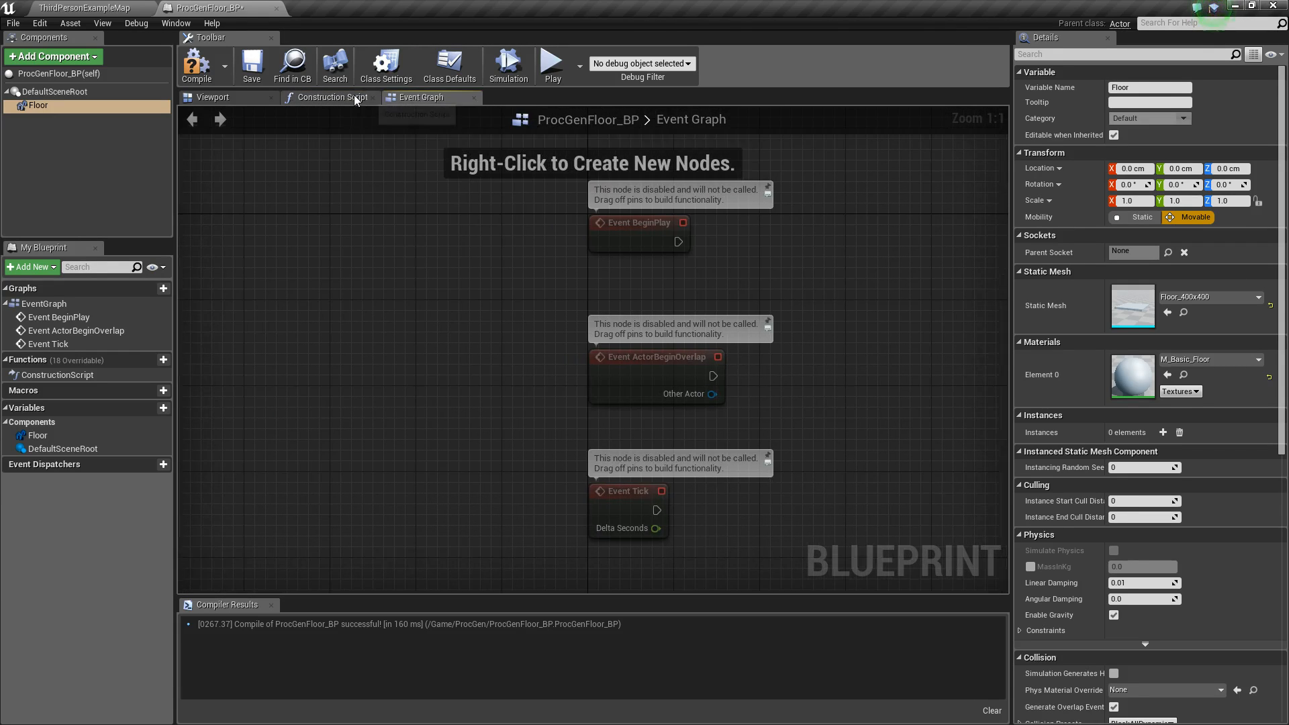
pyautogui.click(331, 97)
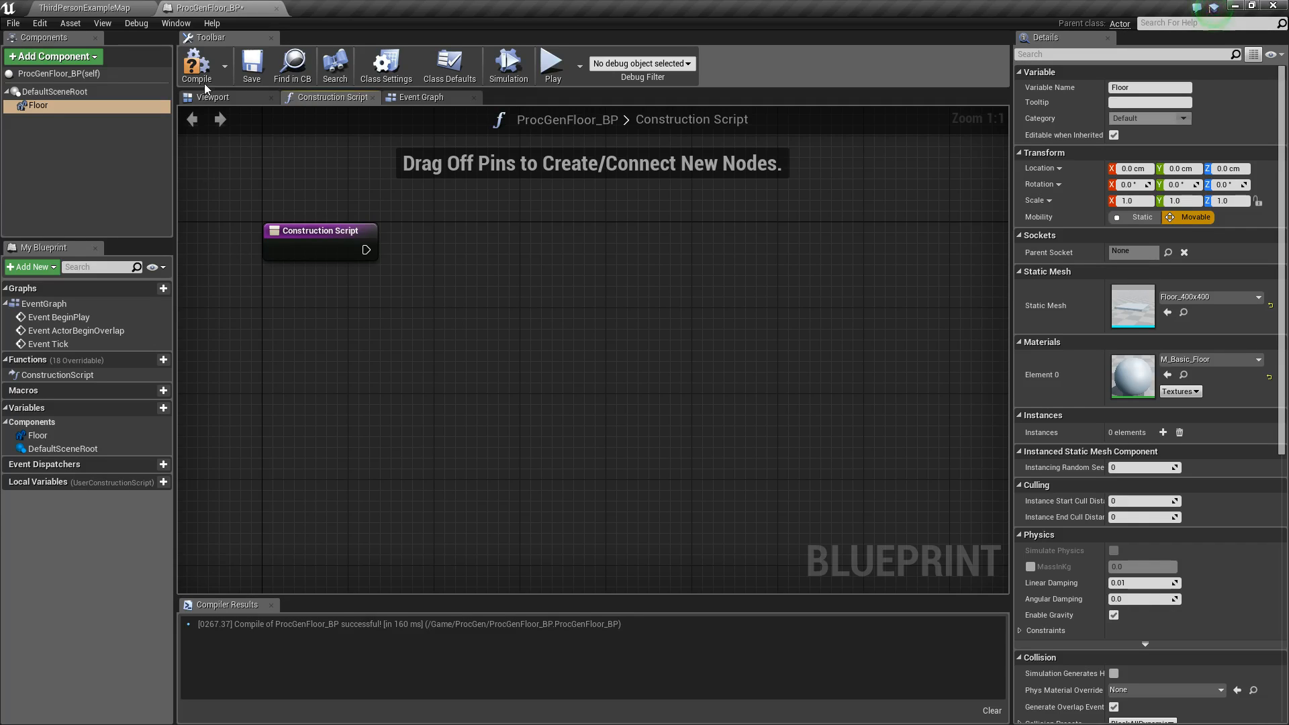
pyautogui.click(197, 64)
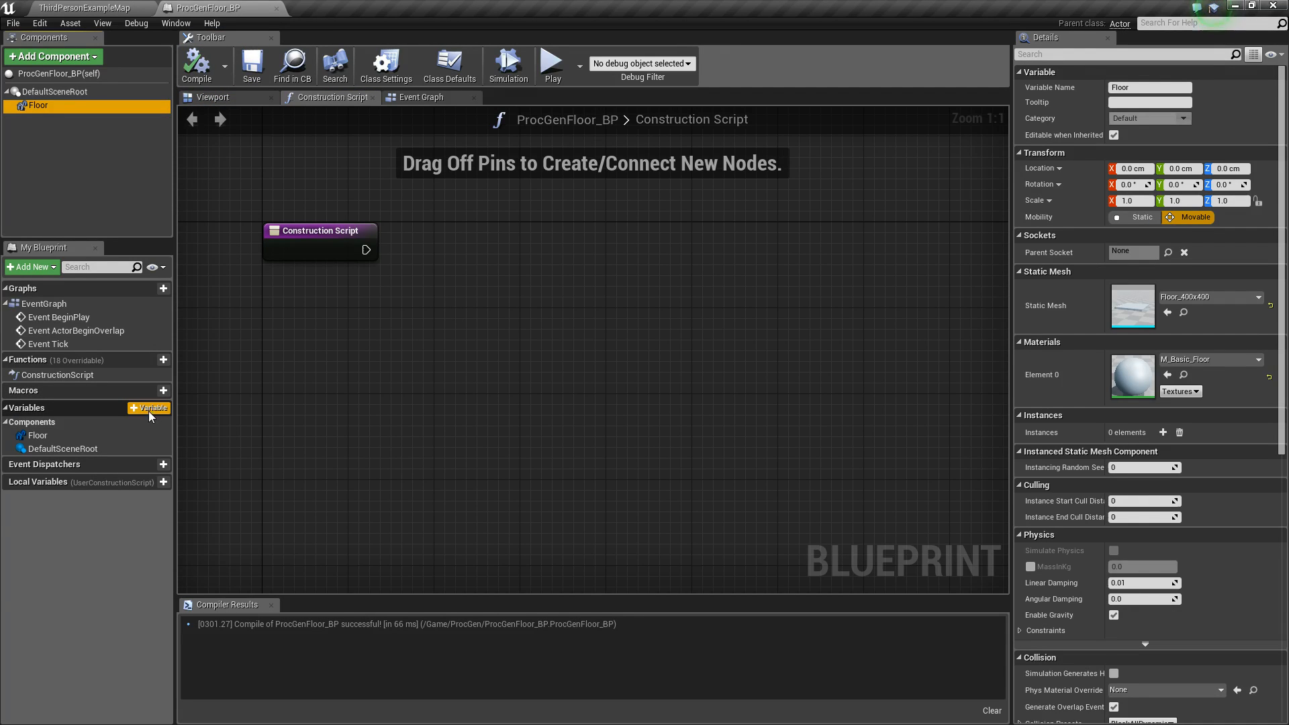
# Step: Add integer NumberMeshesX/Y and float MeshWidth/MeshLength variables, make them editable, and compile
pyautogui.click(152, 408)
pyautogui.write('N')
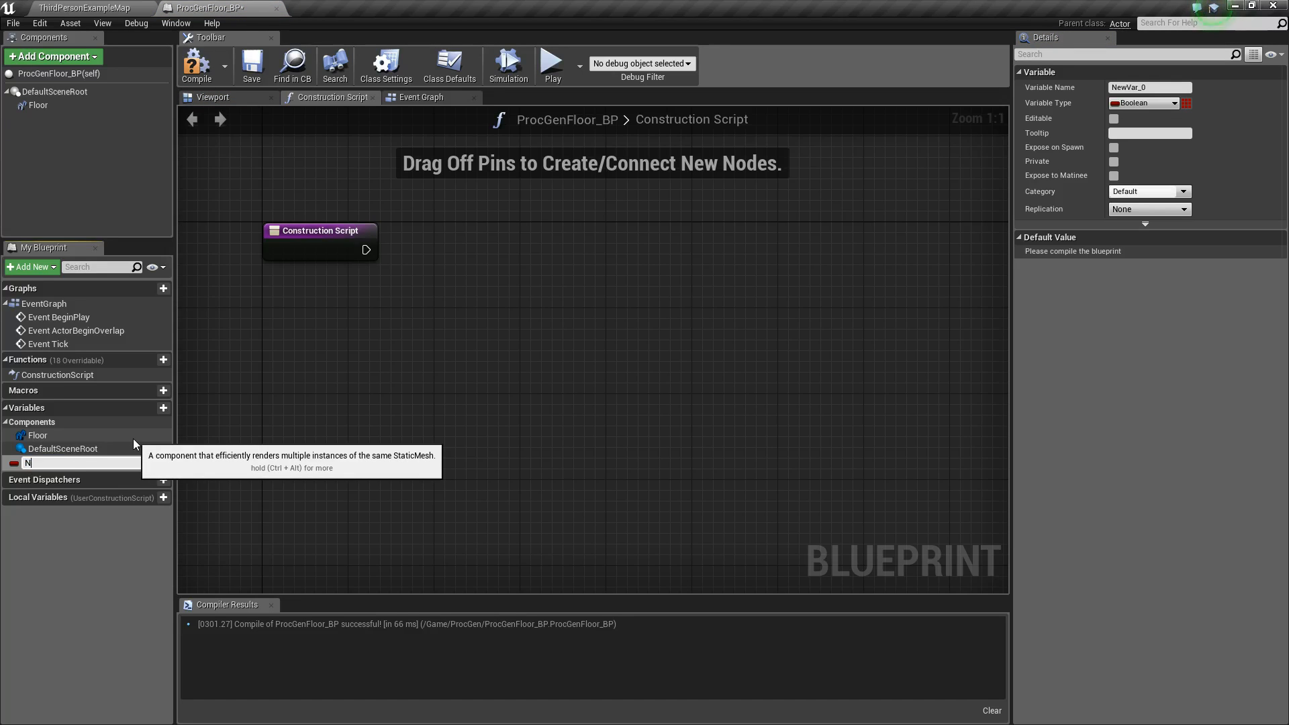
pyautogui.write('umberMeshesX')
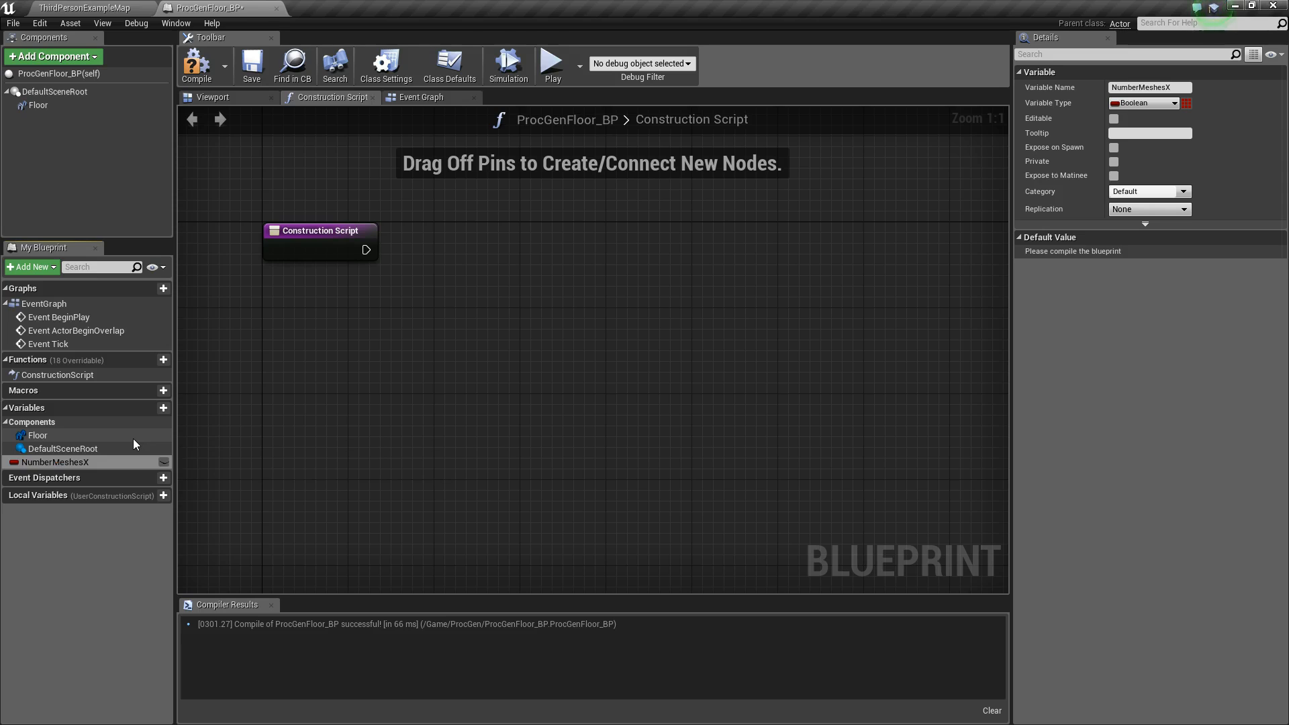
pyautogui.click(1146, 103)
pyautogui.write('NumberMeshesY')
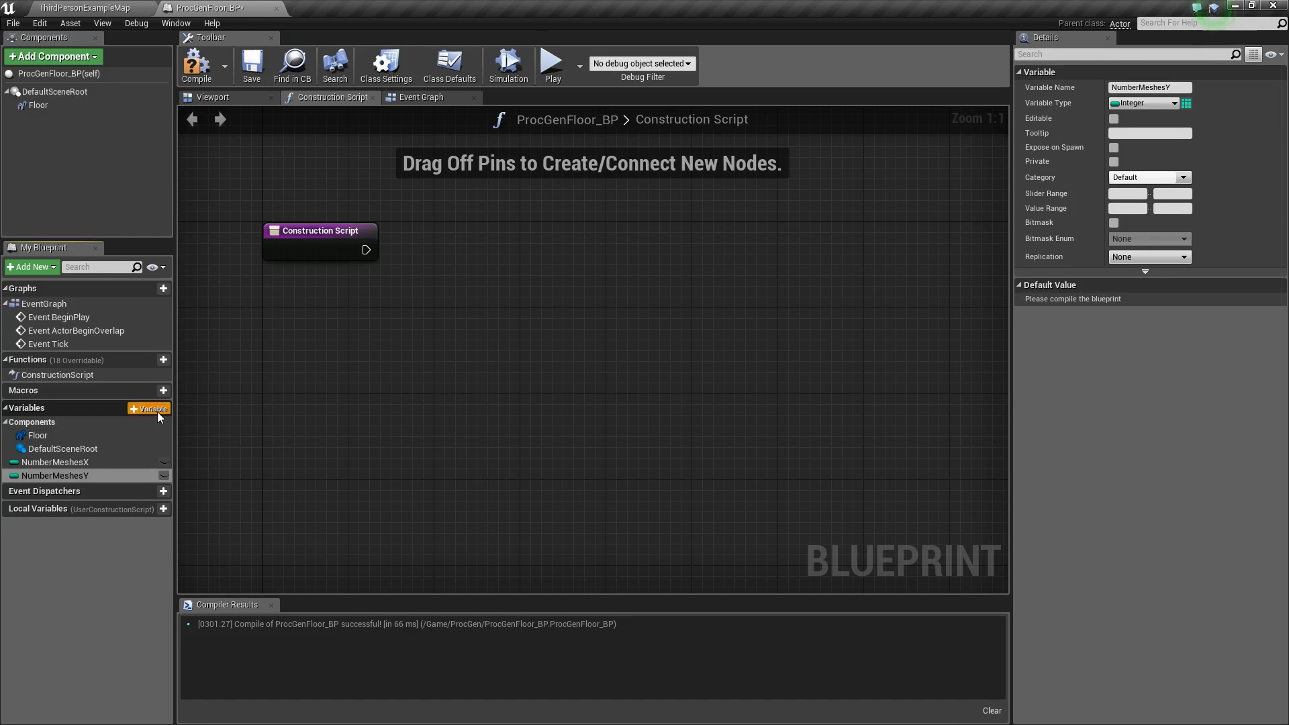
pyautogui.click(150, 408)
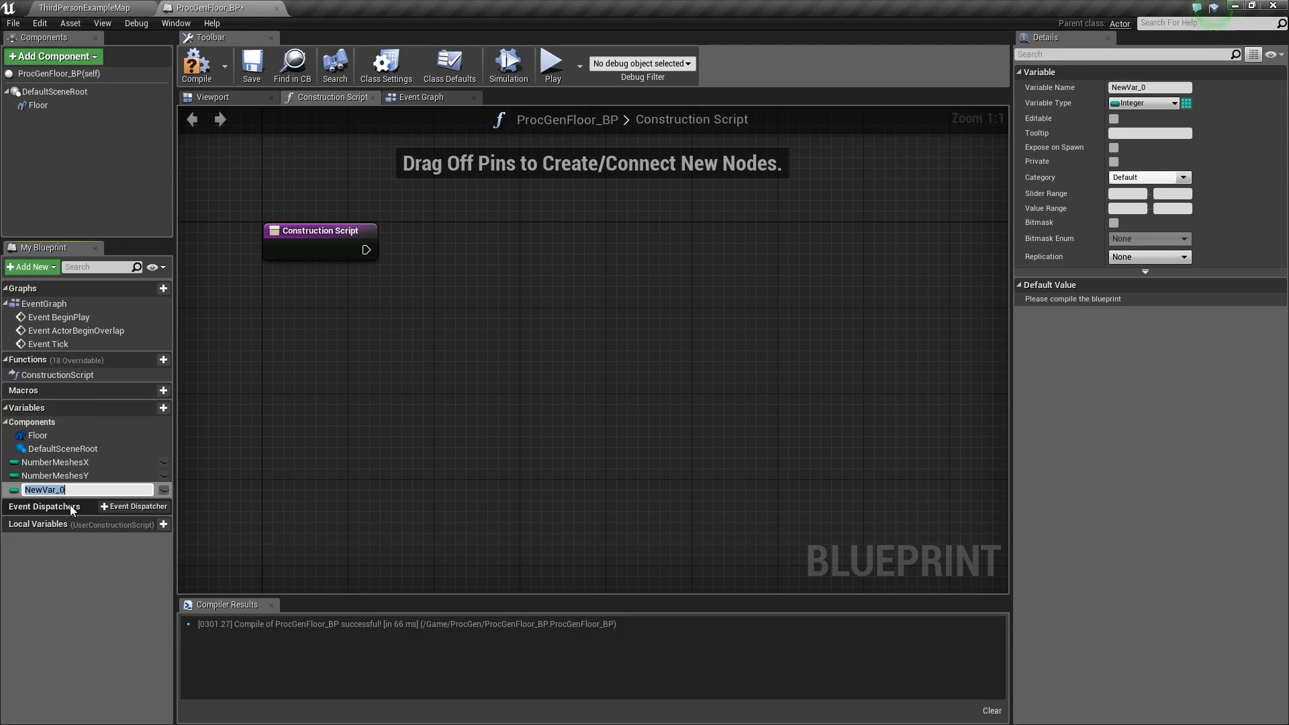
pyautogui.write('MeshWidth')
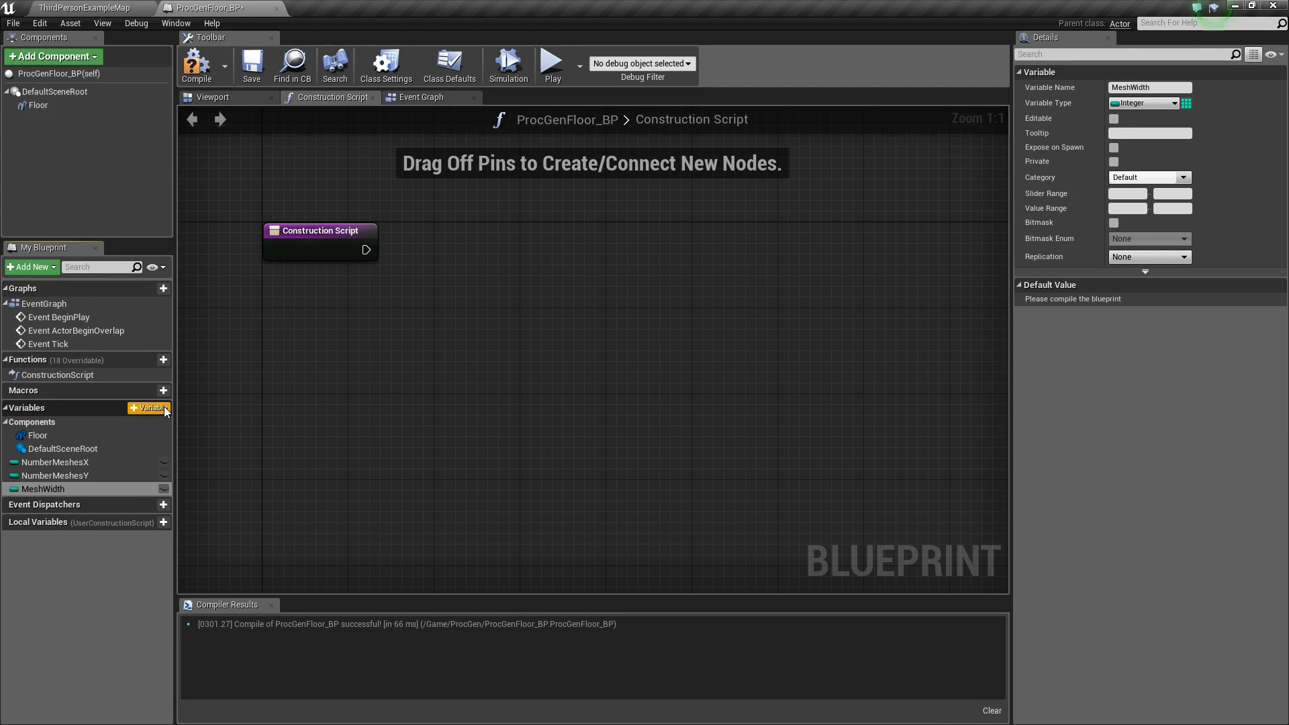
pyautogui.click(148, 409)
pyautogui.write('MeshLength')
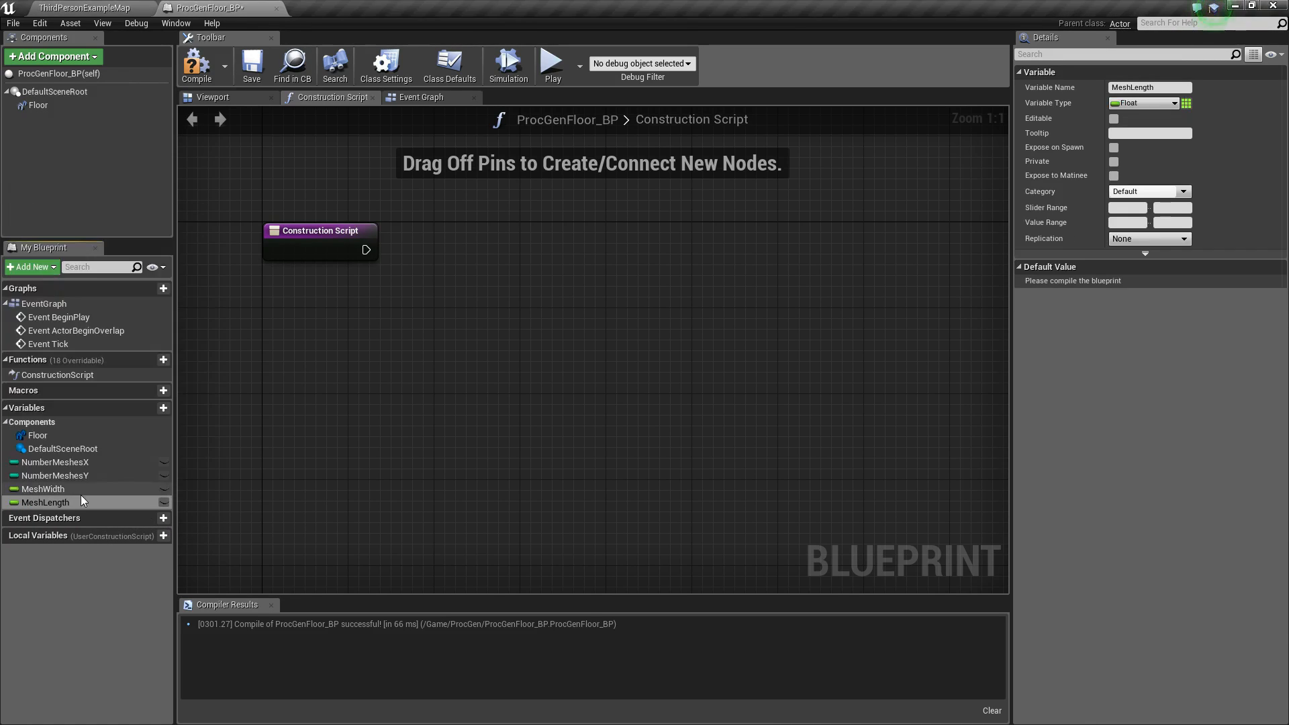
pyautogui.moveTo(55, 462)
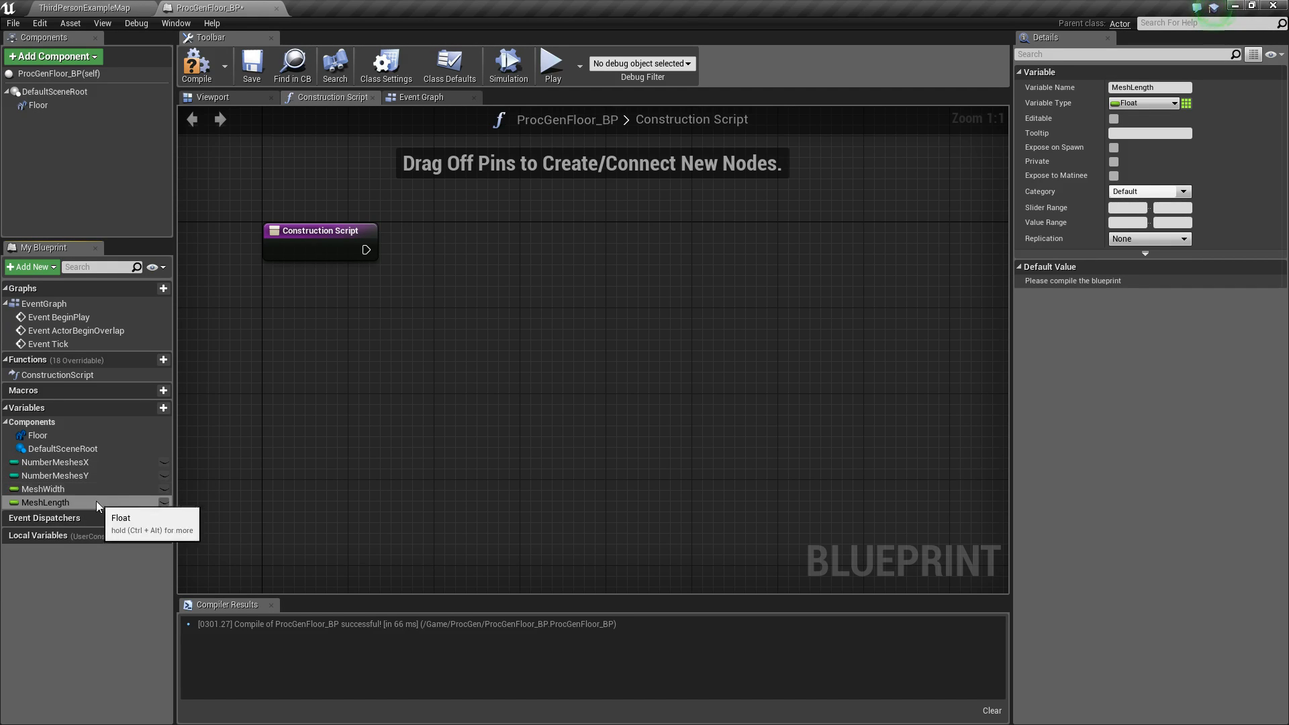
pyautogui.moveTo(164, 493)
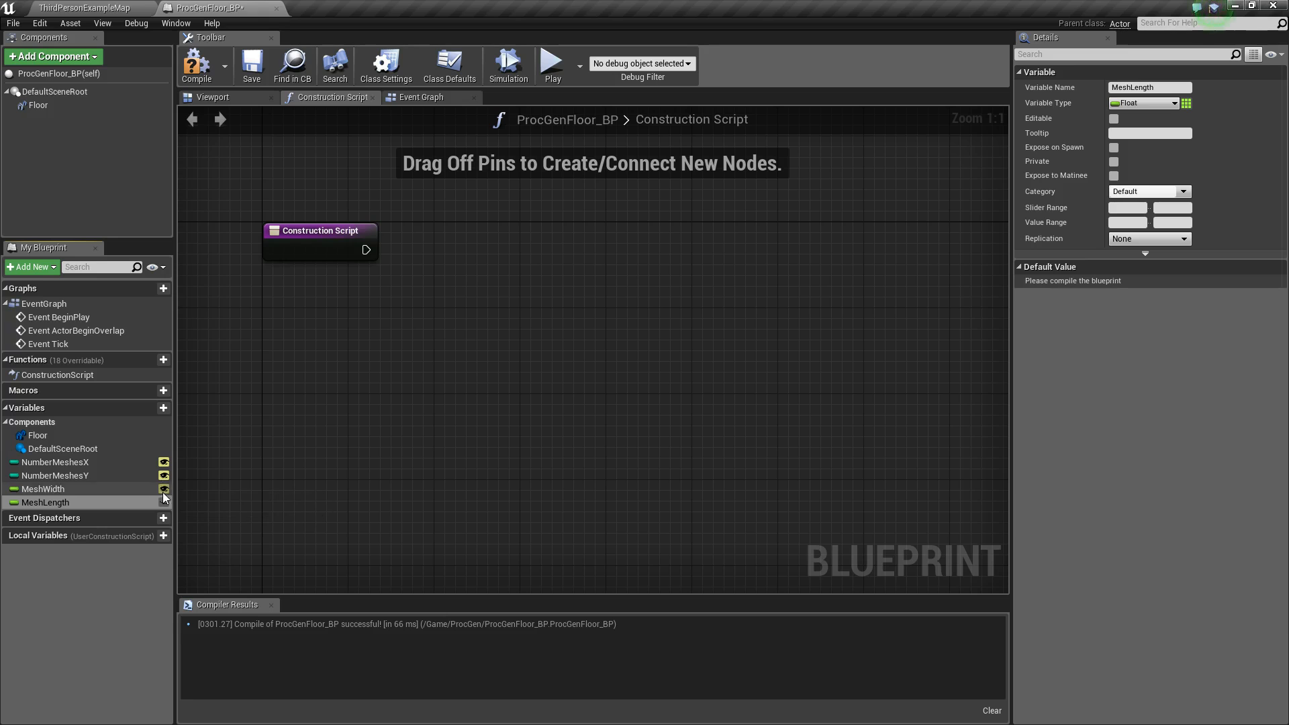
pyautogui.click(1115, 118)
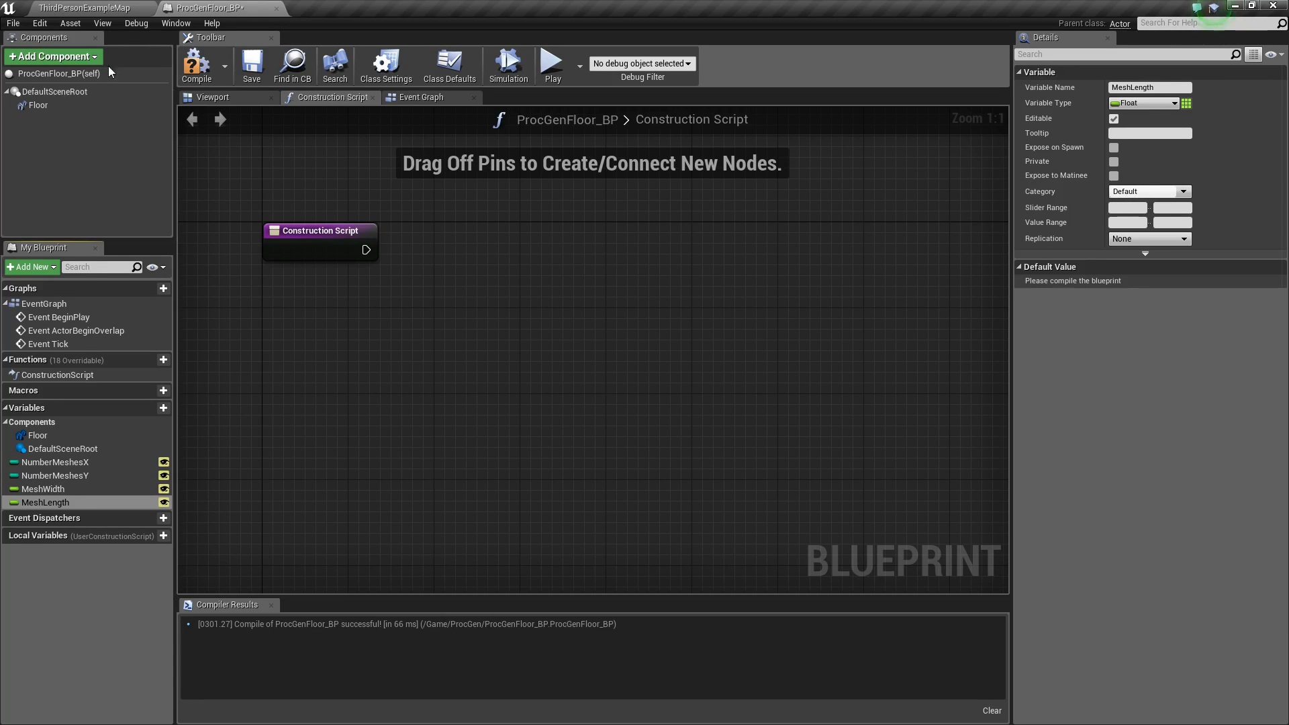
pyautogui.click(82, 8)
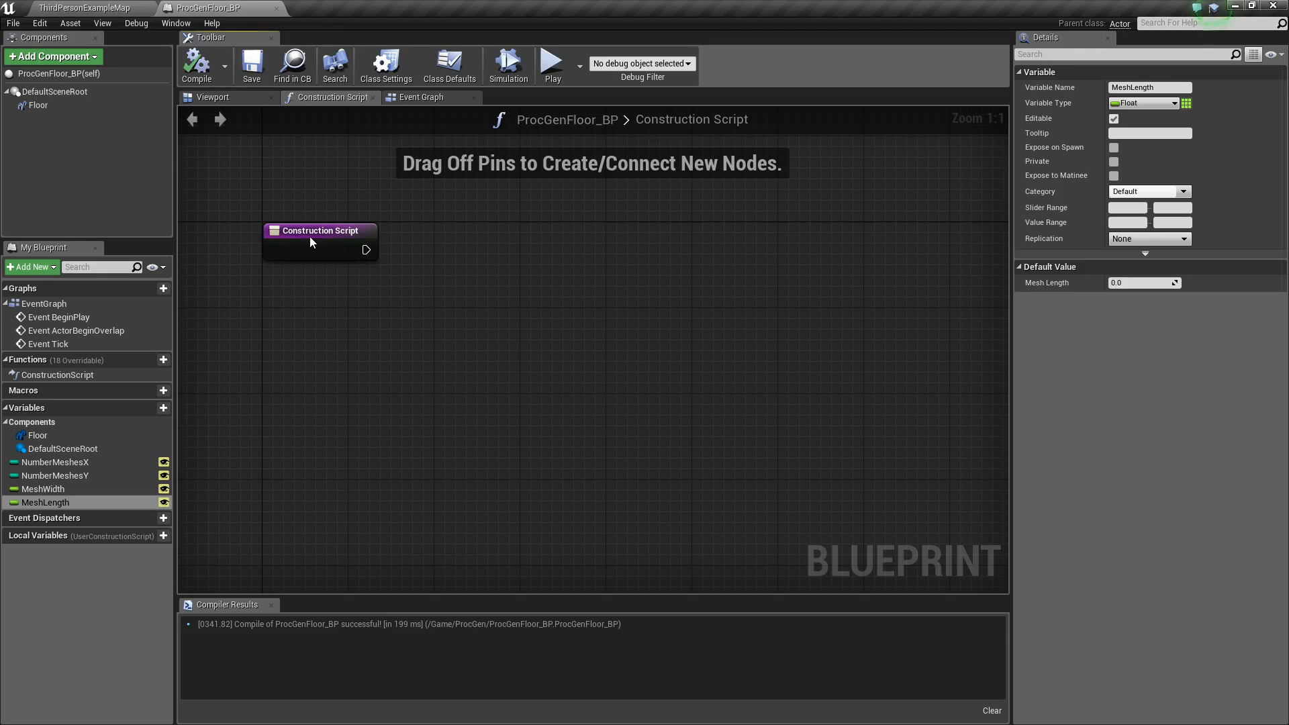
# Step: Review the NumberMeshesX and MeshWidth settings and the 3D preview, then return to the graph
pyautogui.moveTo(320, 229); pyautogui.dragTo(319, 210)
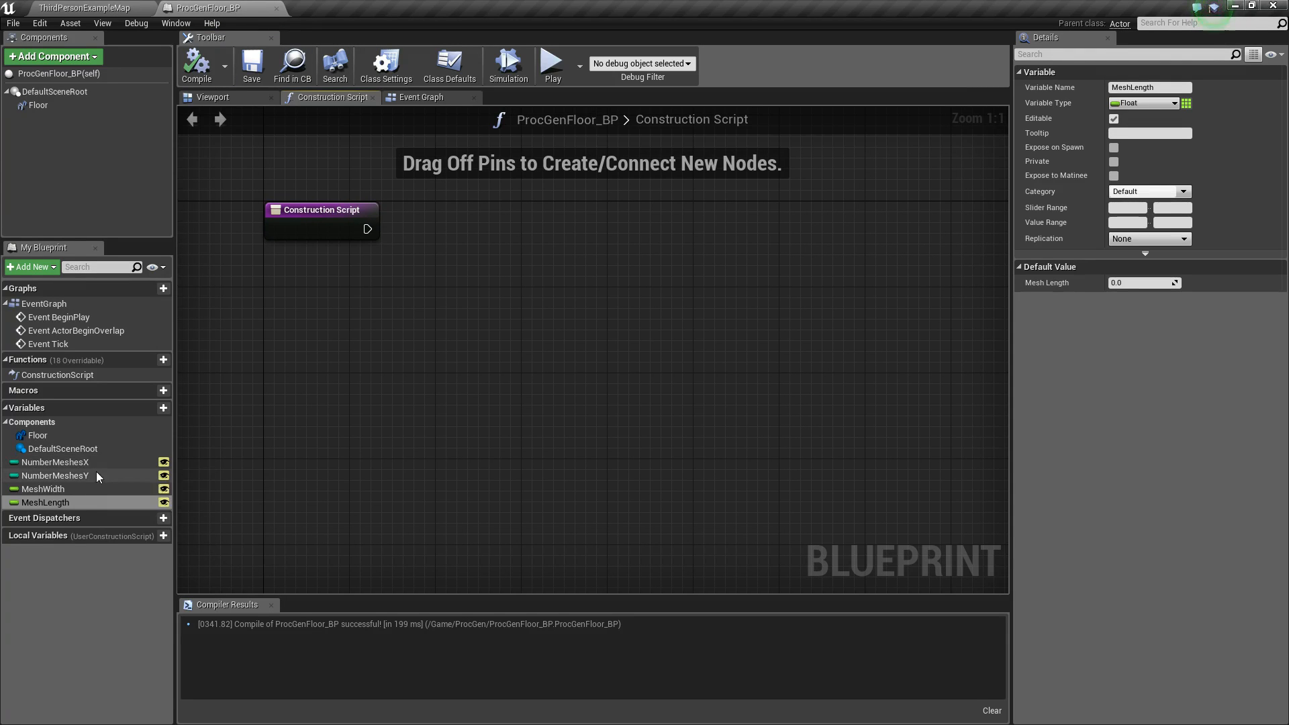
pyautogui.click(56, 461)
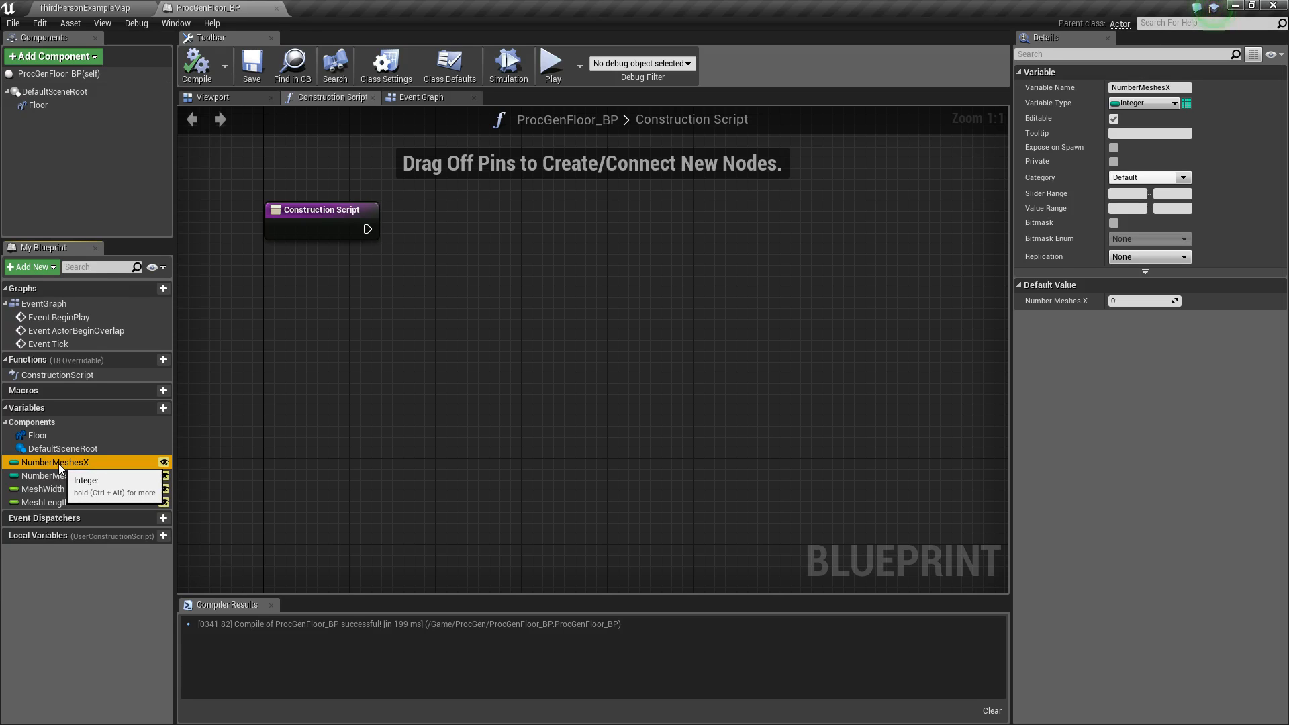
pyautogui.click(211, 97)
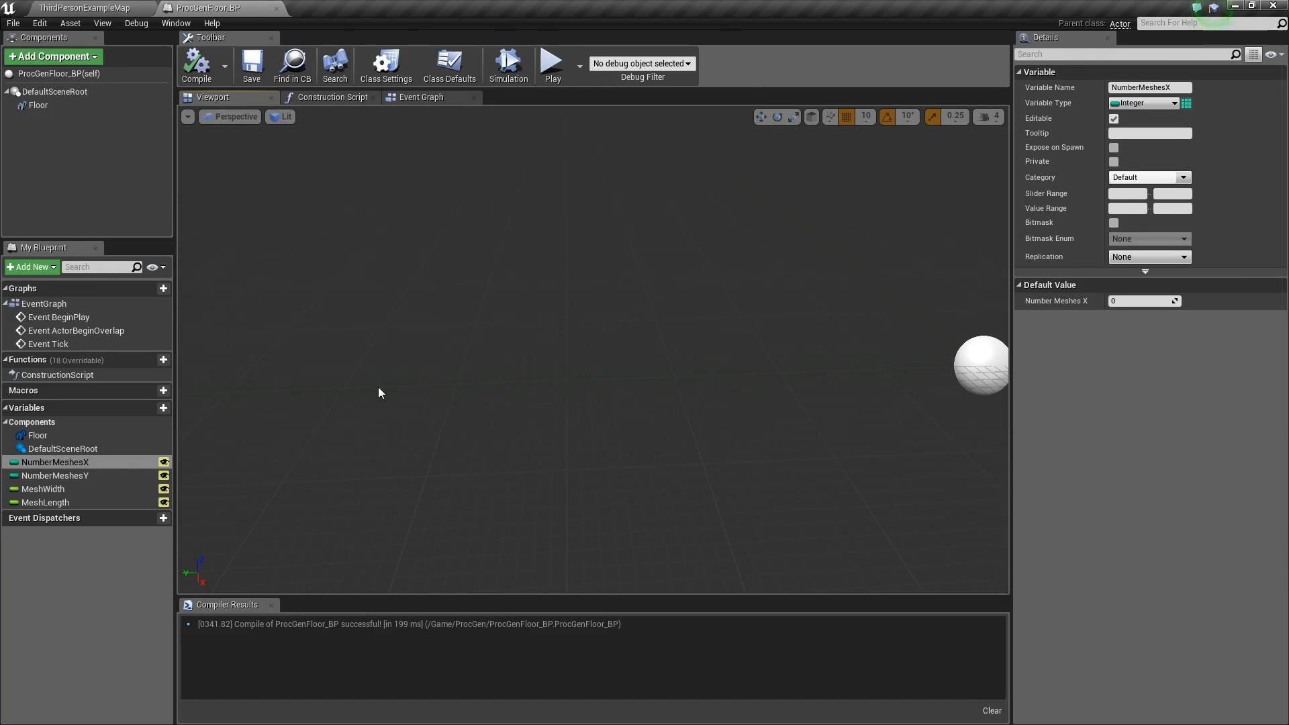
pyautogui.click(43, 489)
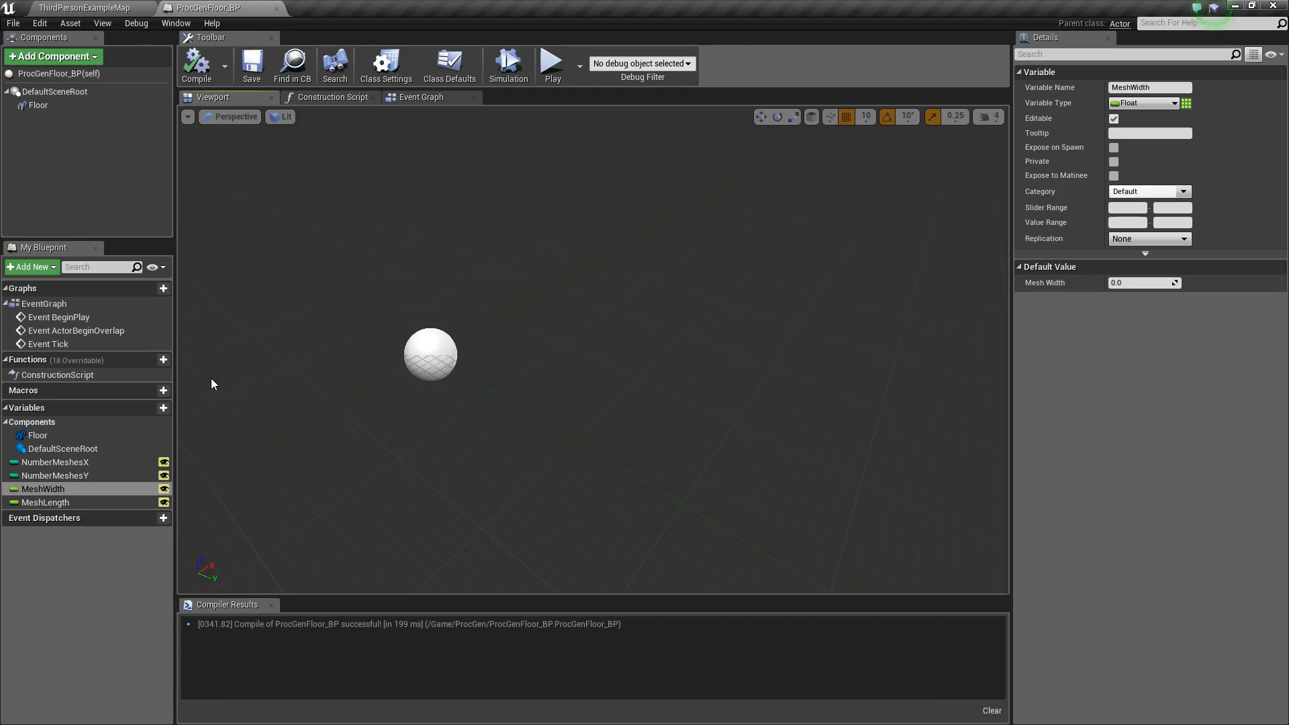
pyautogui.click(332, 96)
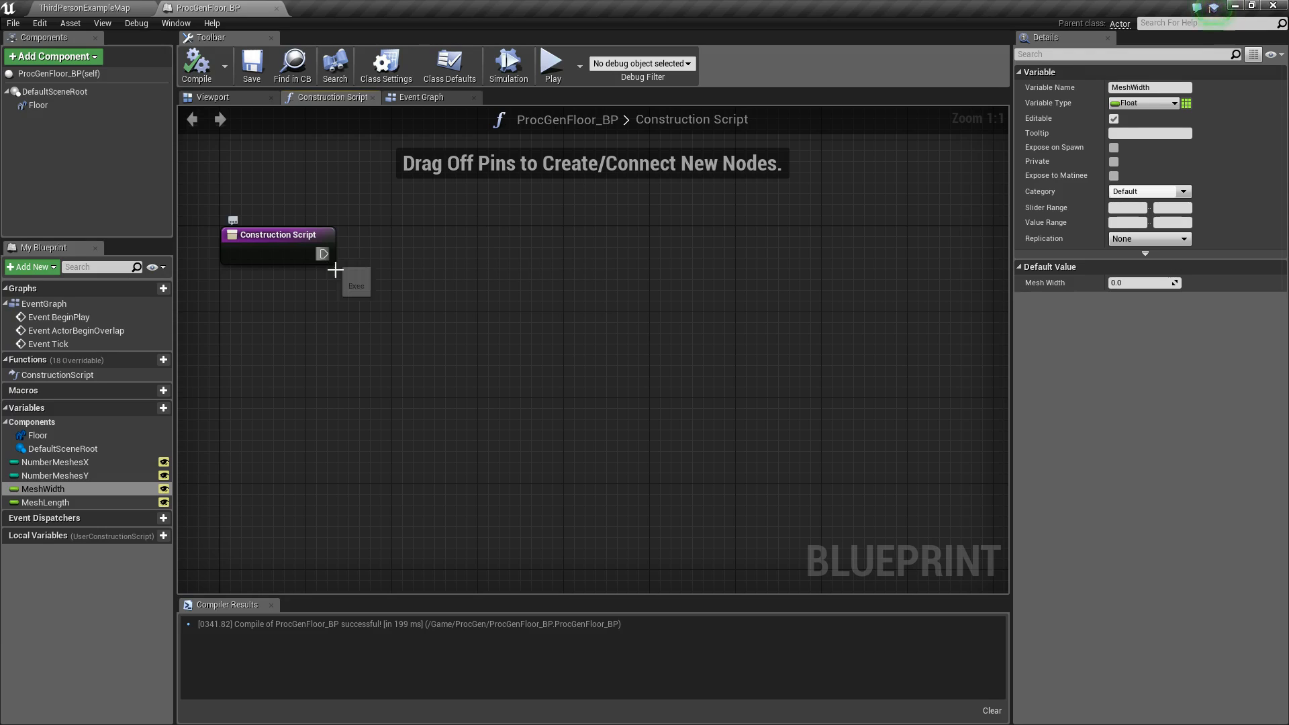
pyautogui.moveTo(336, 270)
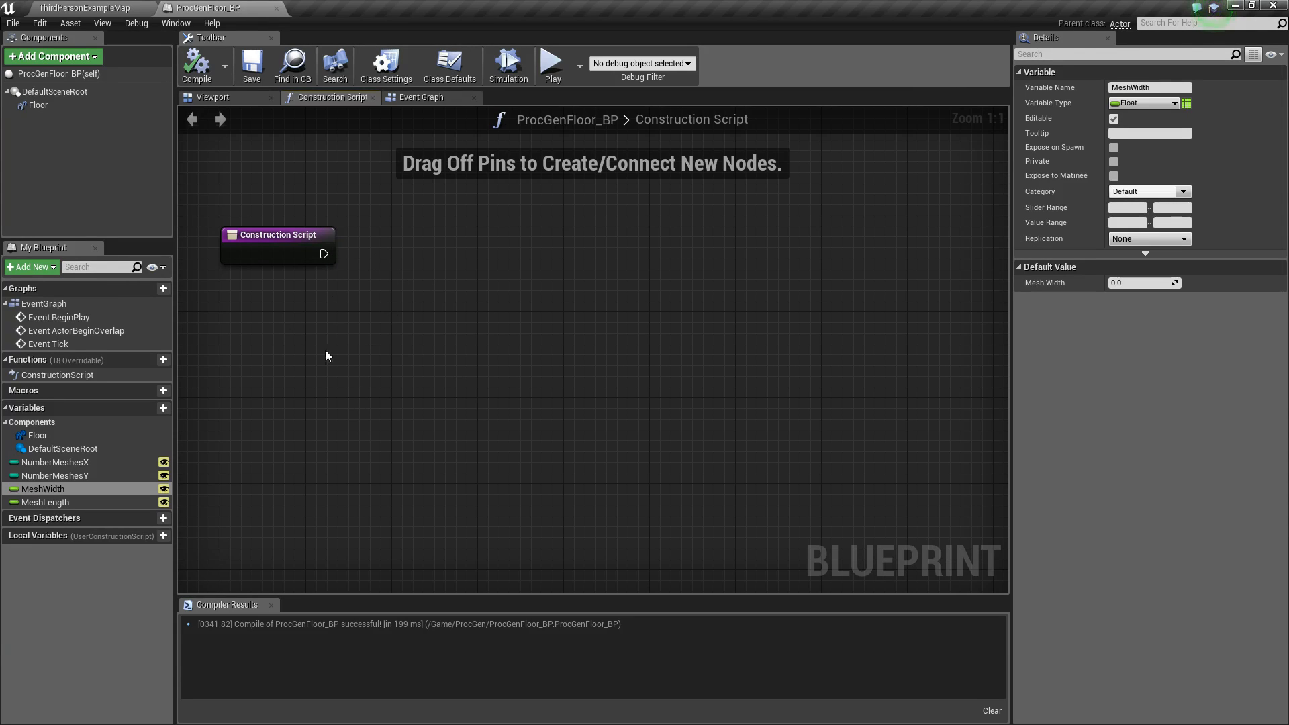
pyautogui.moveTo(820, 315)
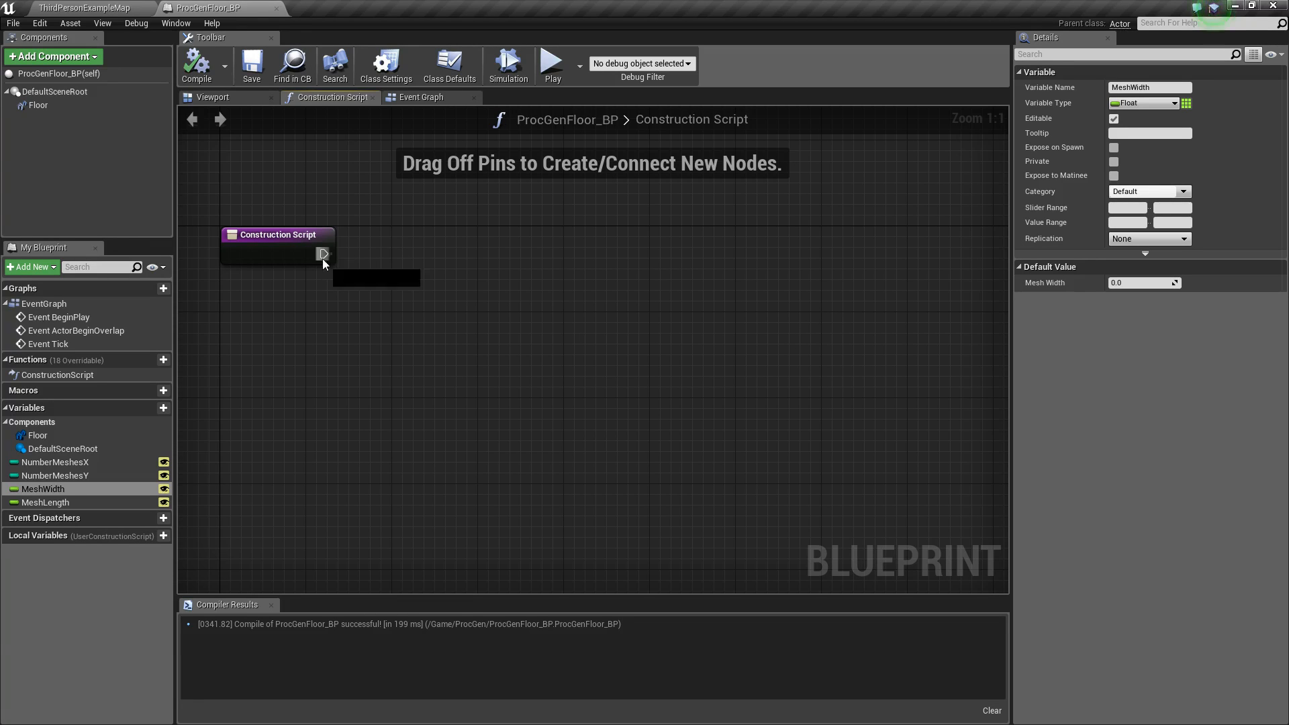
# Step: Add a ForLoop after Construction Script with NumberMeshesX minus one wired to Last Index
pyautogui.moveTo(324, 254); pyautogui.dragTo(419, 265)
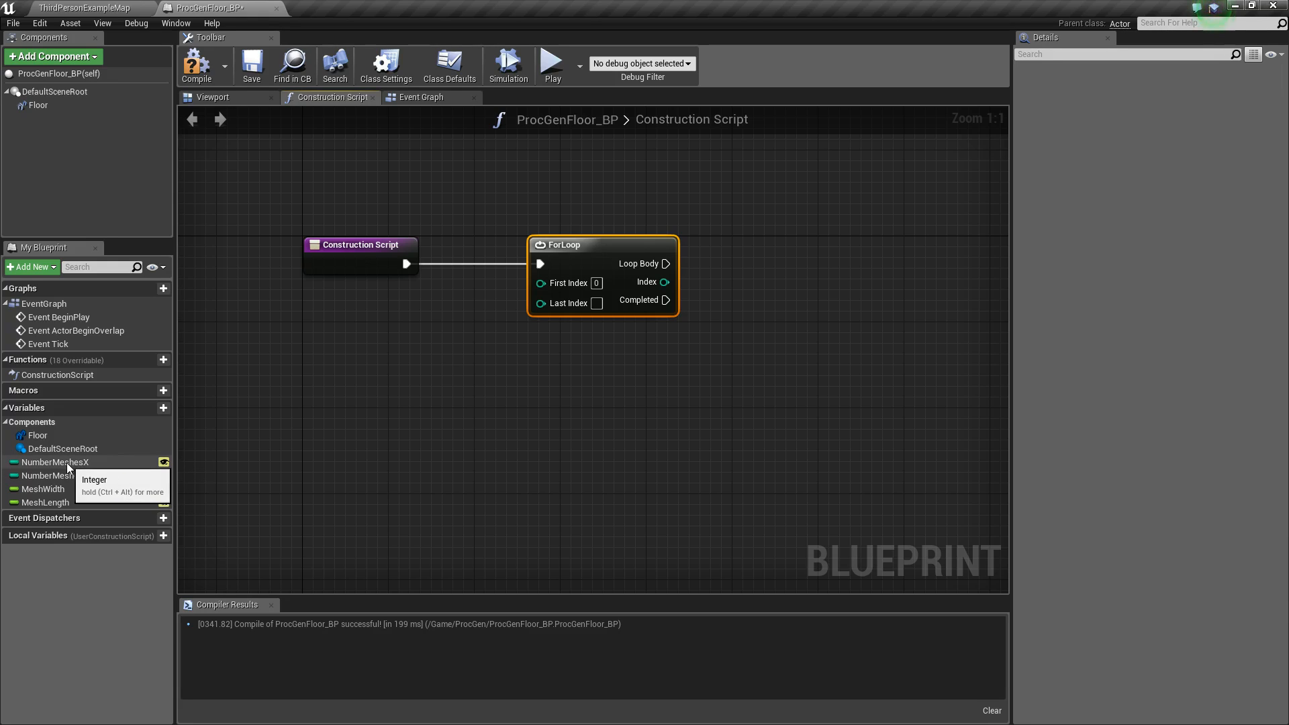
pyautogui.moveTo(591, 258)
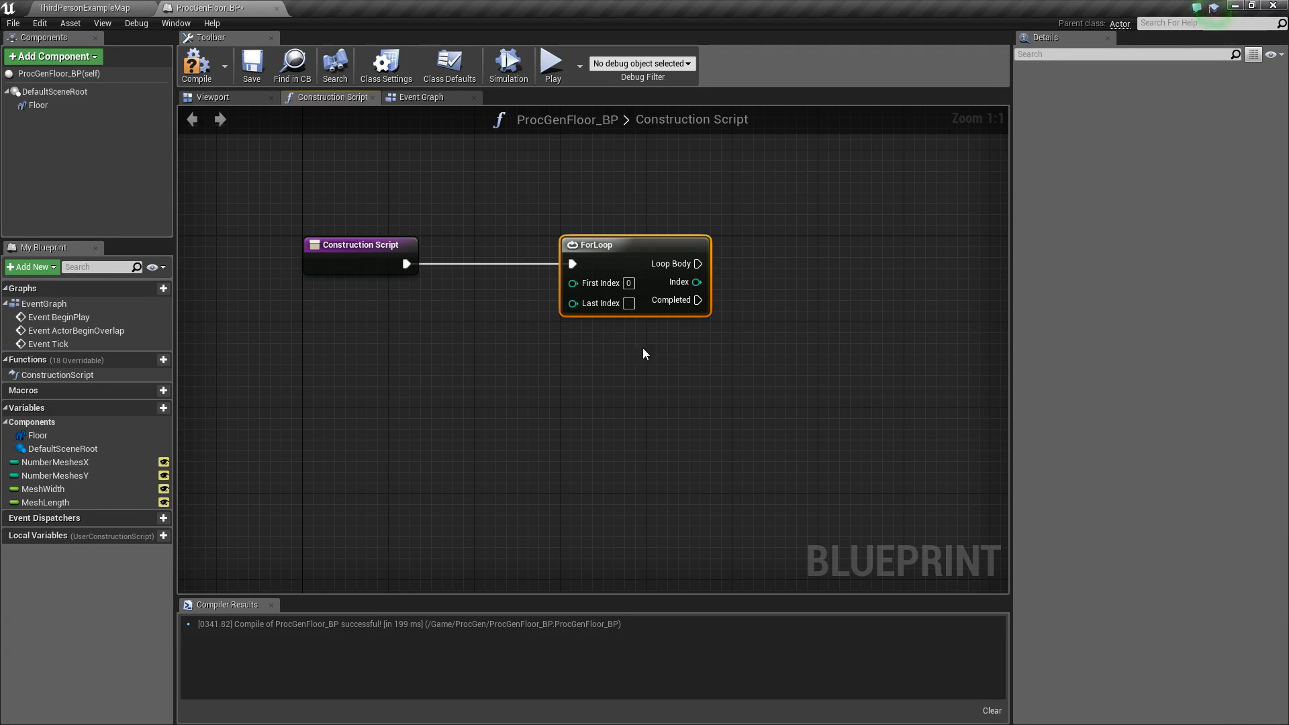
pyautogui.click(56, 460)
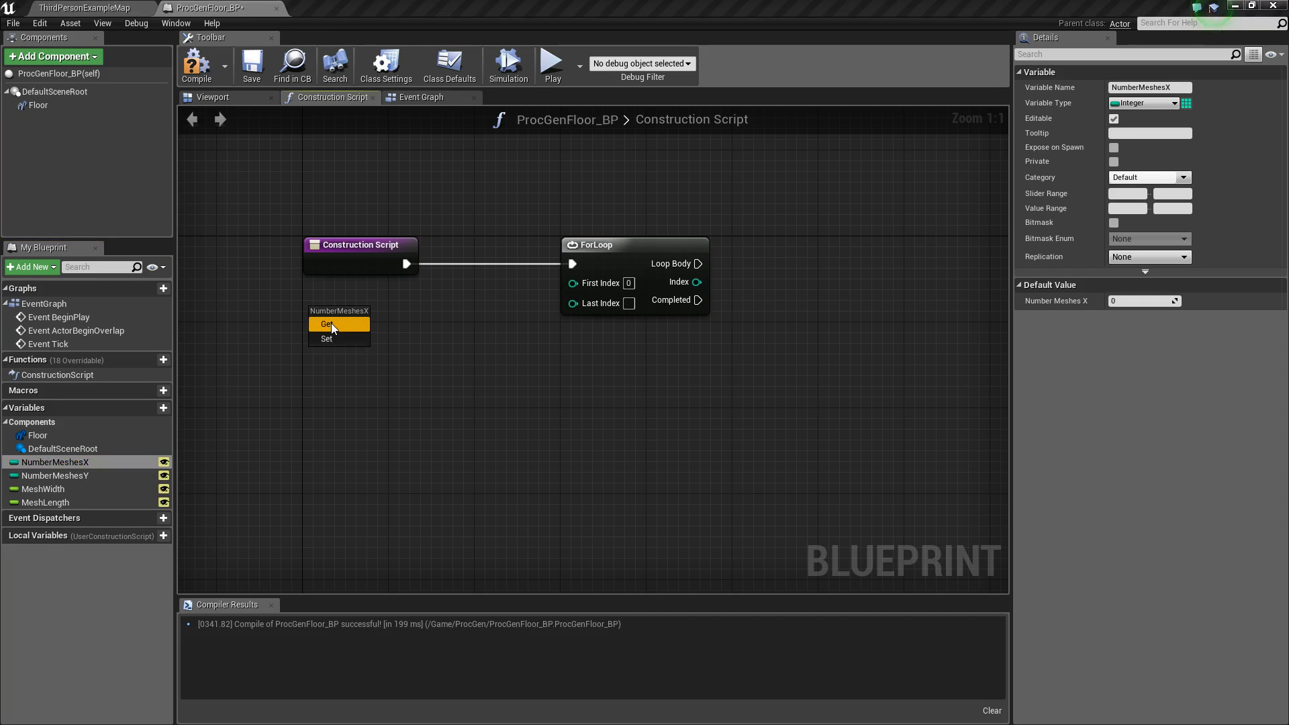
pyautogui.click(328, 323)
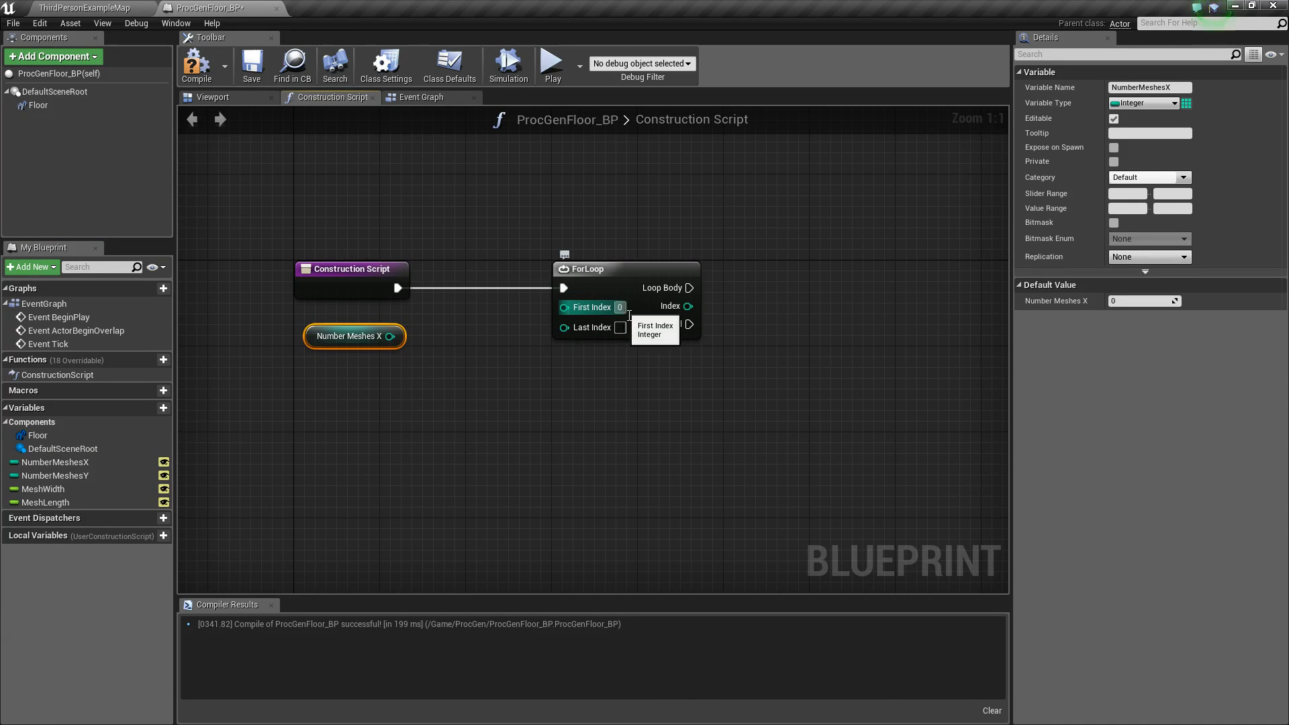
pyautogui.moveTo(599, 334)
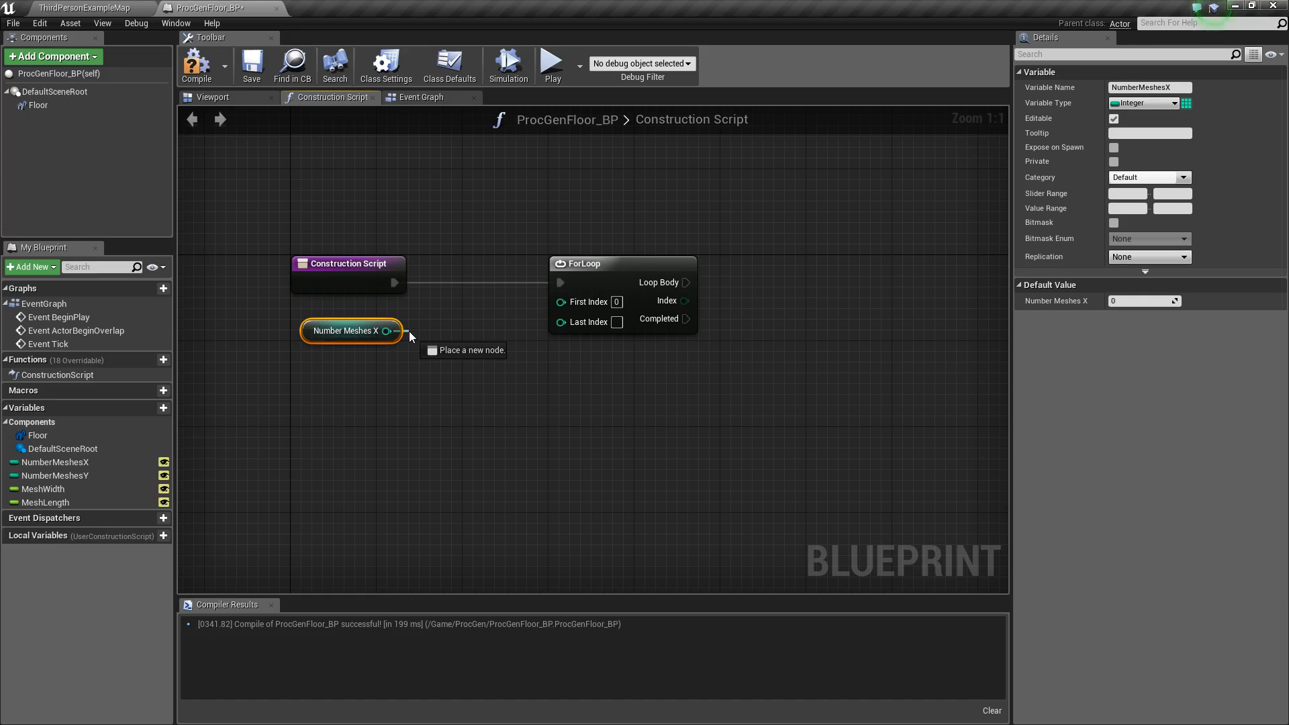
pyautogui.click(403, 331)
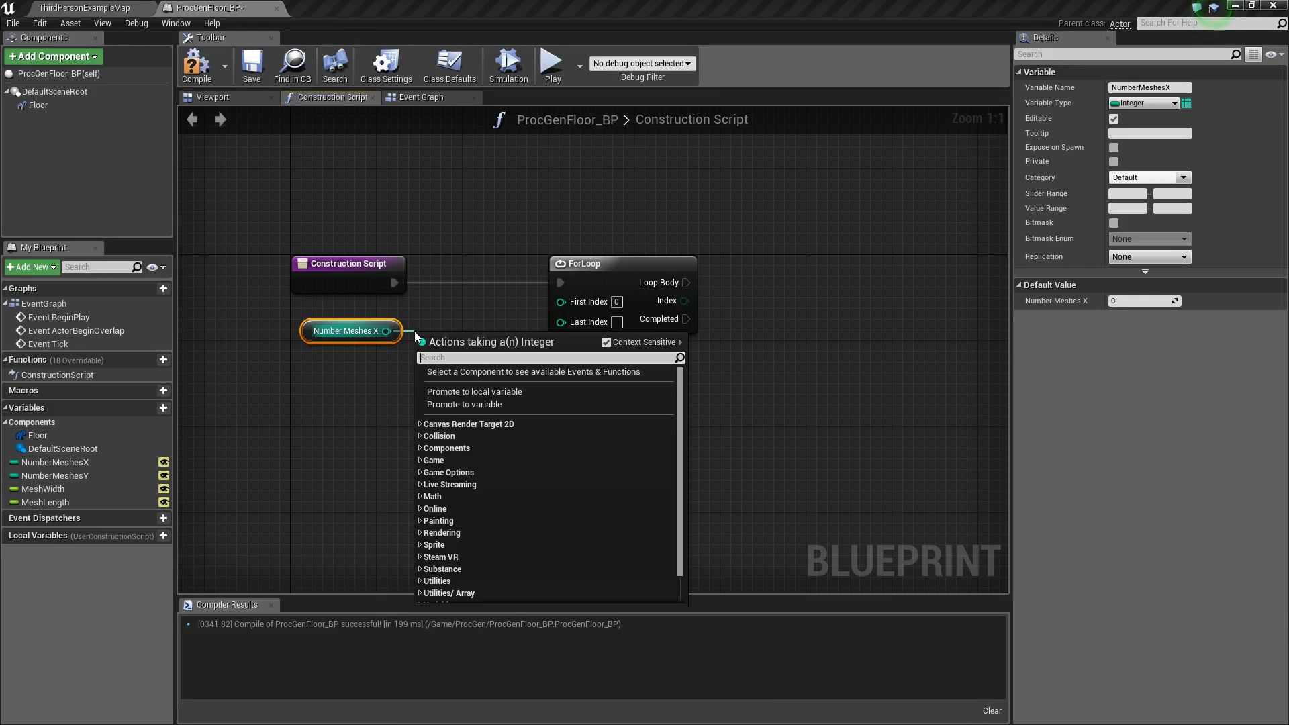
pyautogui.write('-')
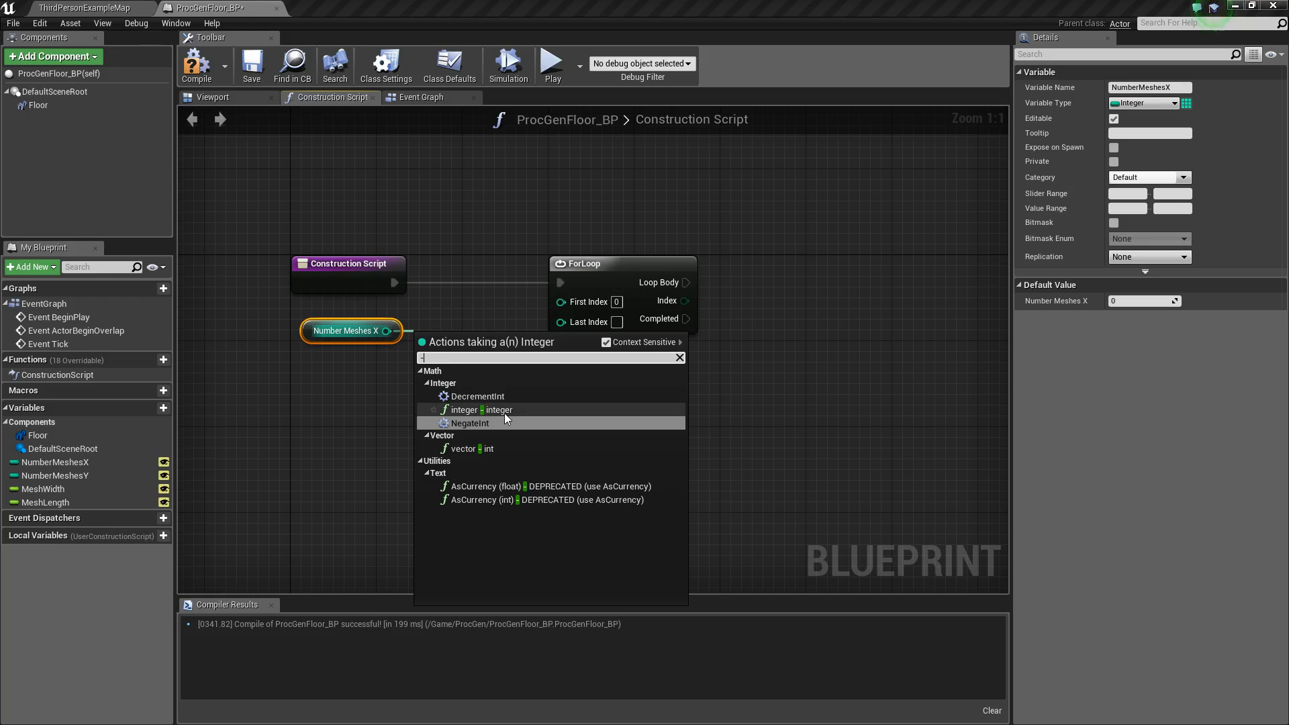
pyautogui.click(481, 410)
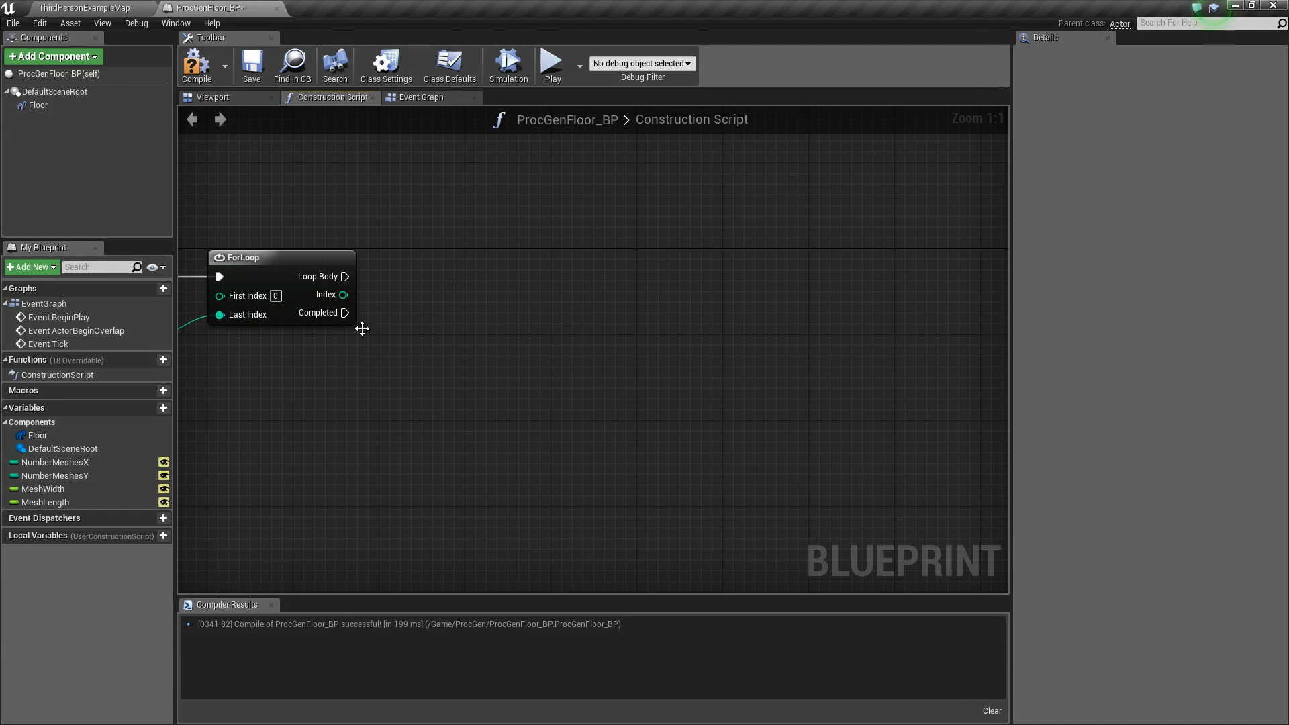
pyautogui.moveTo(124, 475)
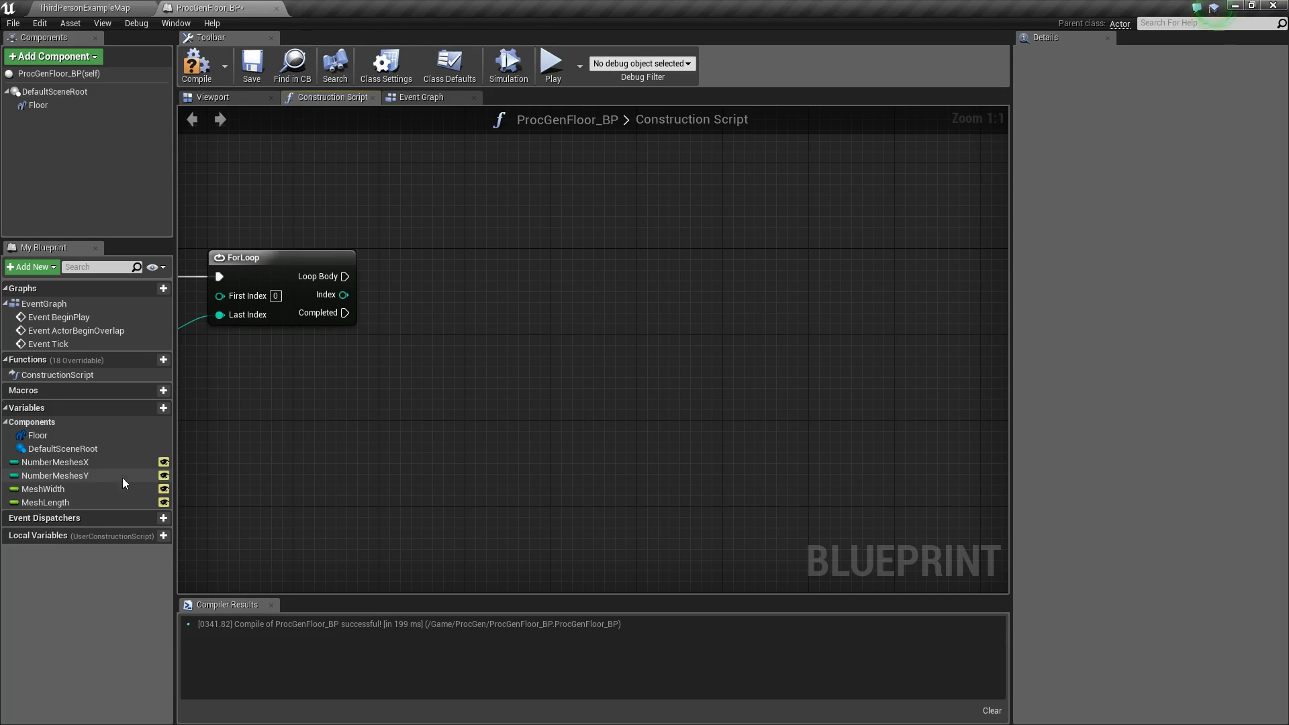
# Step: Nest a second ForLoop in the first loop's body with NumberMeshesY minus one as Last Index
pyautogui.moveTo(282, 258); pyautogui.dragTo(346, 297)
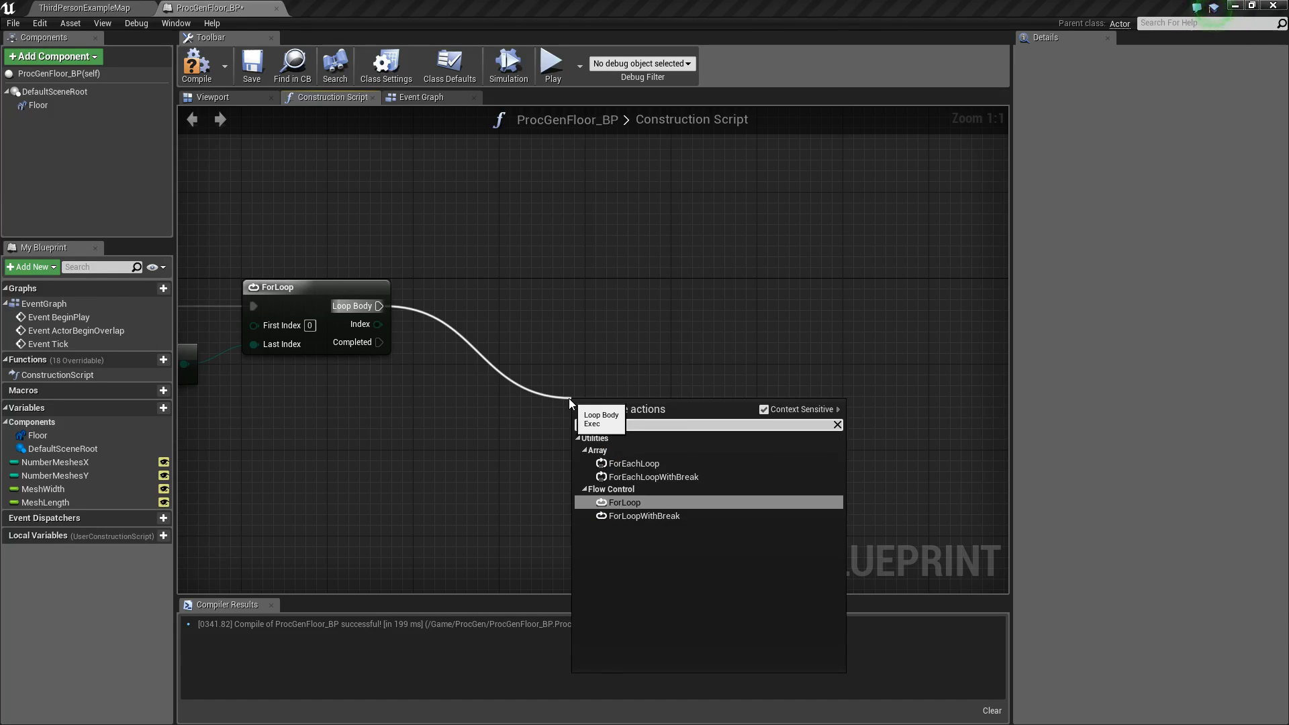
pyautogui.click(625, 501)
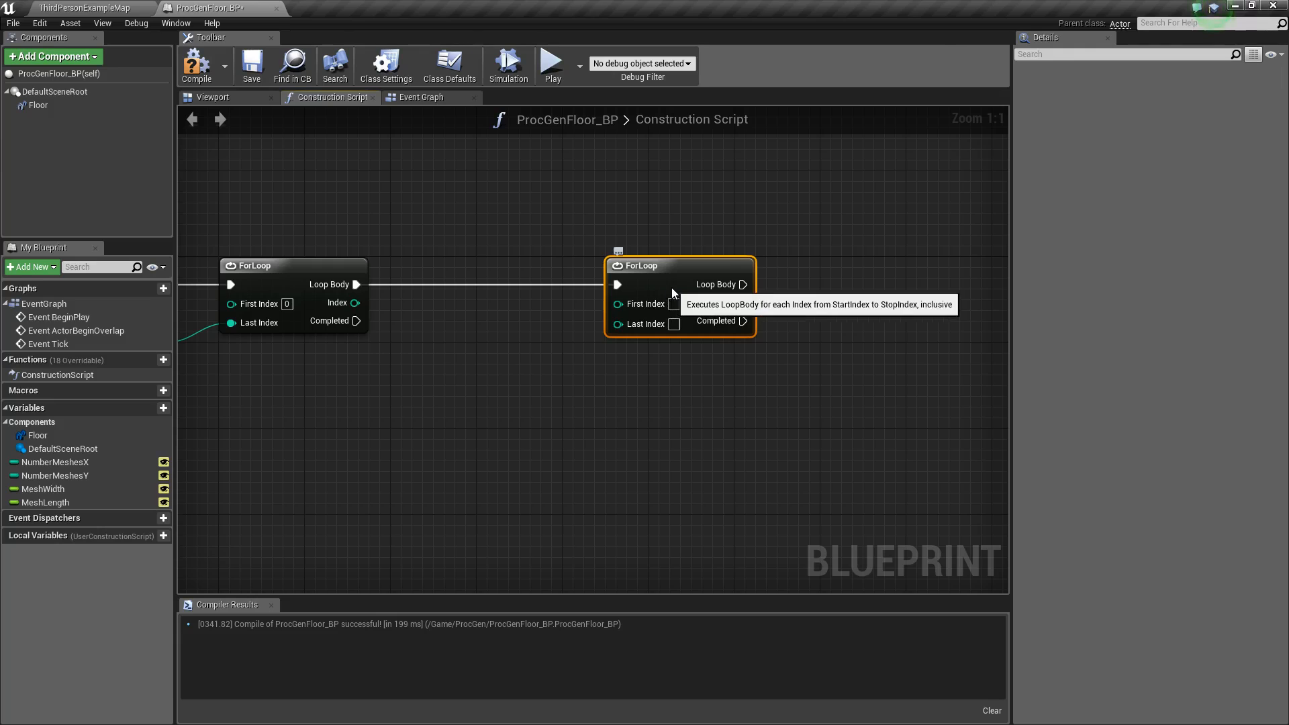
pyautogui.click(58, 476)
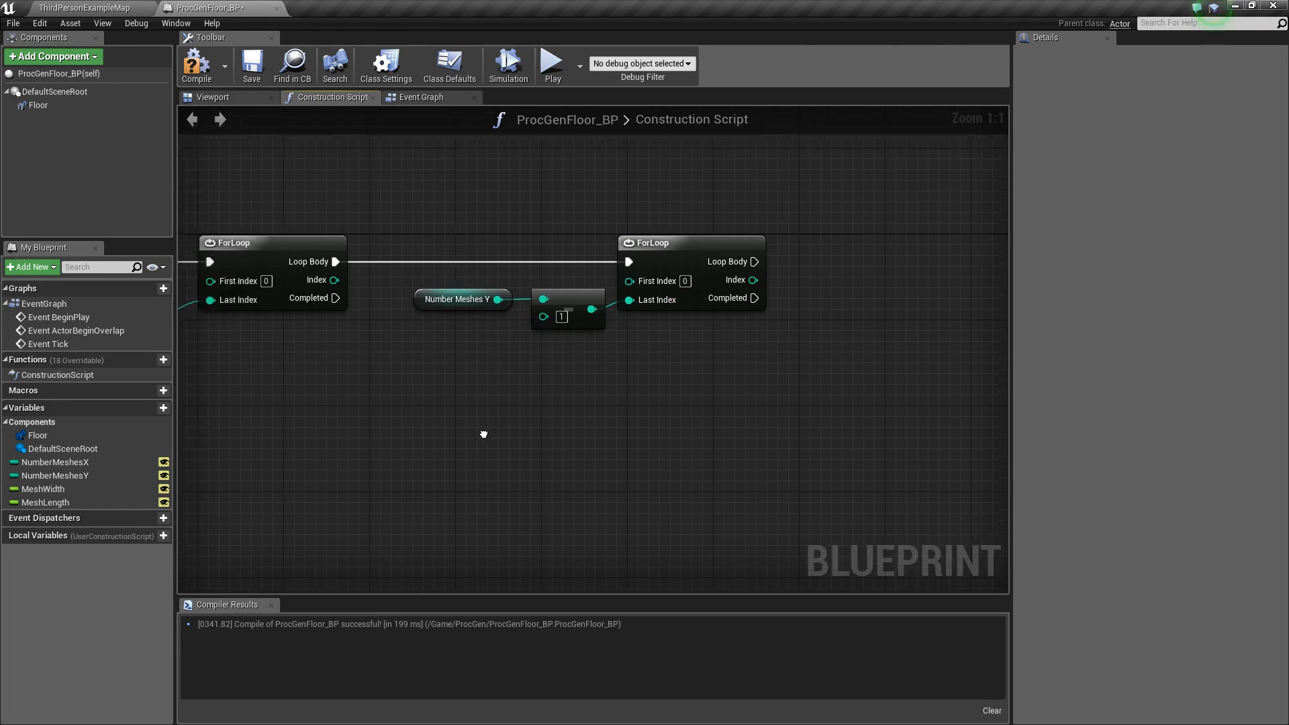
pyautogui.scroll(-3)
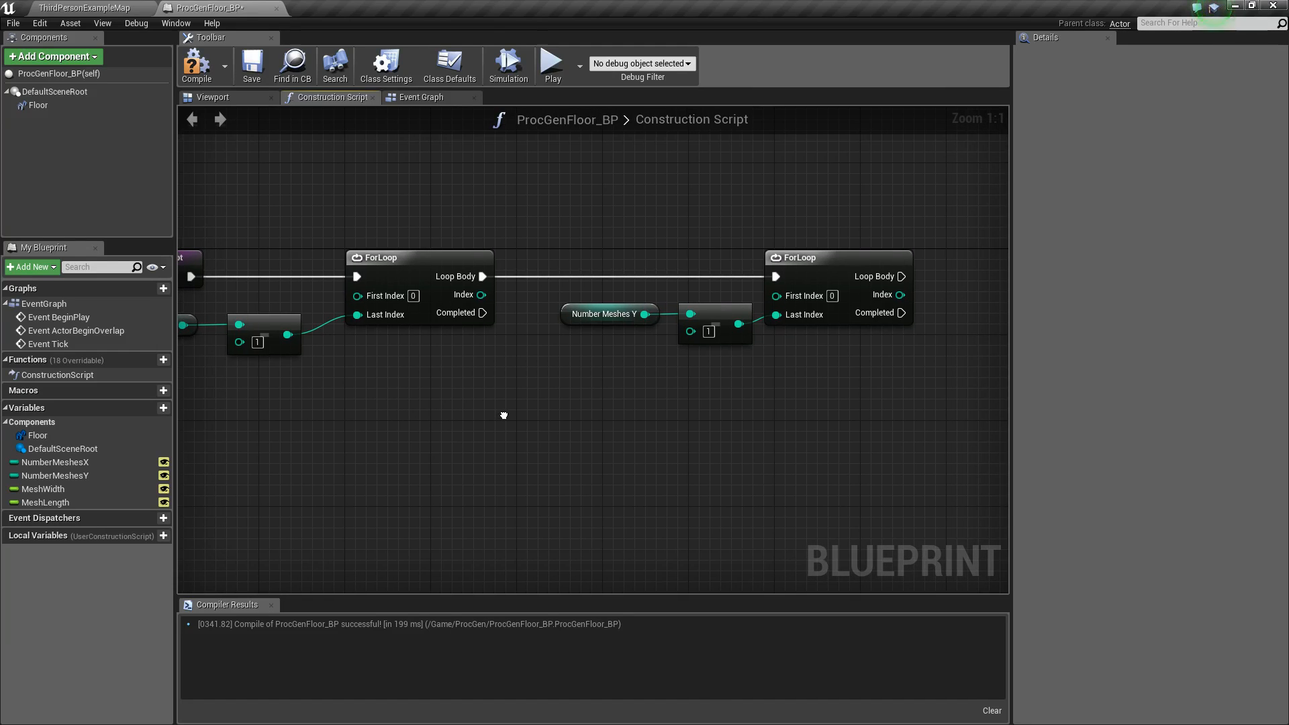
pyautogui.moveTo(597, 371)
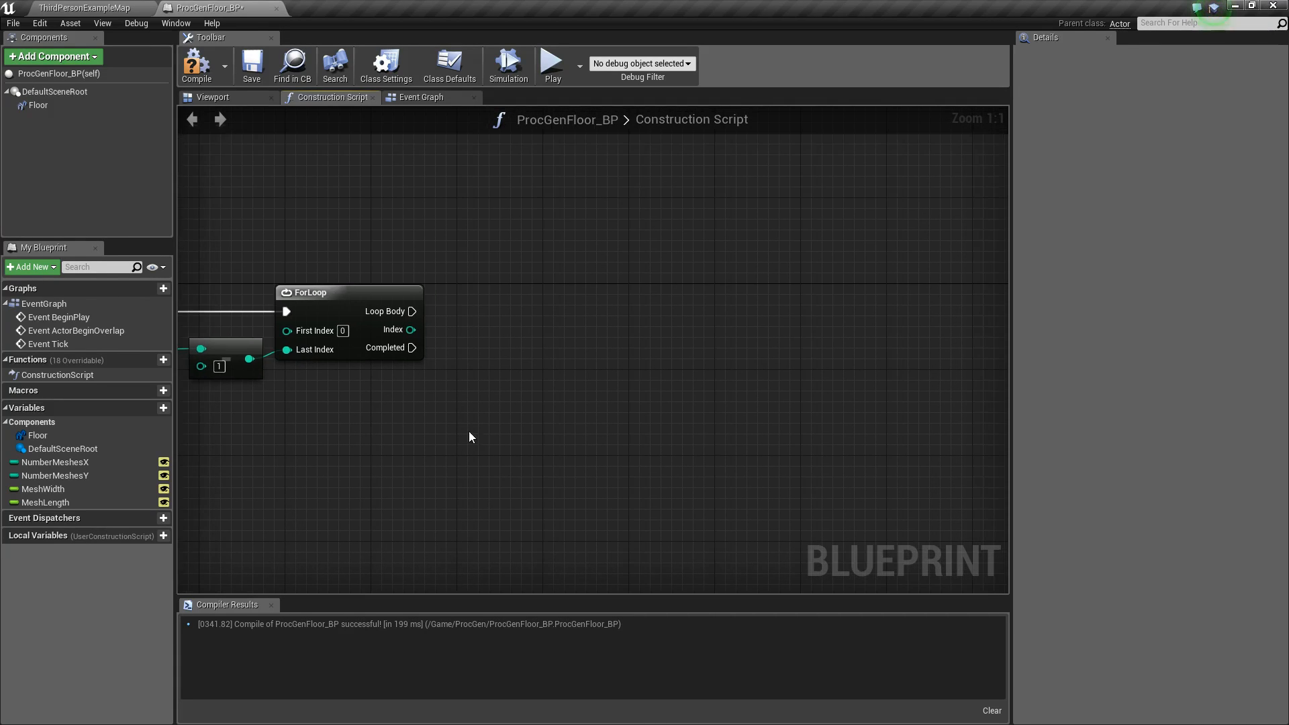
# Step: Call Add Instance on the Floor component from the inner loop's body
pyautogui.click(37, 105)
pyautogui.write('add inst')
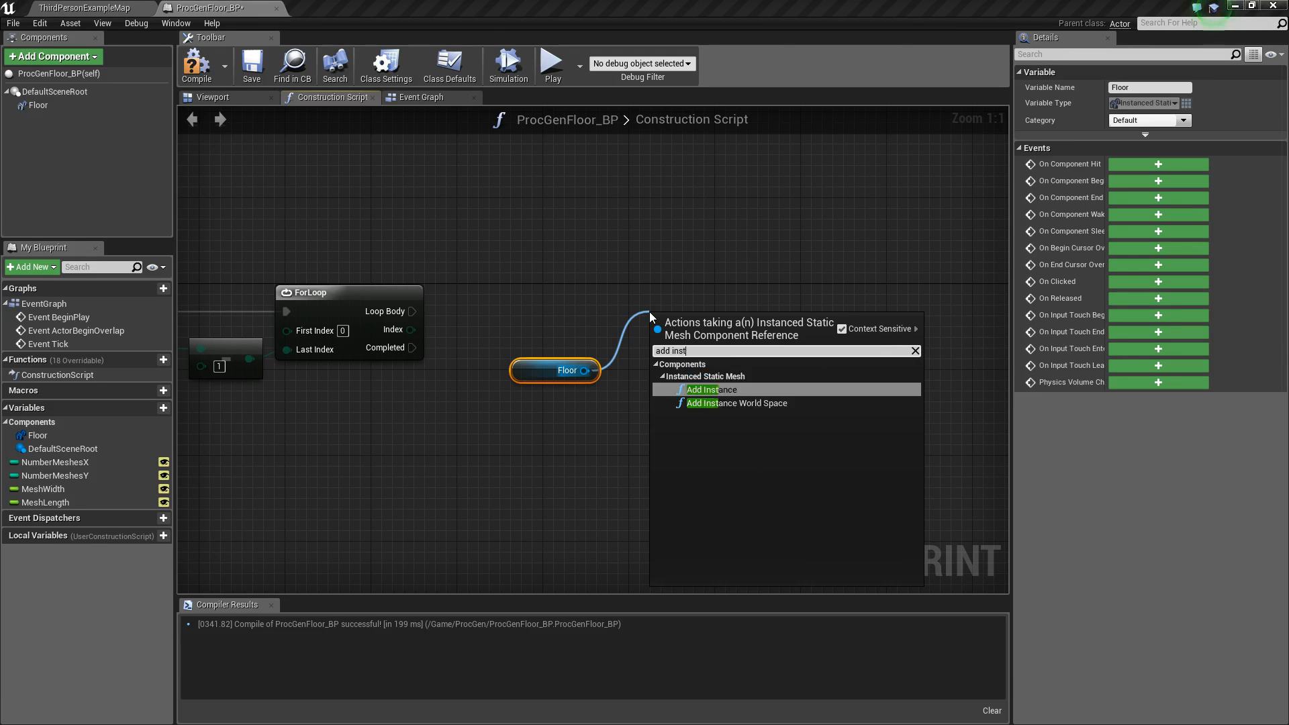
pyautogui.press('Backspace')
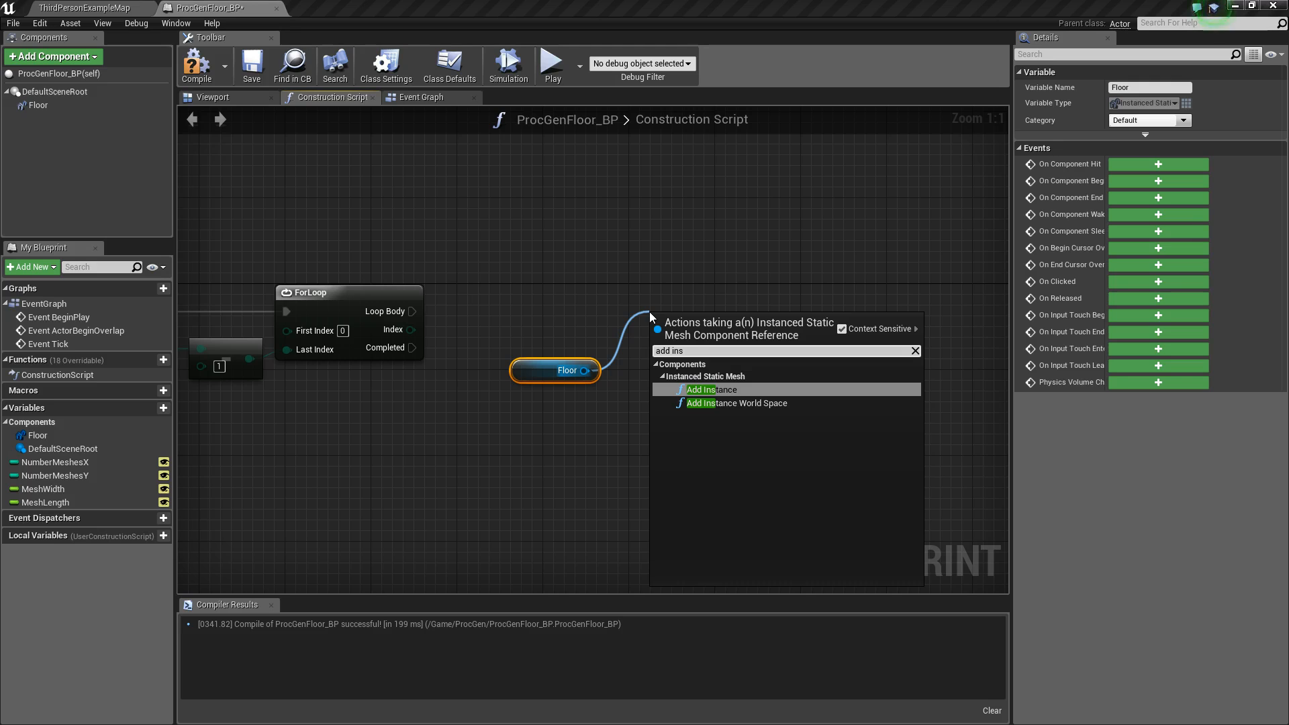
pyautogui.click(710, 390)
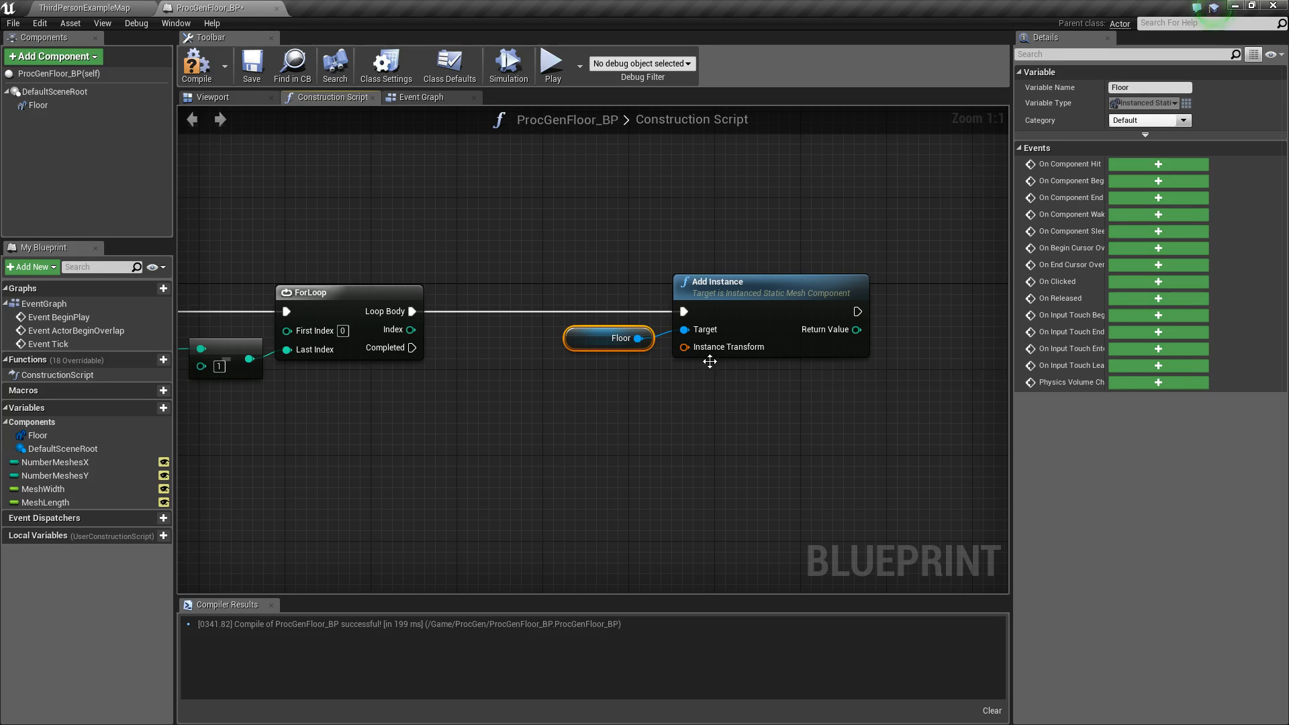
pyautogui.scroll(-3)
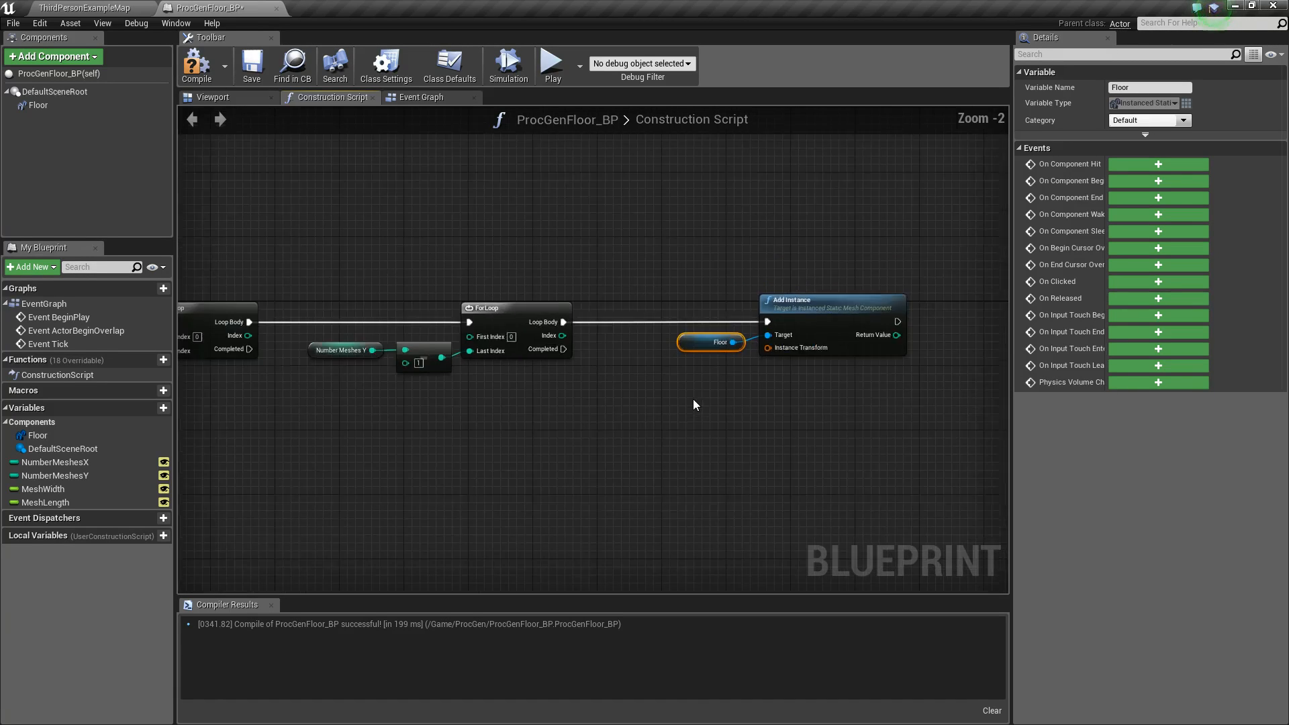
pyautogui.scroll(-3)
pyautogui.write('make tran')
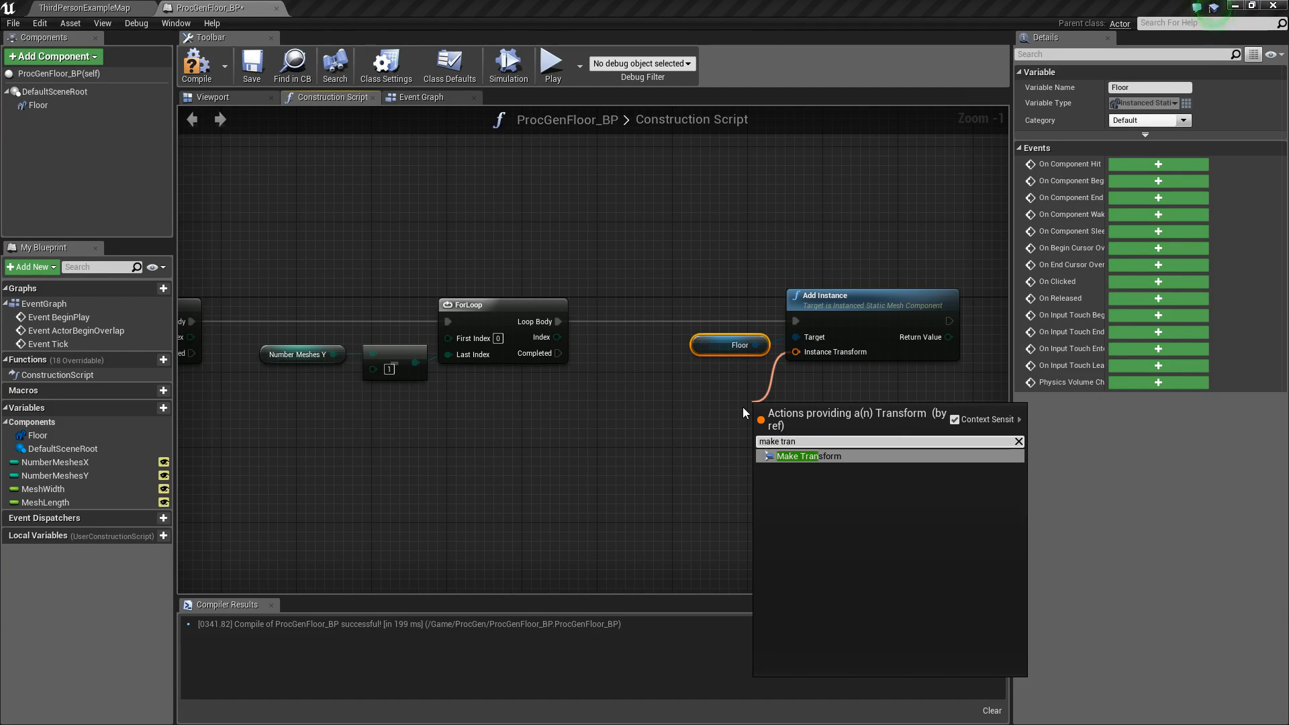
# Step: Feed Instance Transform from a Make Transform whose Location comes from a Make Vector
pyautogui.click(807, 457)
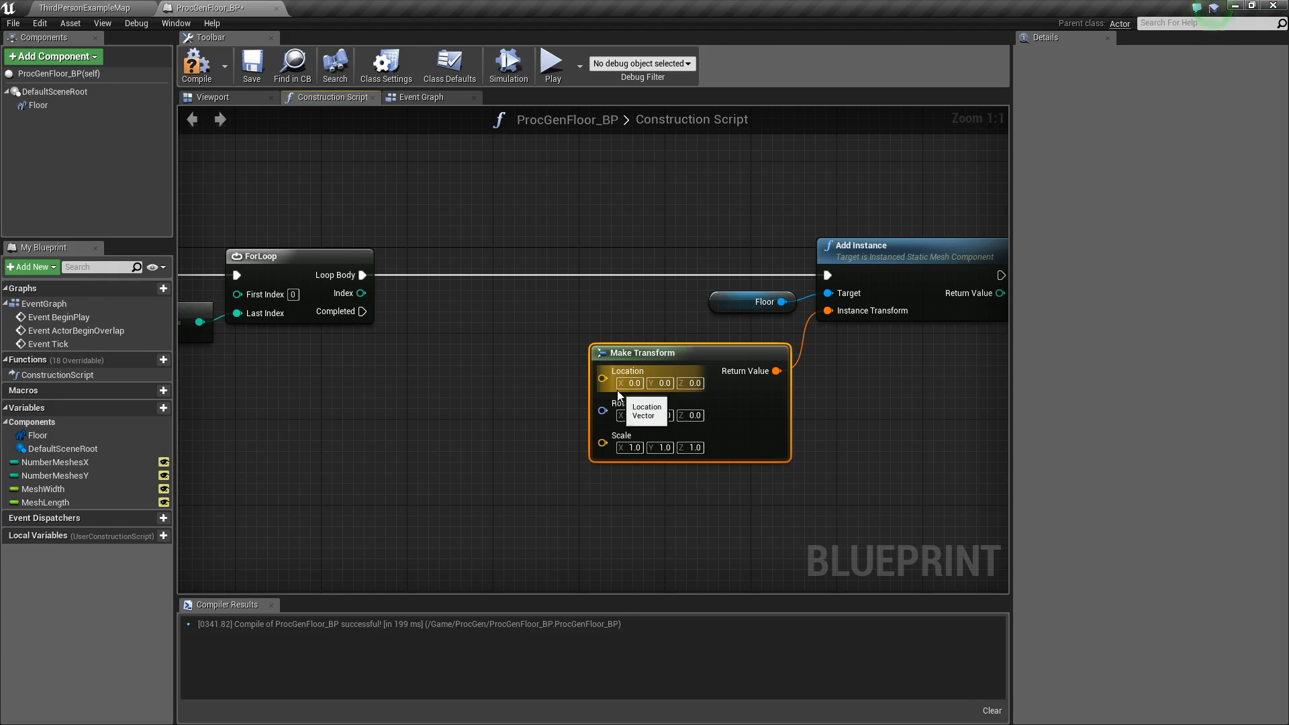
pyautogui.moveTo(612, 383)
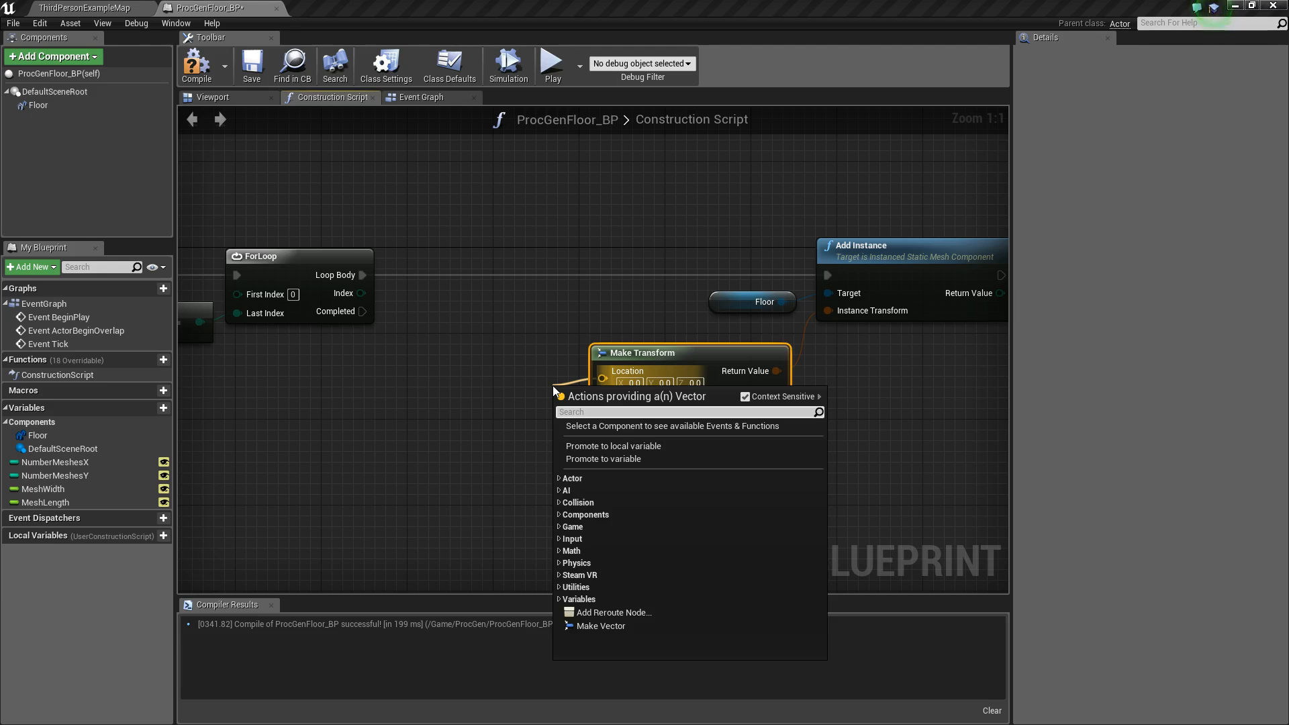
pyautogui.write('make vec')
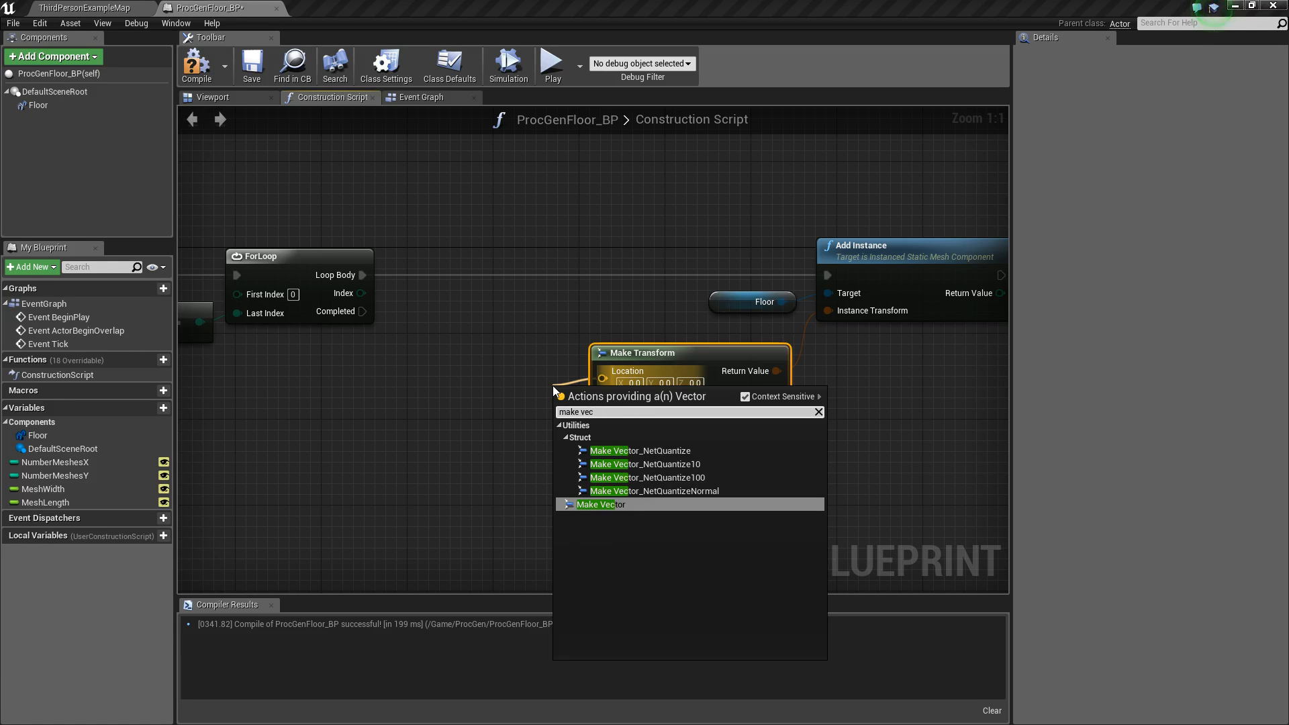
pyautogui.click(599, 503)
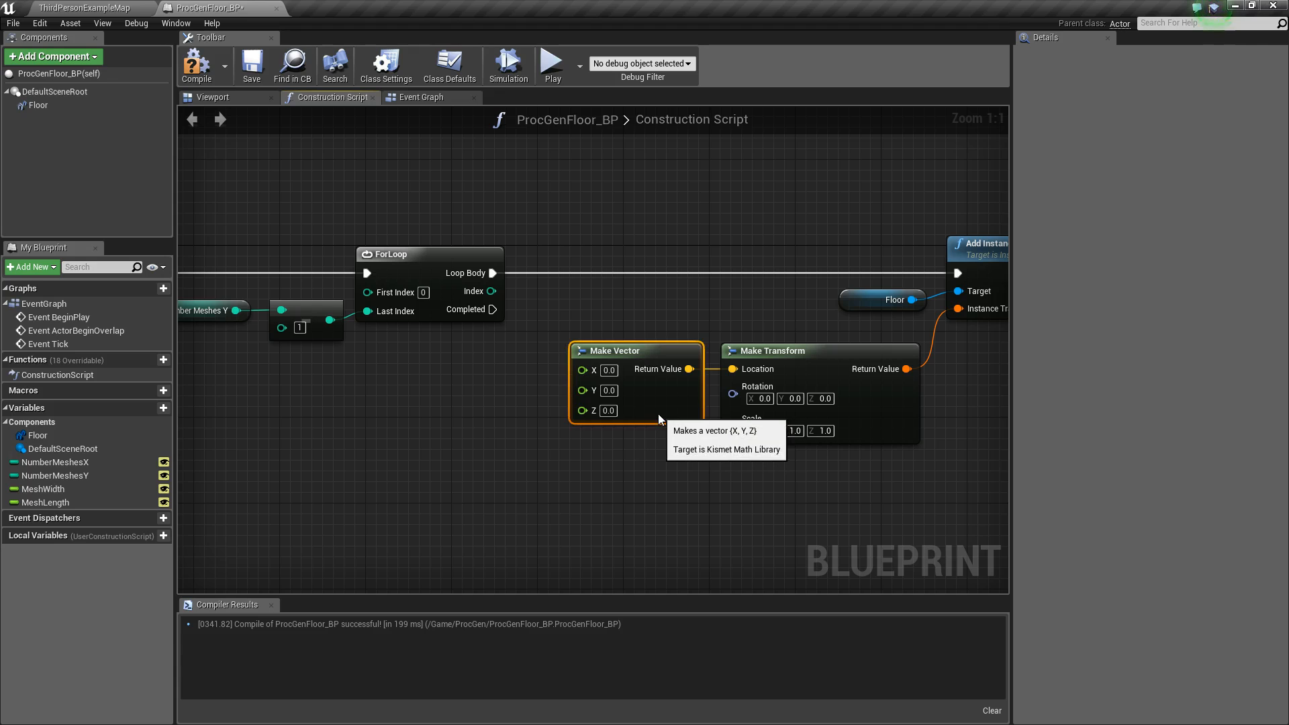
pyautogui.moveTo(572, 370)
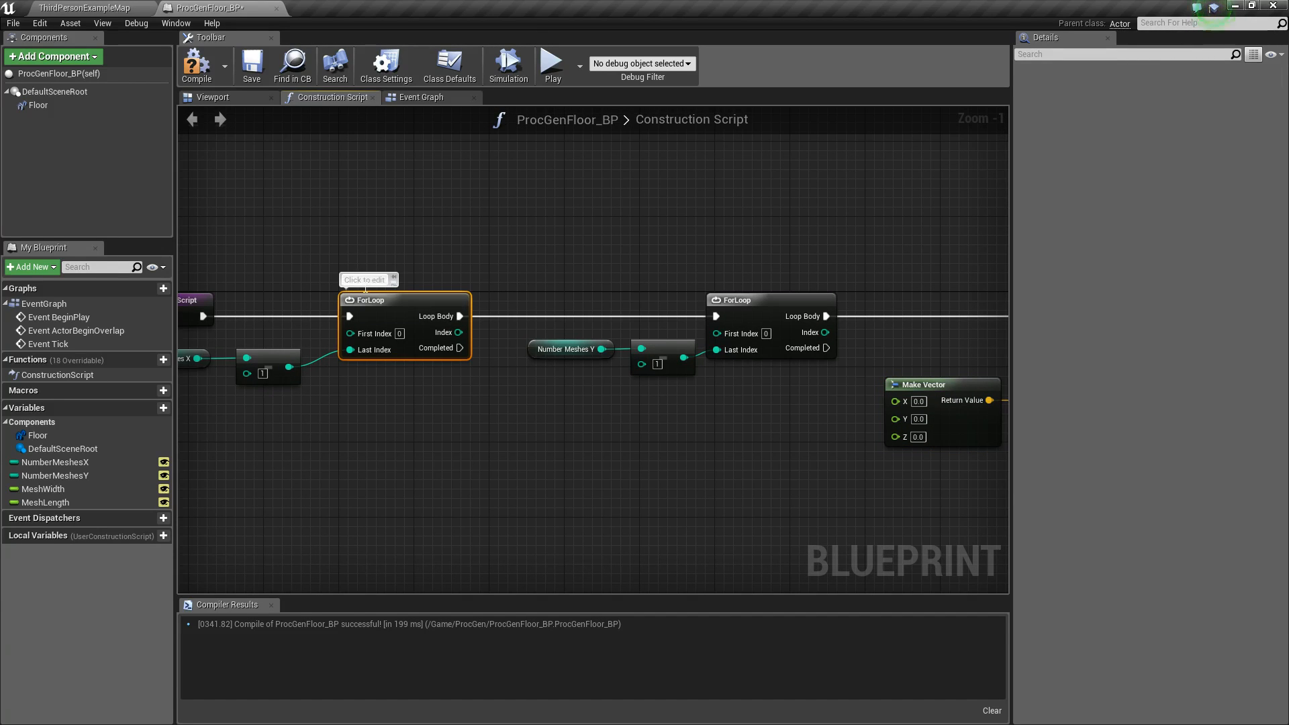
pyautogui.moveTo(449, 332)
pyautogui.write('X')
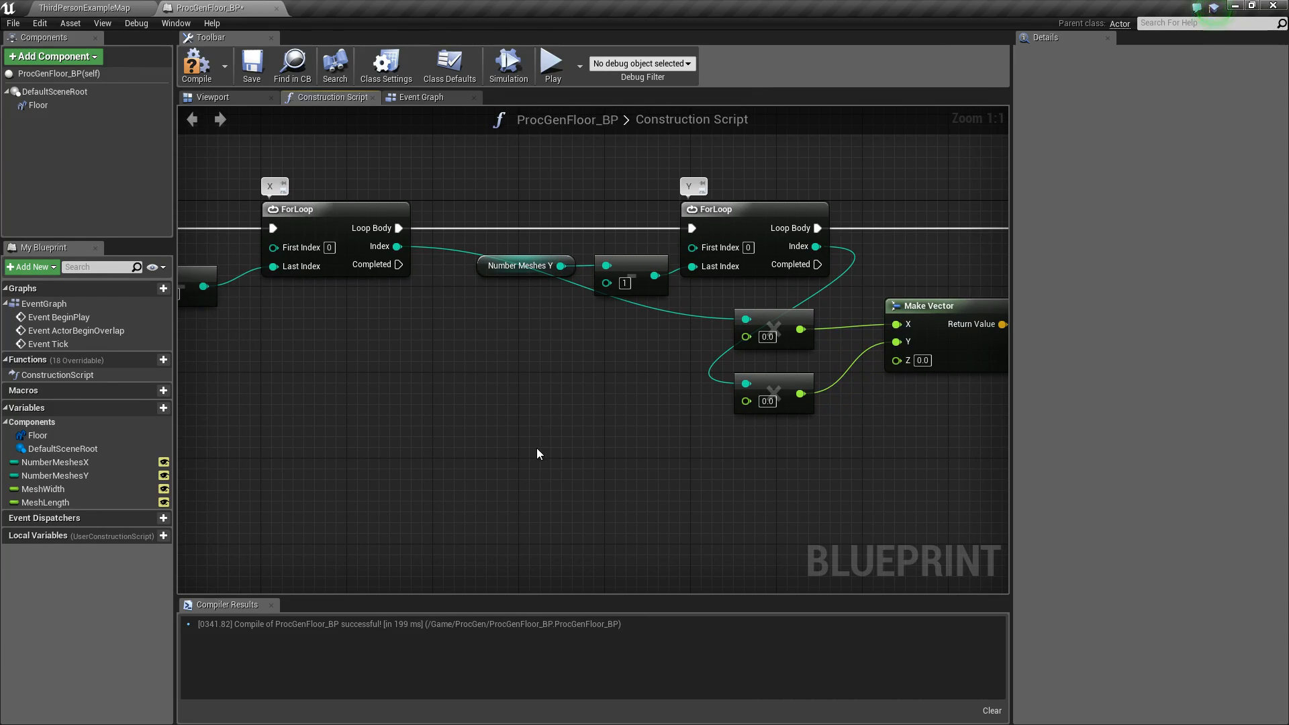
pyautogui.moveTo(773, 391)
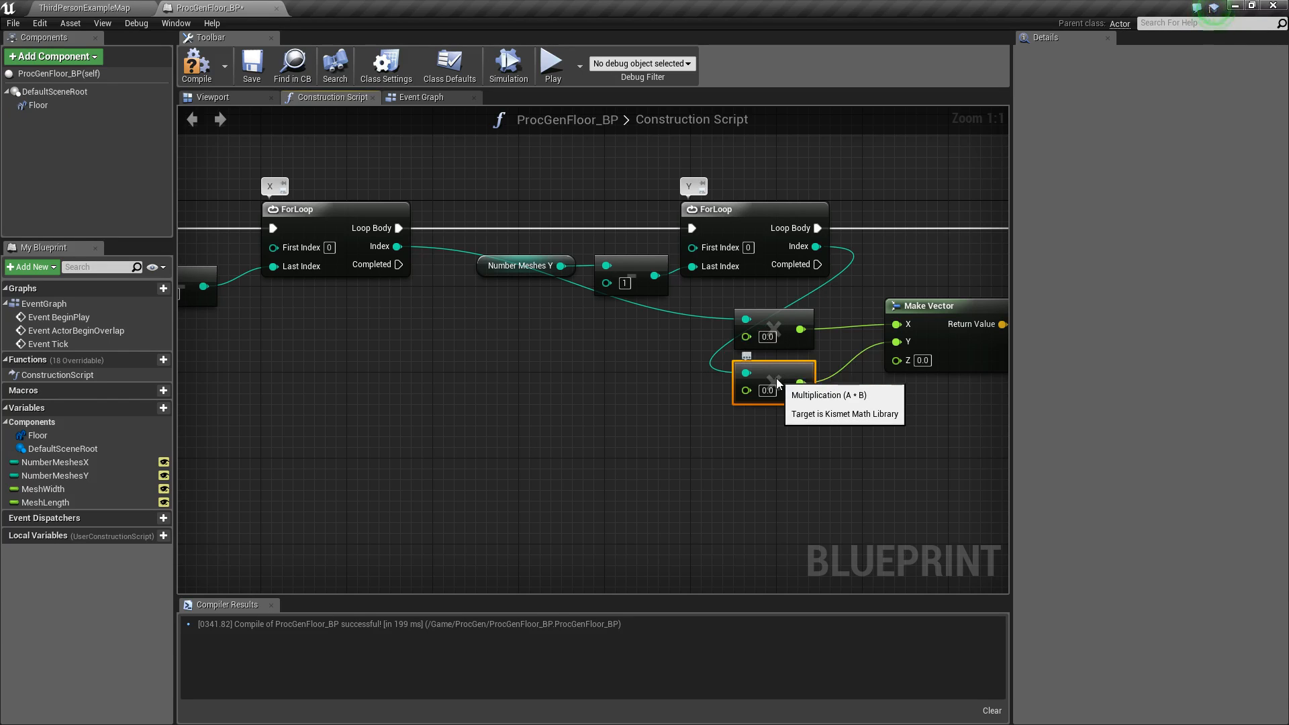
pyautogui.moveTo(925, 324)
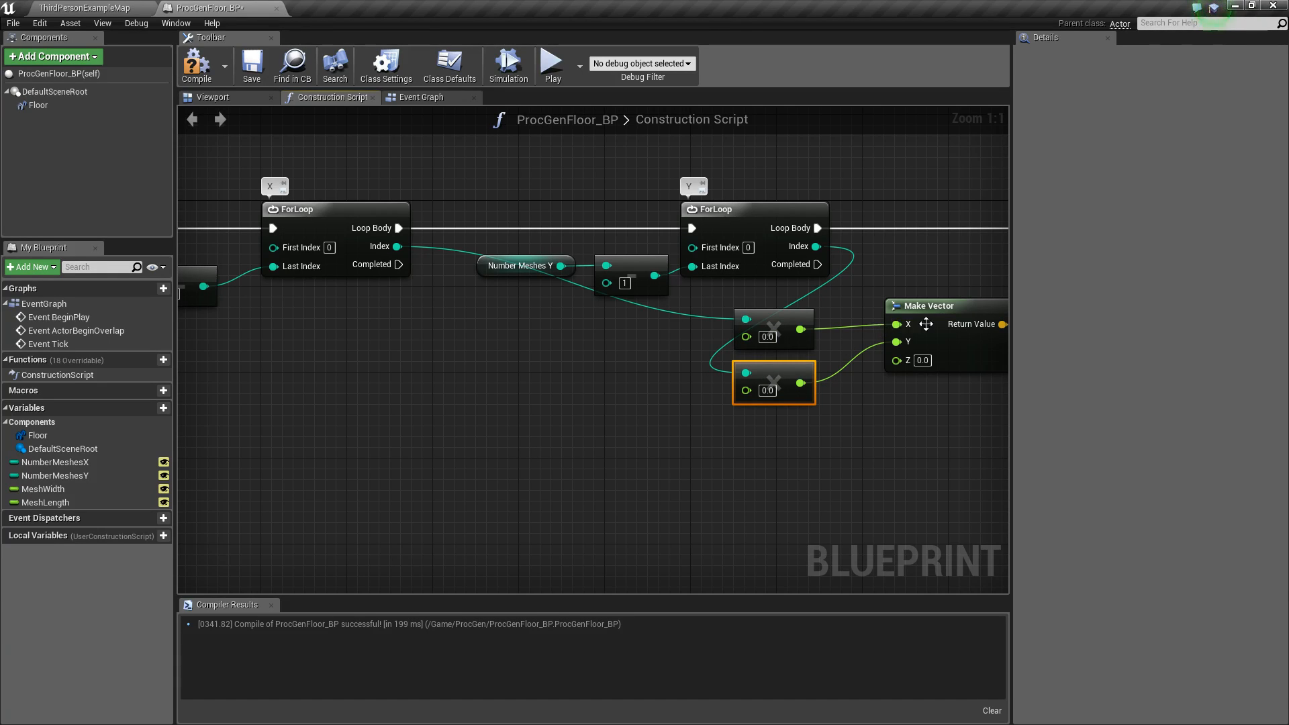
pyautogui.moveTo(843, 434)
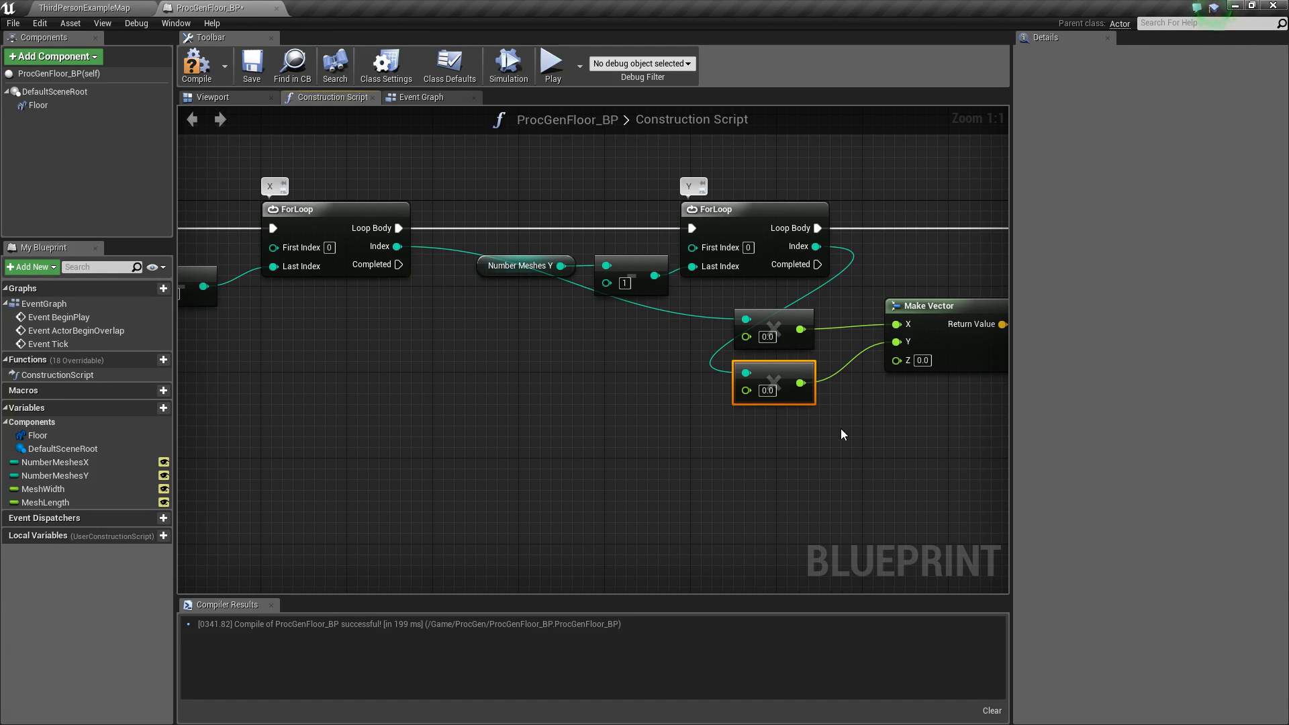
pyautogui.moveTo(41, 489)
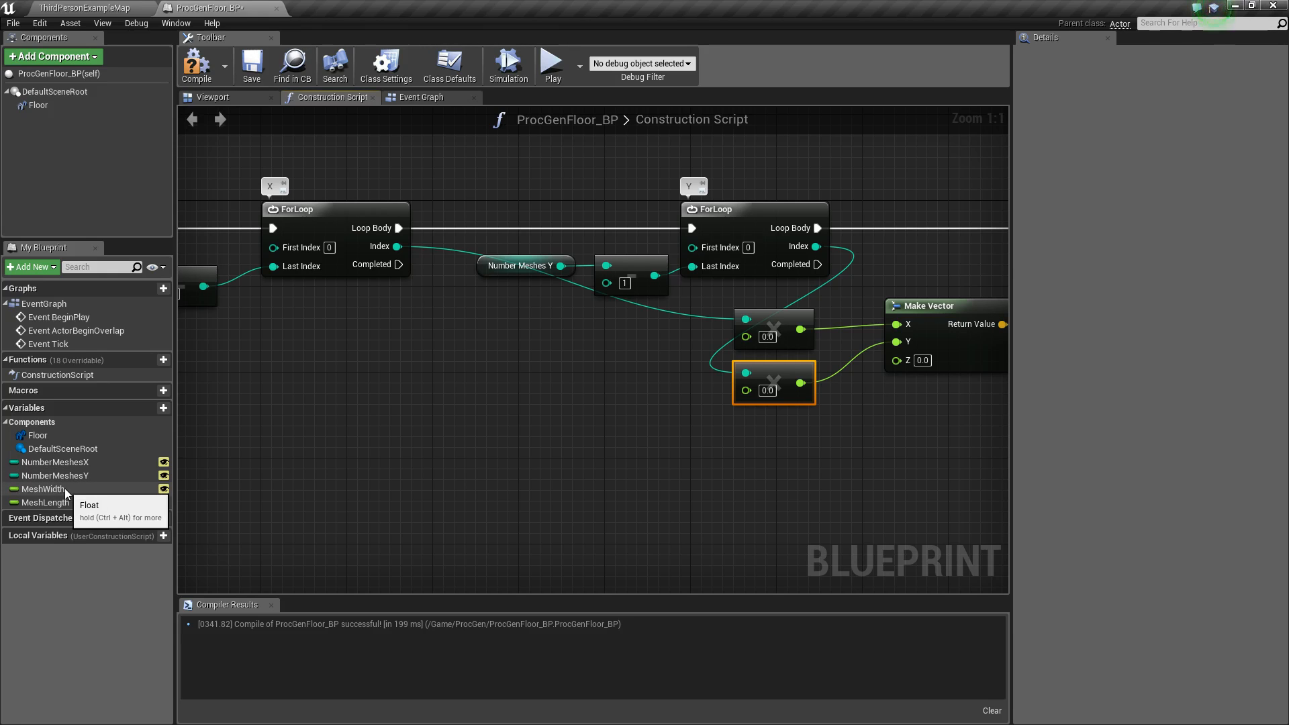
pyautogui.moveTo(46, 502)
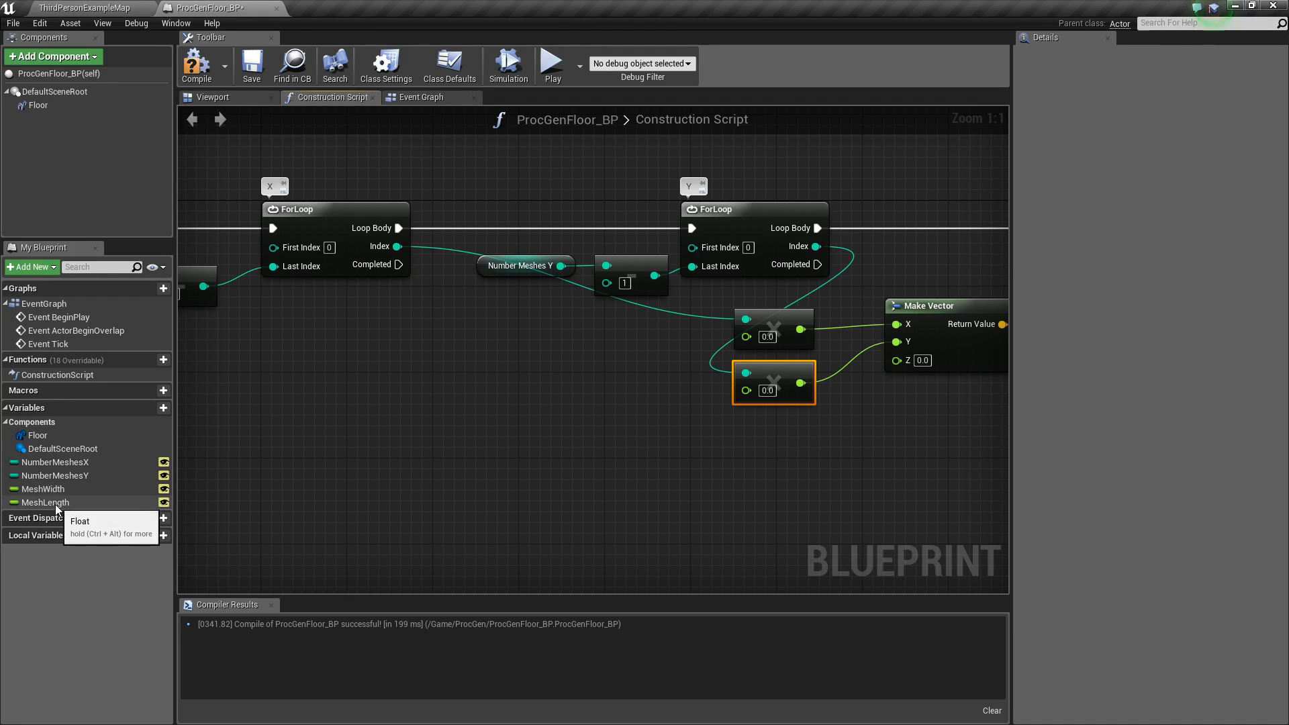
pyautogui.moveTo(53, 505)
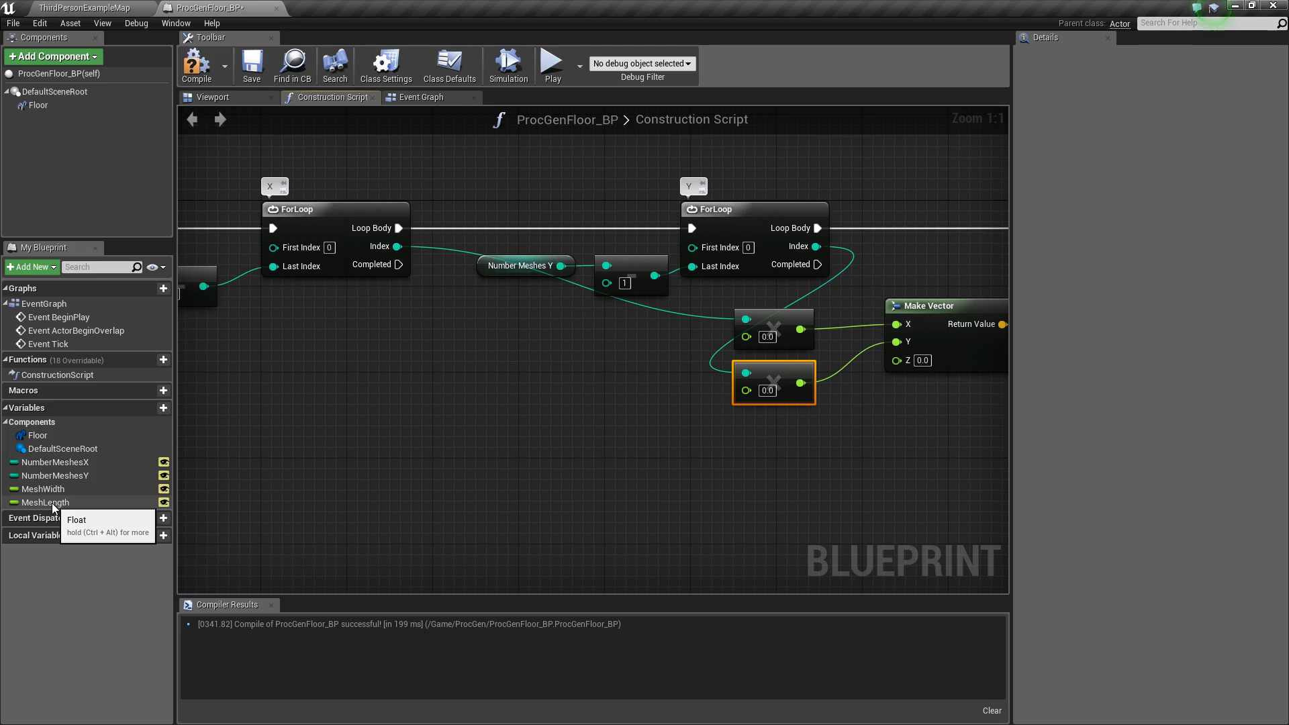
# Step: Place MeshLength and MeshWidth getter nodes in the construction script, then head to the level editor
pyautogui.click(46, 502)
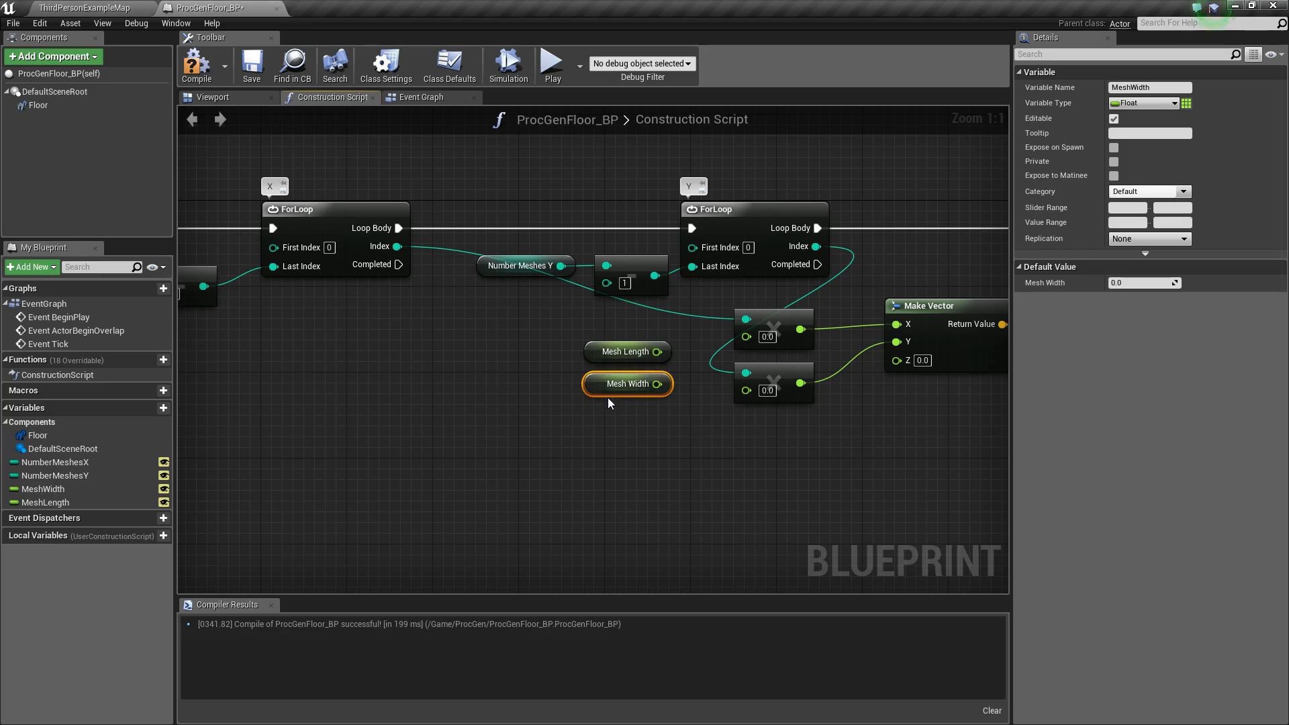
pyautogui.click(592, 376)
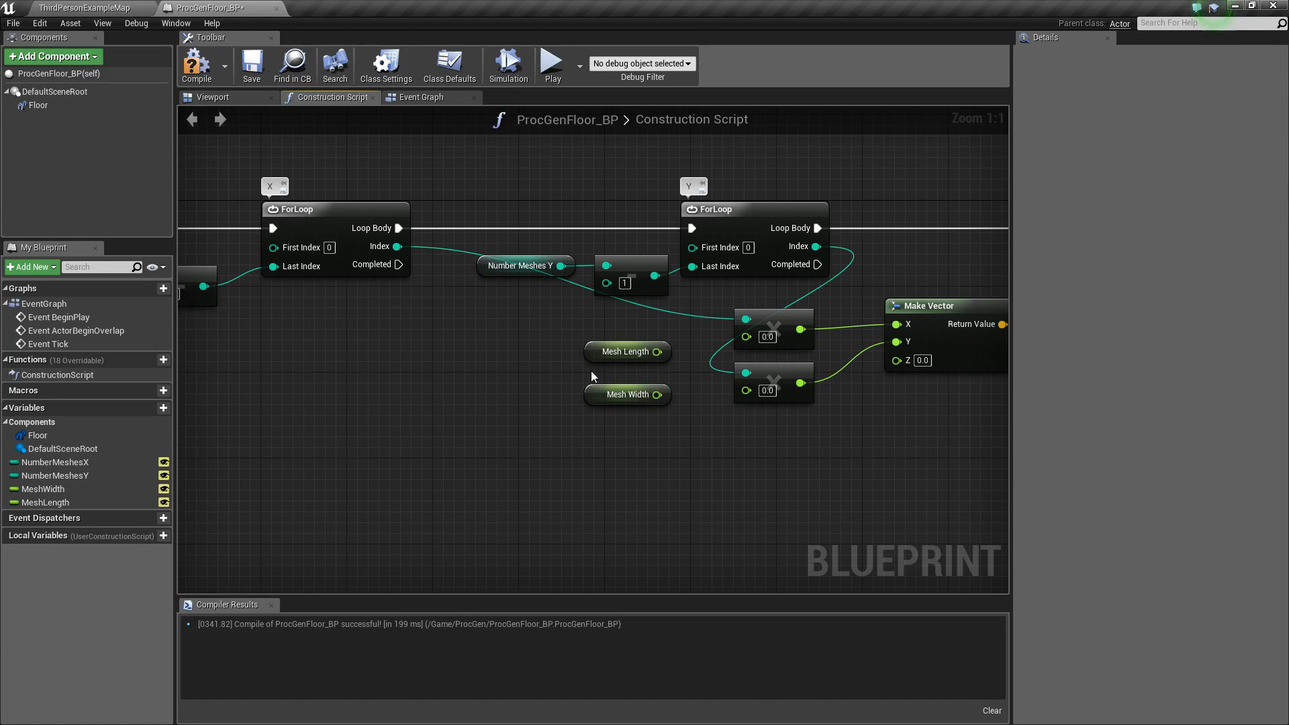
pyautogui.click(81, 8)
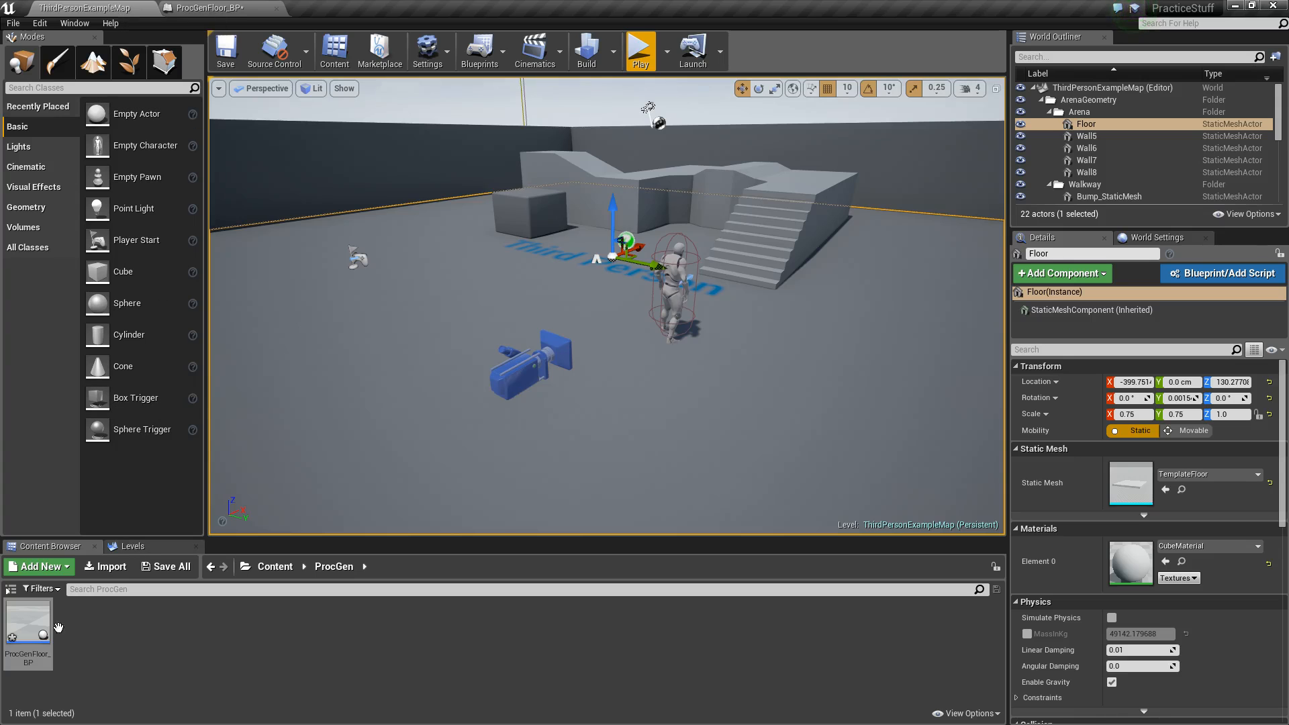
# Step: Inspect Floor_400x400 in StarterContent/Architecture (400x400x20) and return to ProcGenFloor_BP
pyautogui.click(276, 566)
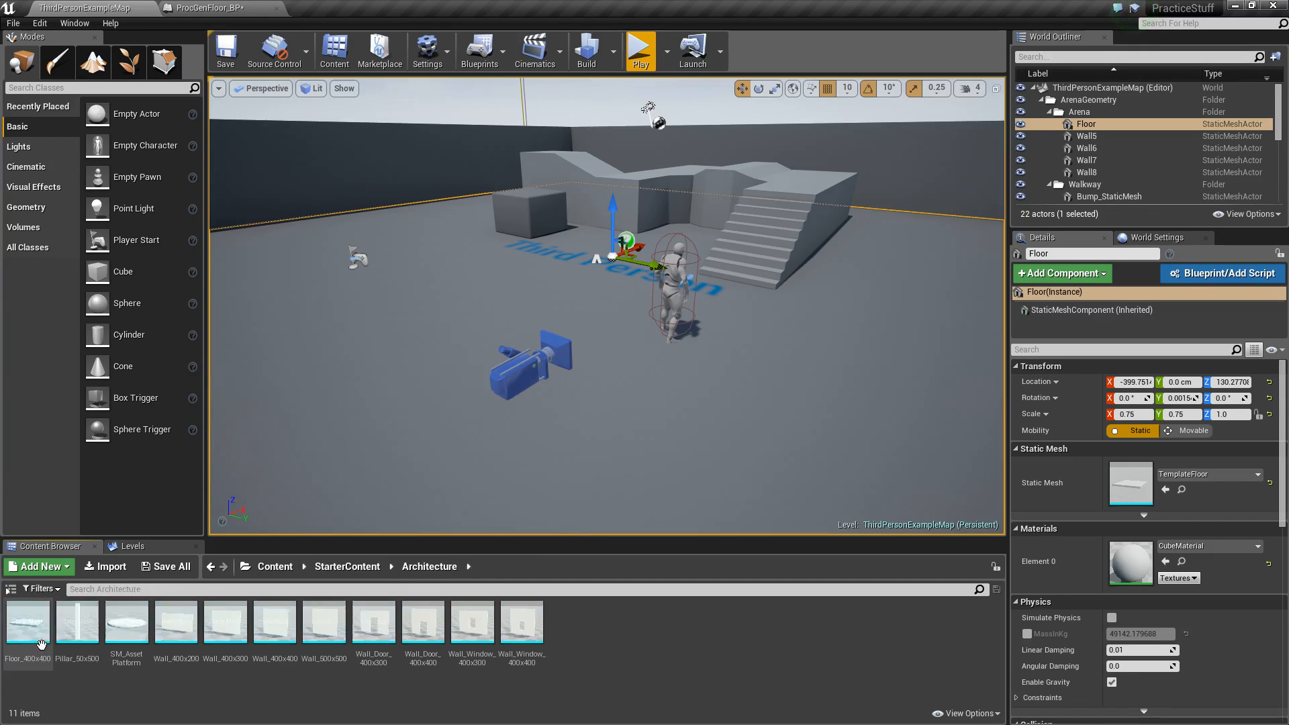
pyautogui.doubleClick(26, 622)
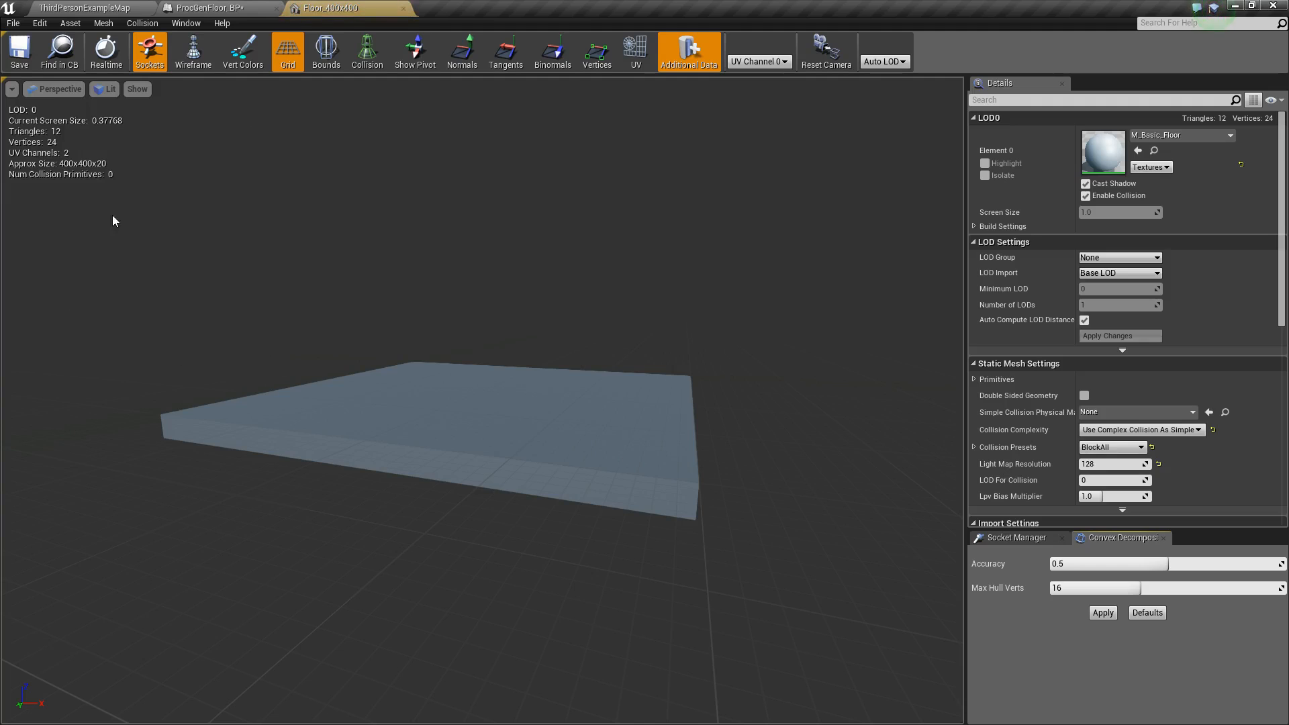
pyautogui.moveTo(71, 174)
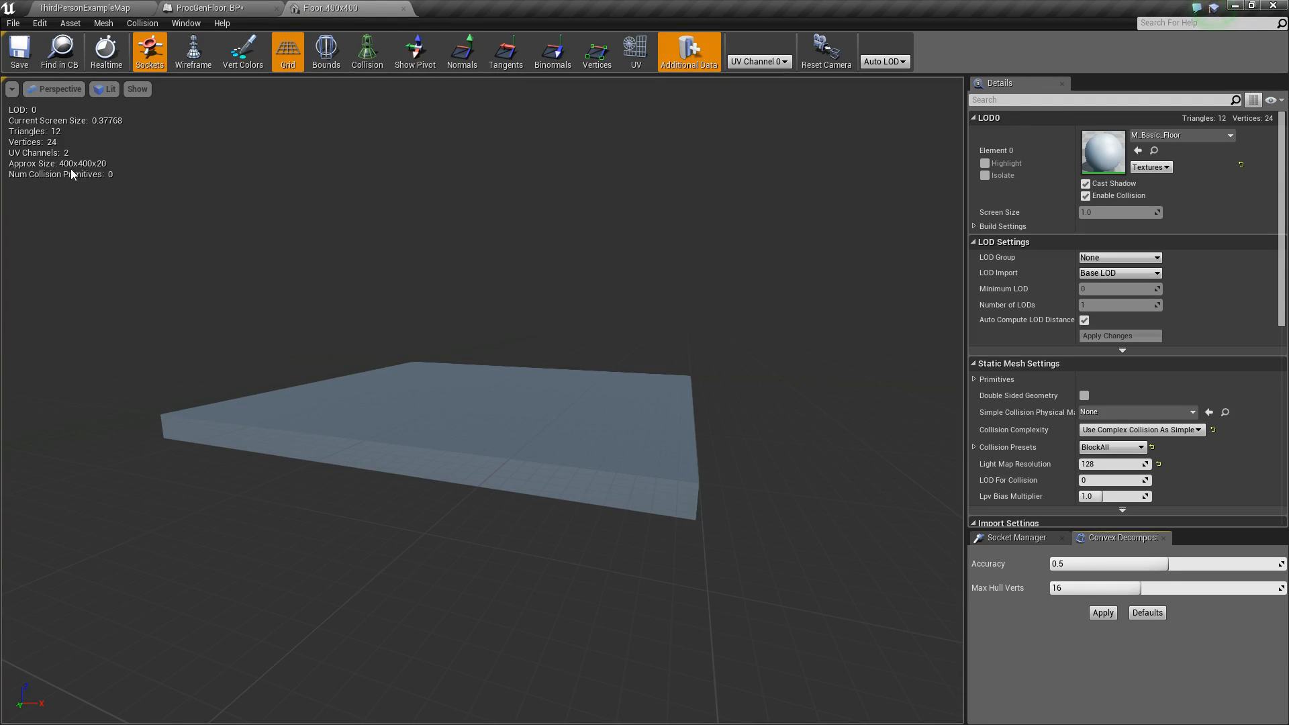
pyautogui.moveTo(112, 171)
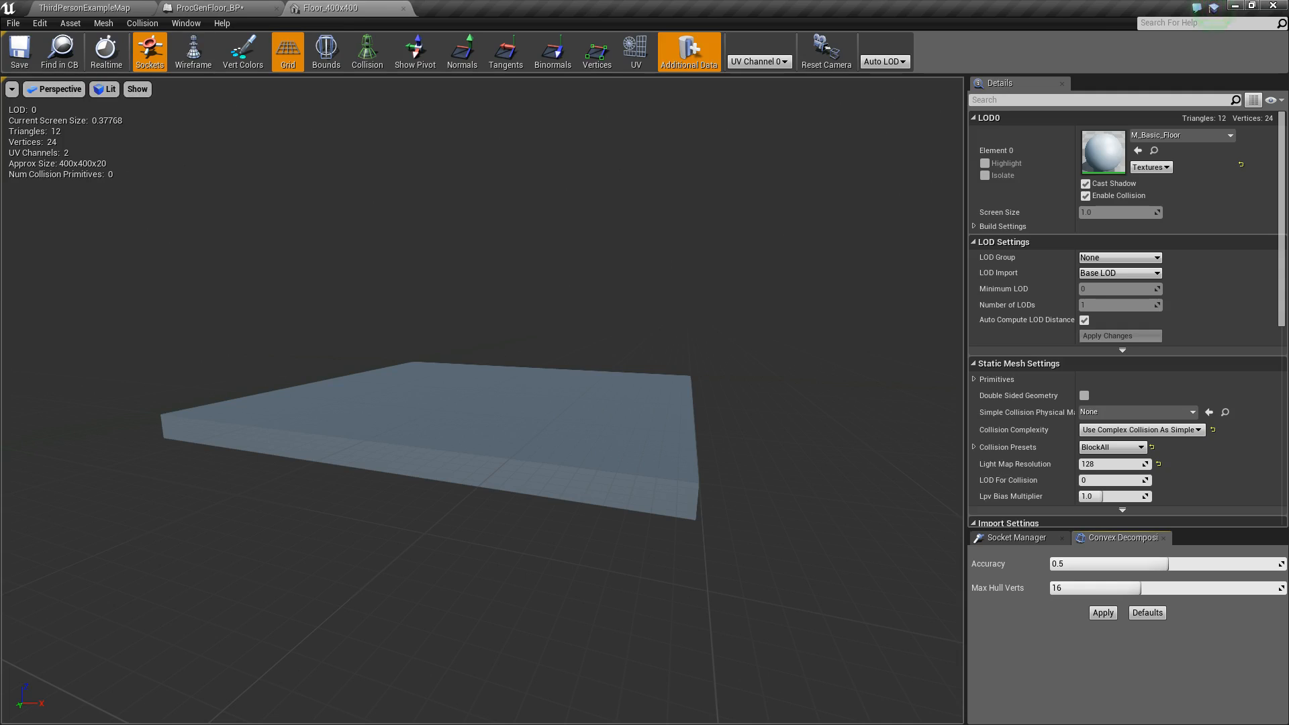
pyautogui.click(216, 8)
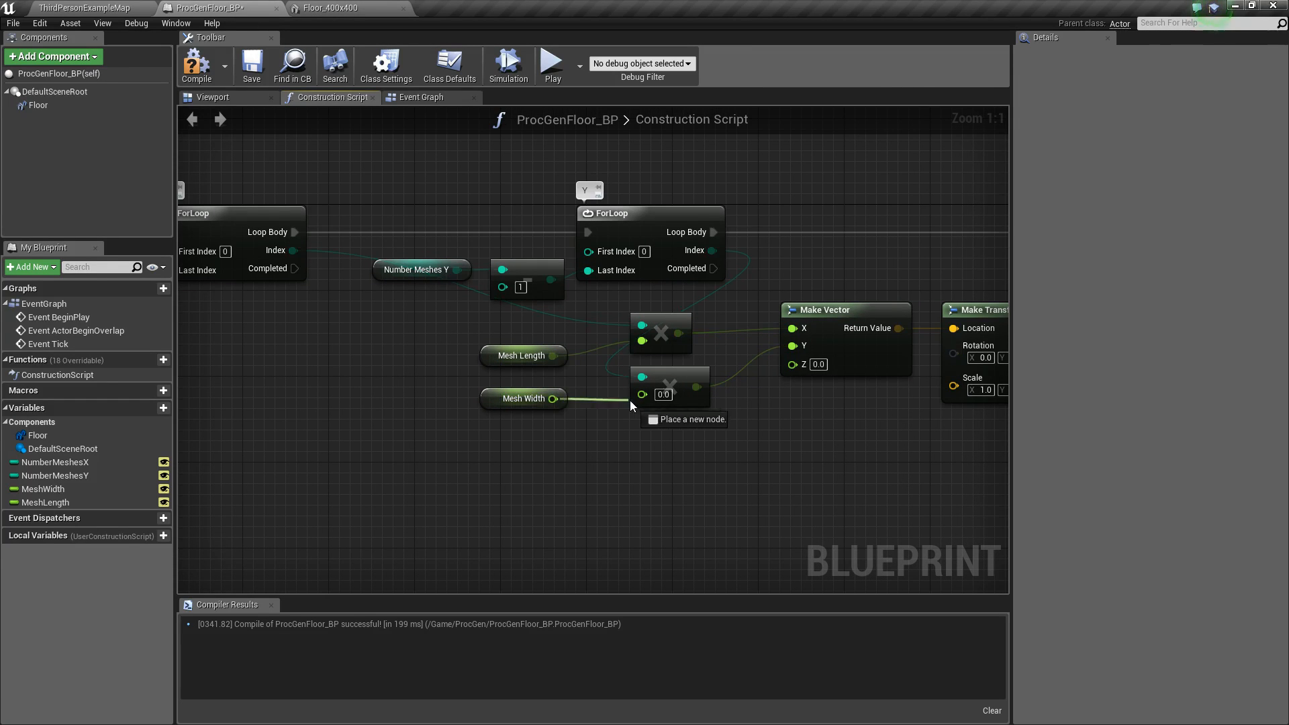
# Step: Save the wired blueprint and give MeshWidth and MeshLength a default value of 400.0
pyautogui.click(252, 66)
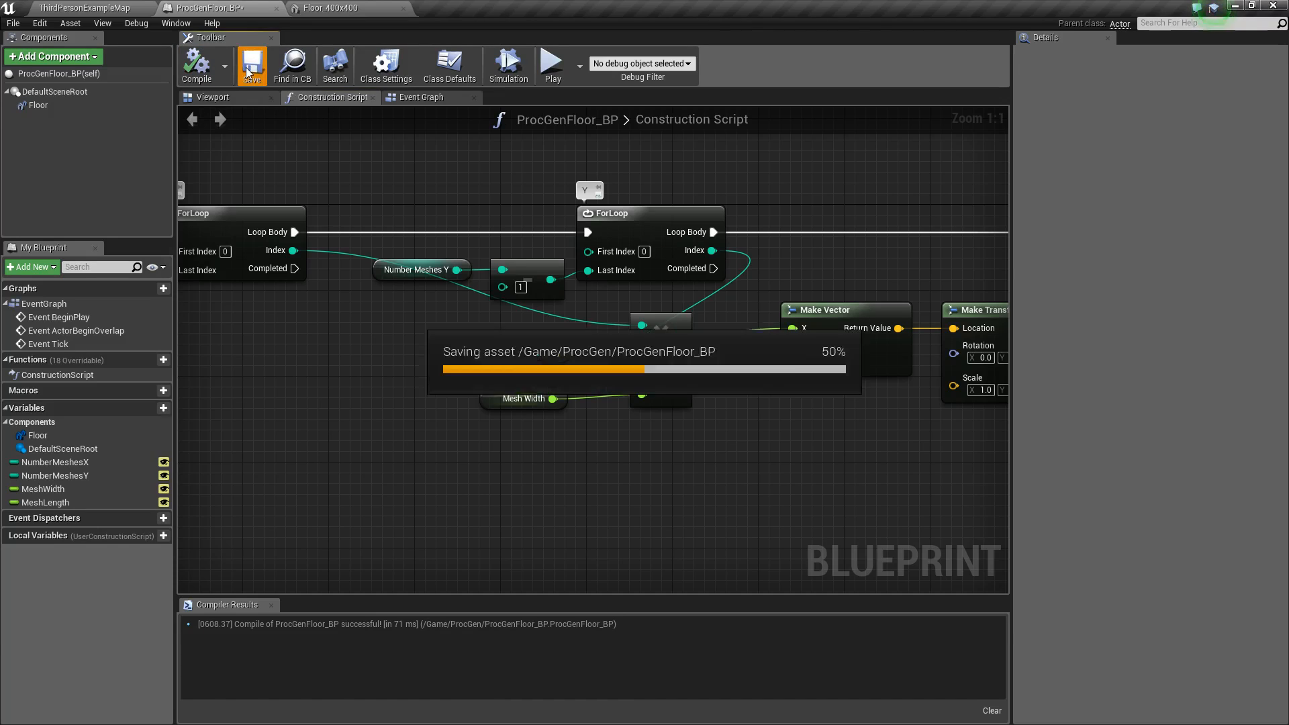
pyautogui.click(43, 489)
pyautogui.write('4')
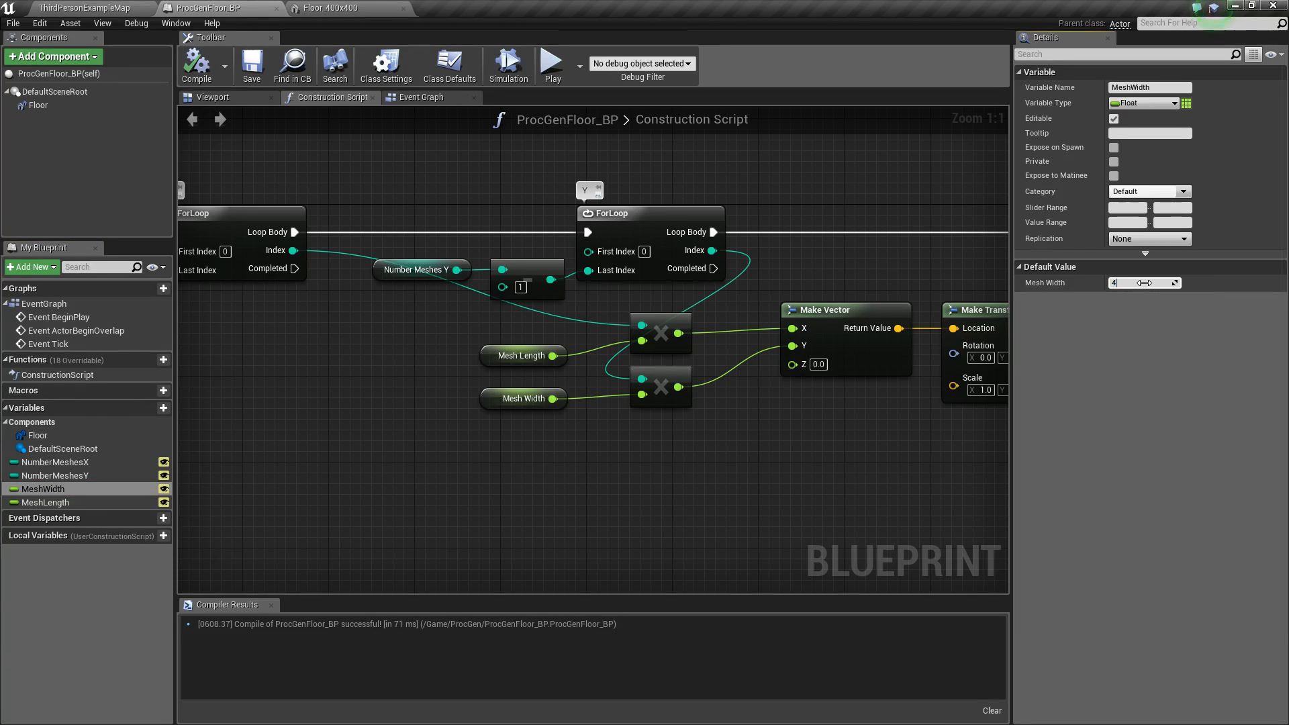
pyautogui.click(47, 502)
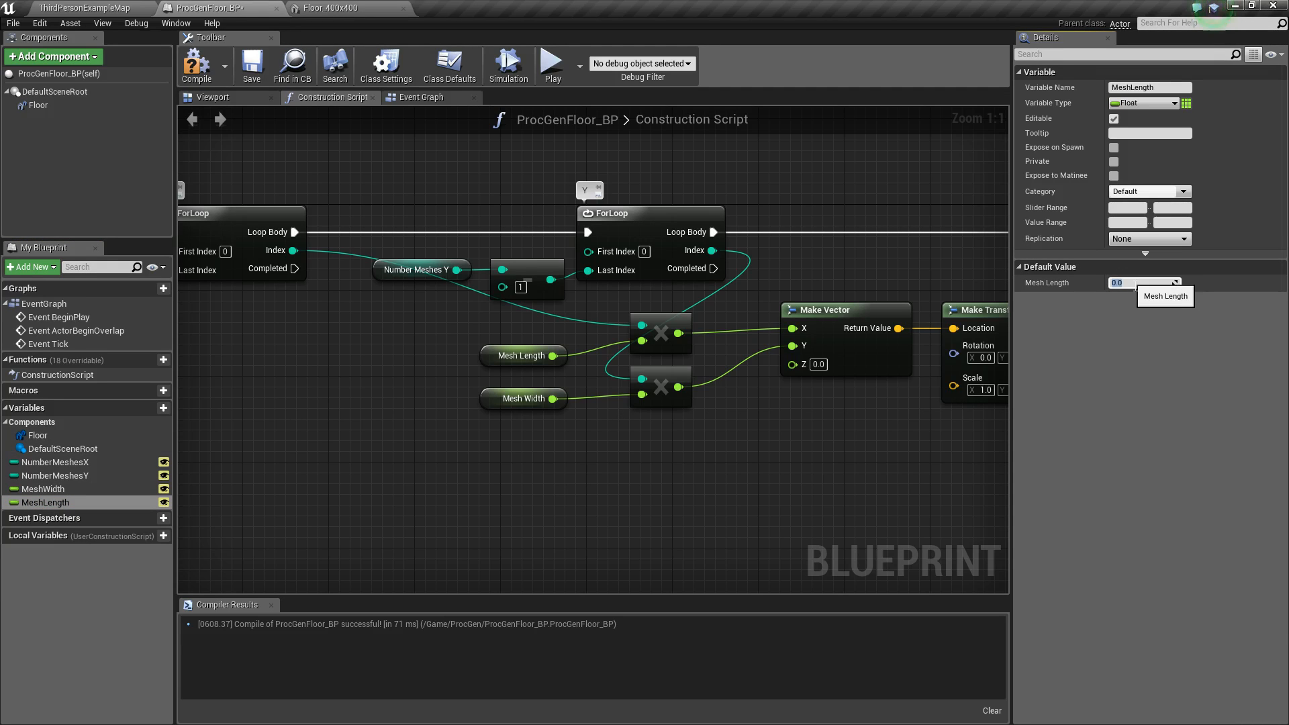
pyautogui.write('400.0')
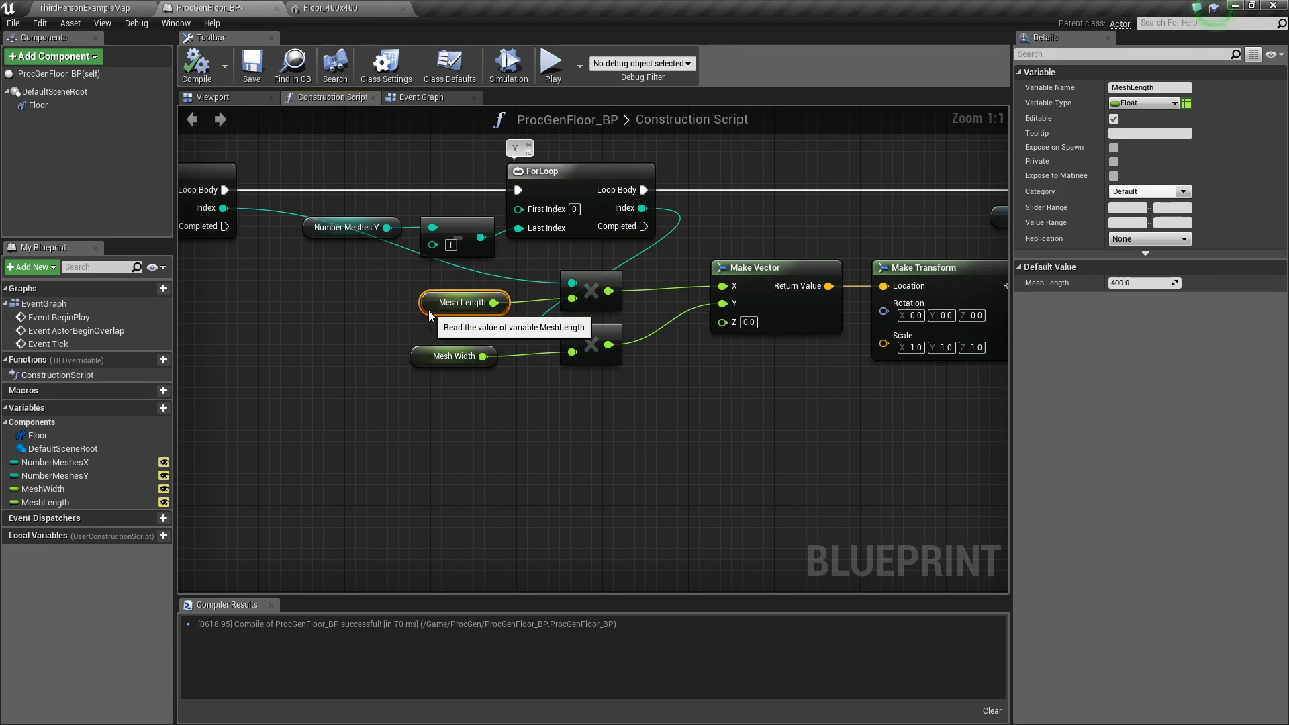
pyautogui.click(464, 356)
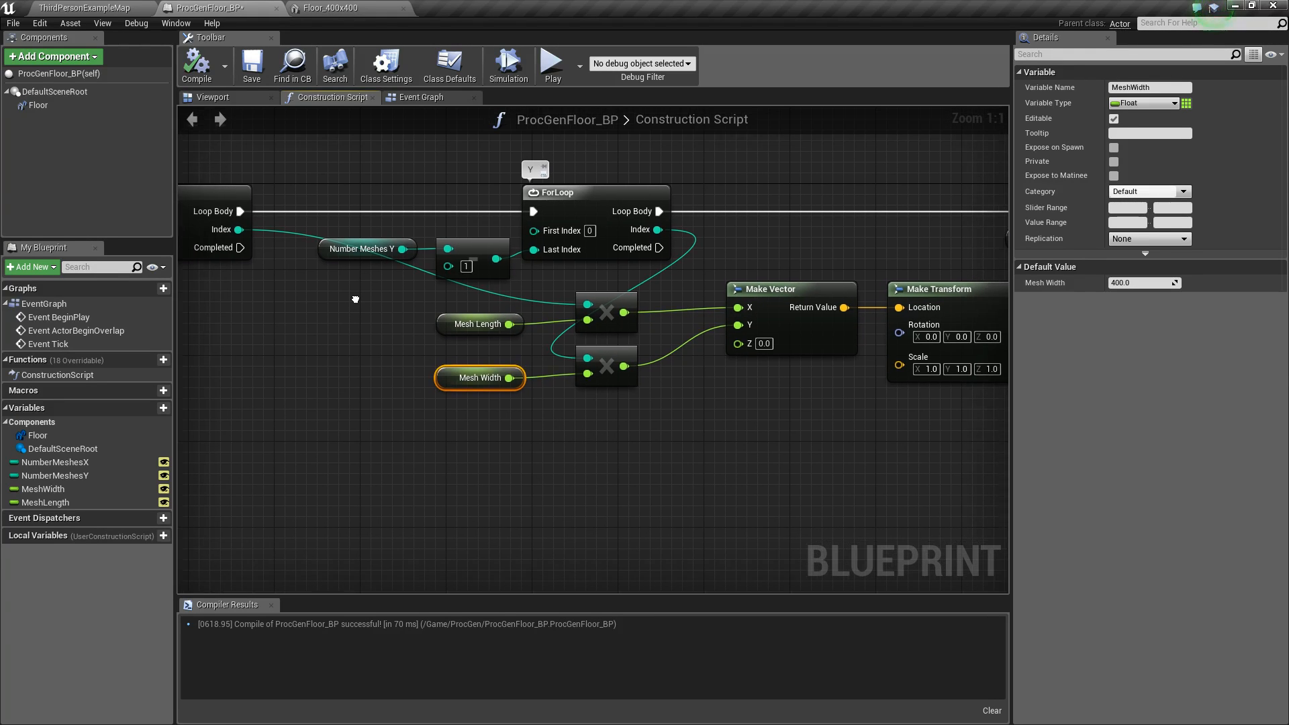
pyautogui.moveTo(552, 336)
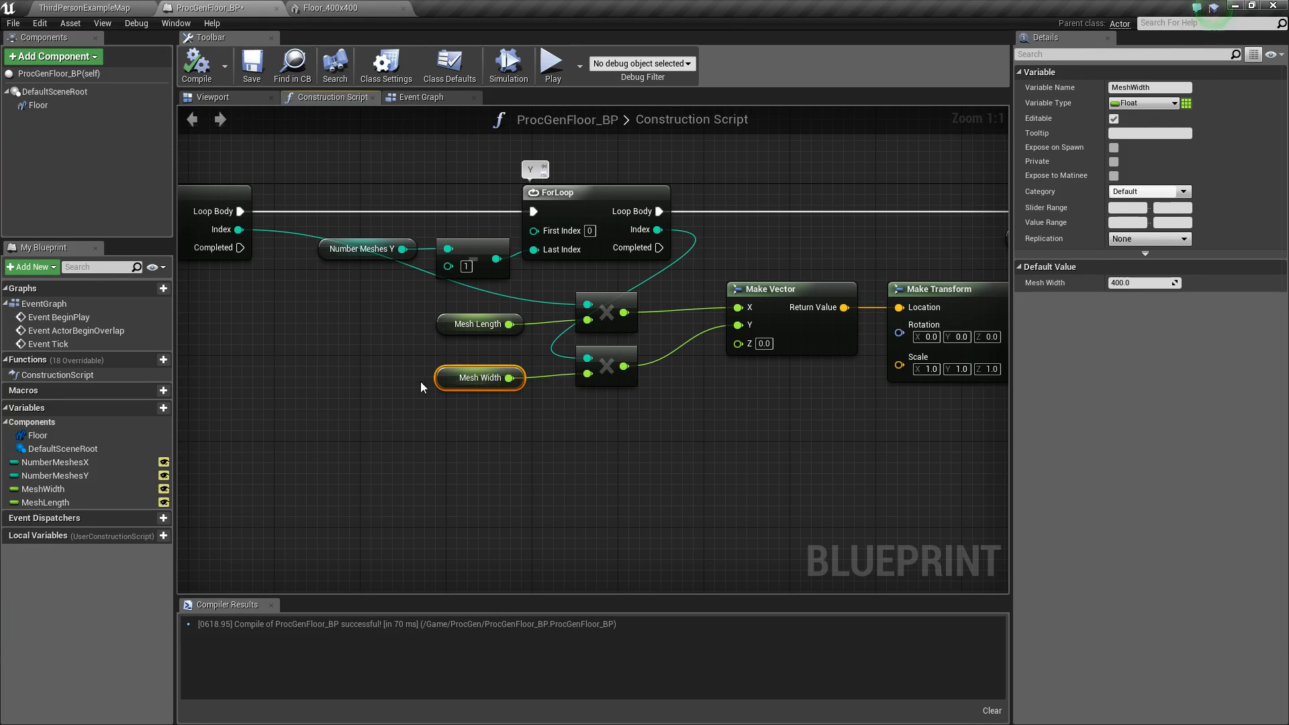
pyautogui.moveTo(471, 417)
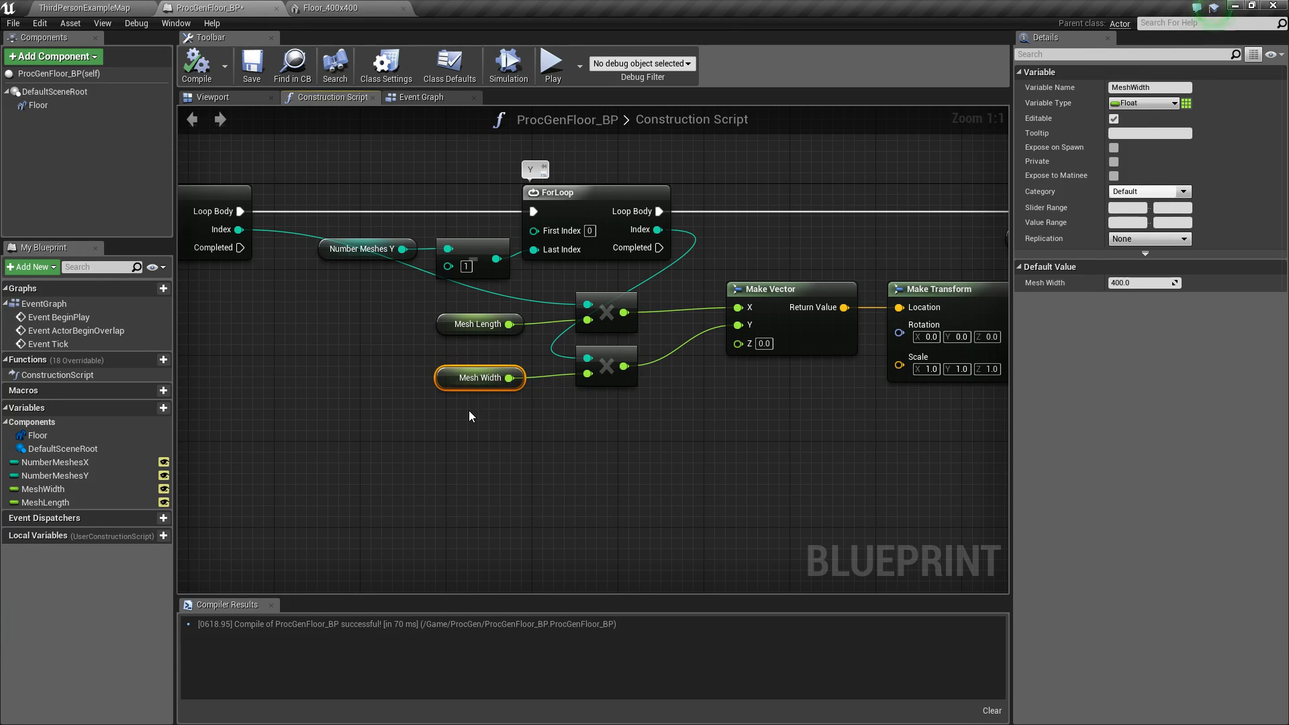
pyautogui.moveTo(459, 402)
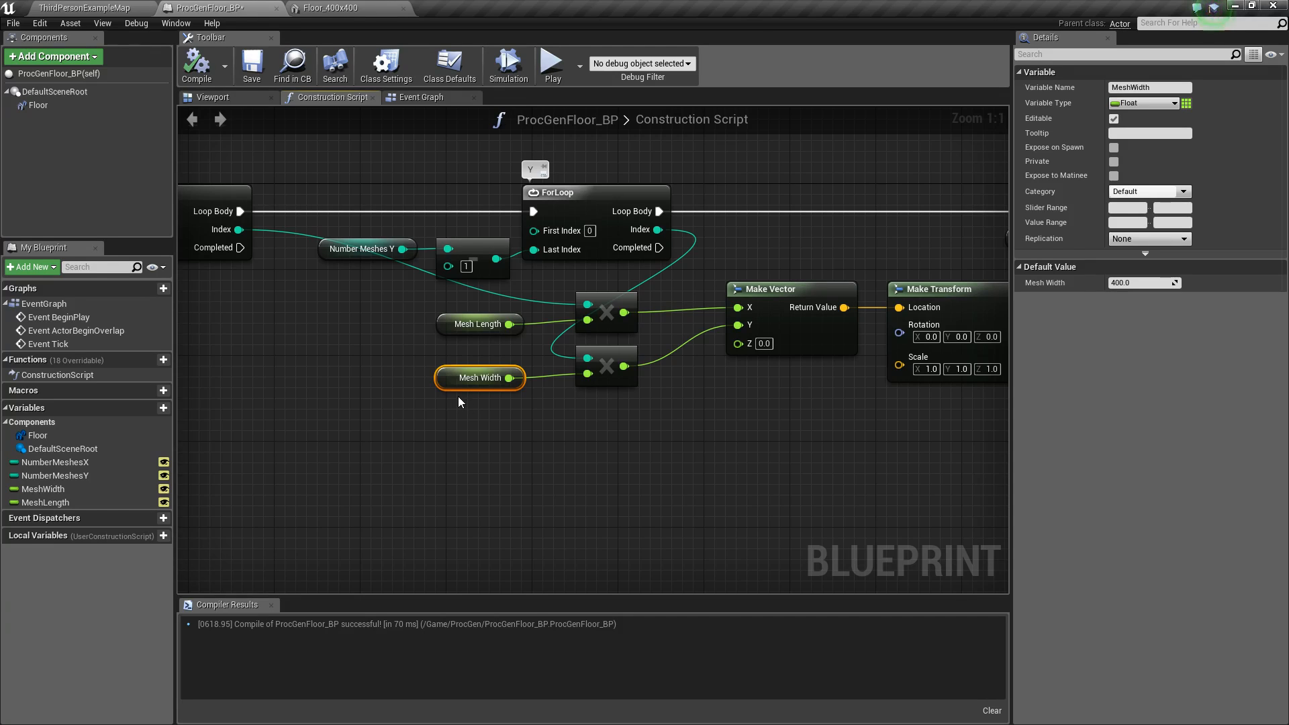
pyautogui.moveTo(481, 377)
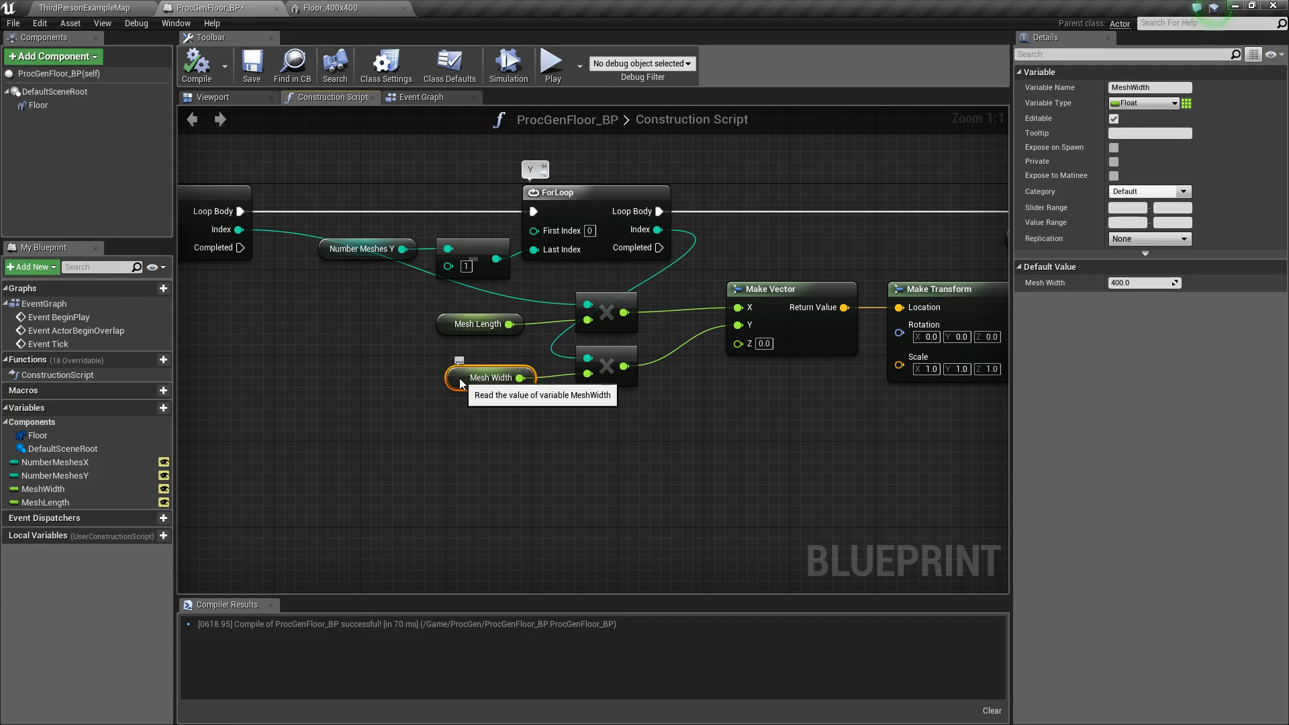
pyautogui.click(489, 323)
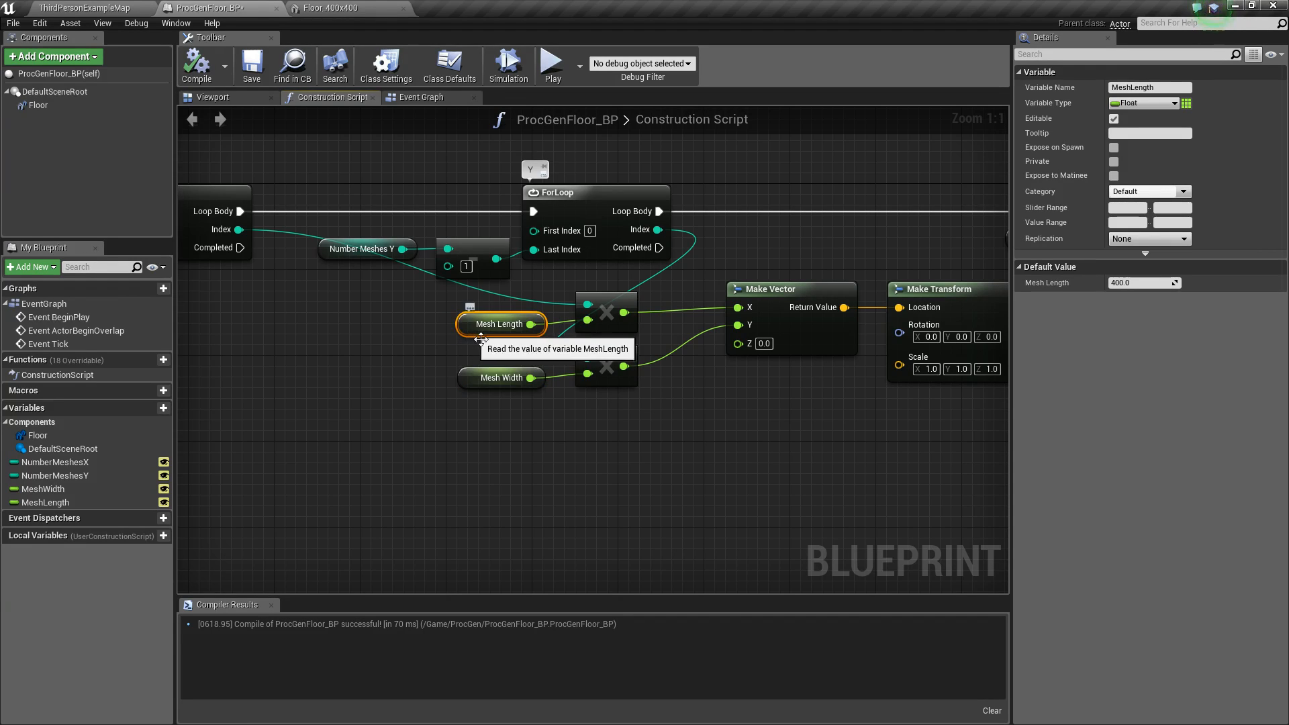
pyautogui.scroll(-3)
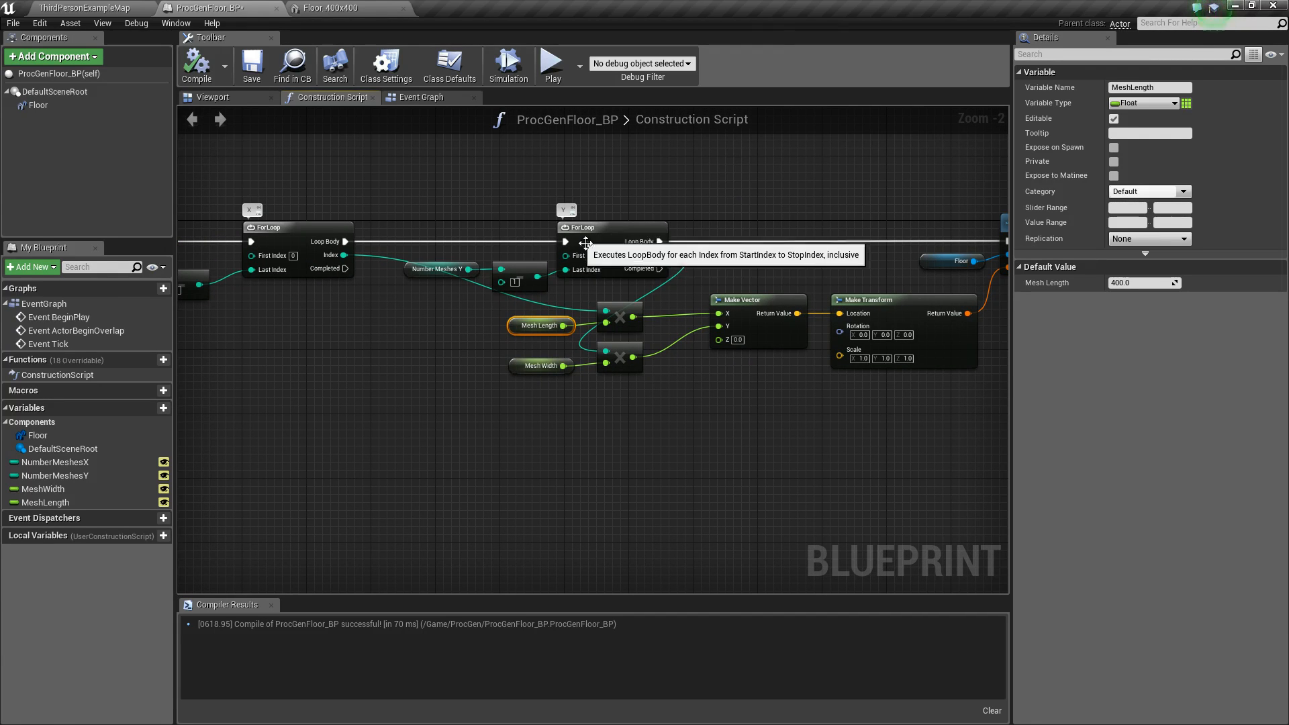
pyautogui.moveTo(623, 394)
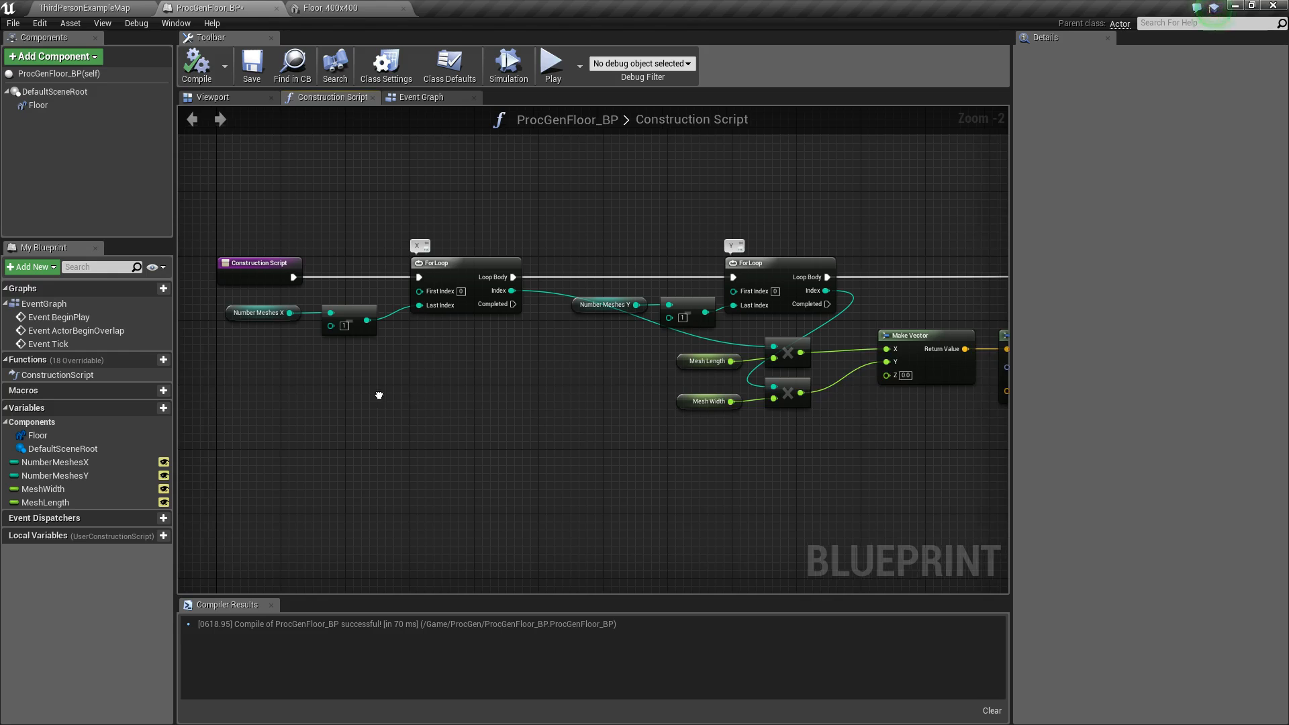
# Step: Default NumberMeshesX and NumberMeshesY to 1 so the preview generates a single floor tile
pyautogui.click(266, 312)
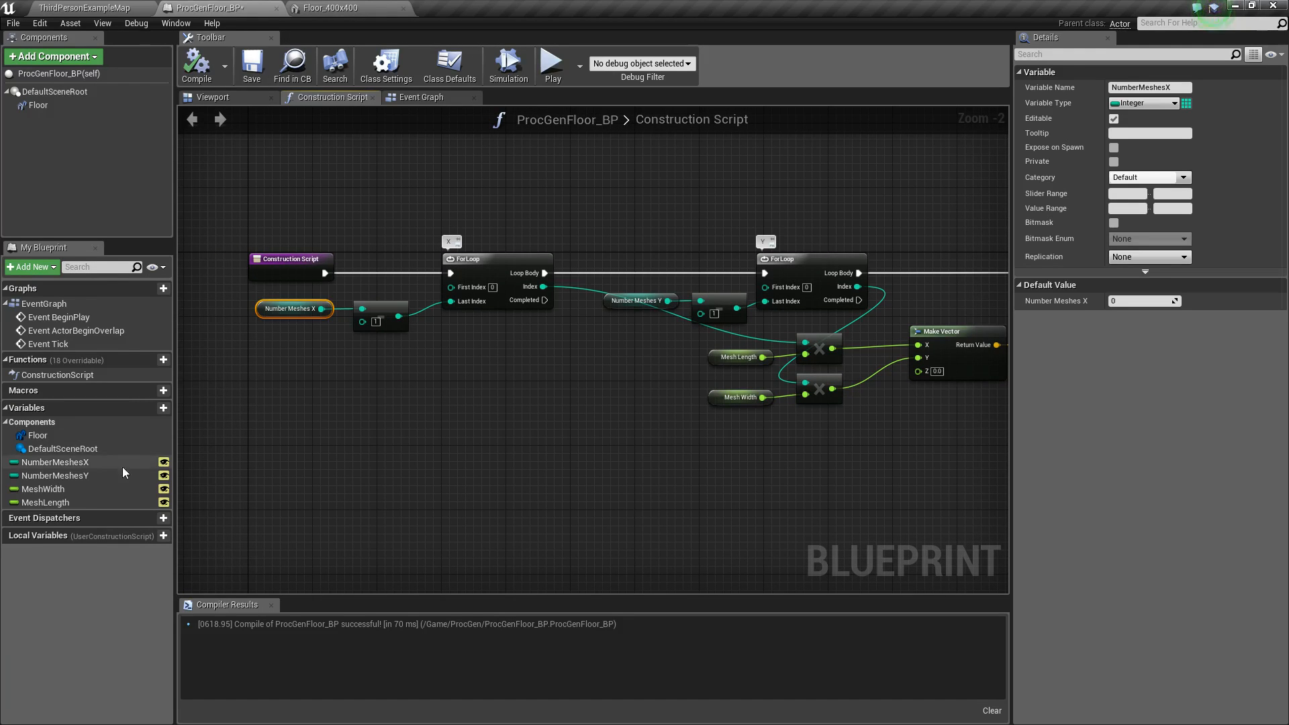
pyautogui.moveTo(105, 469)
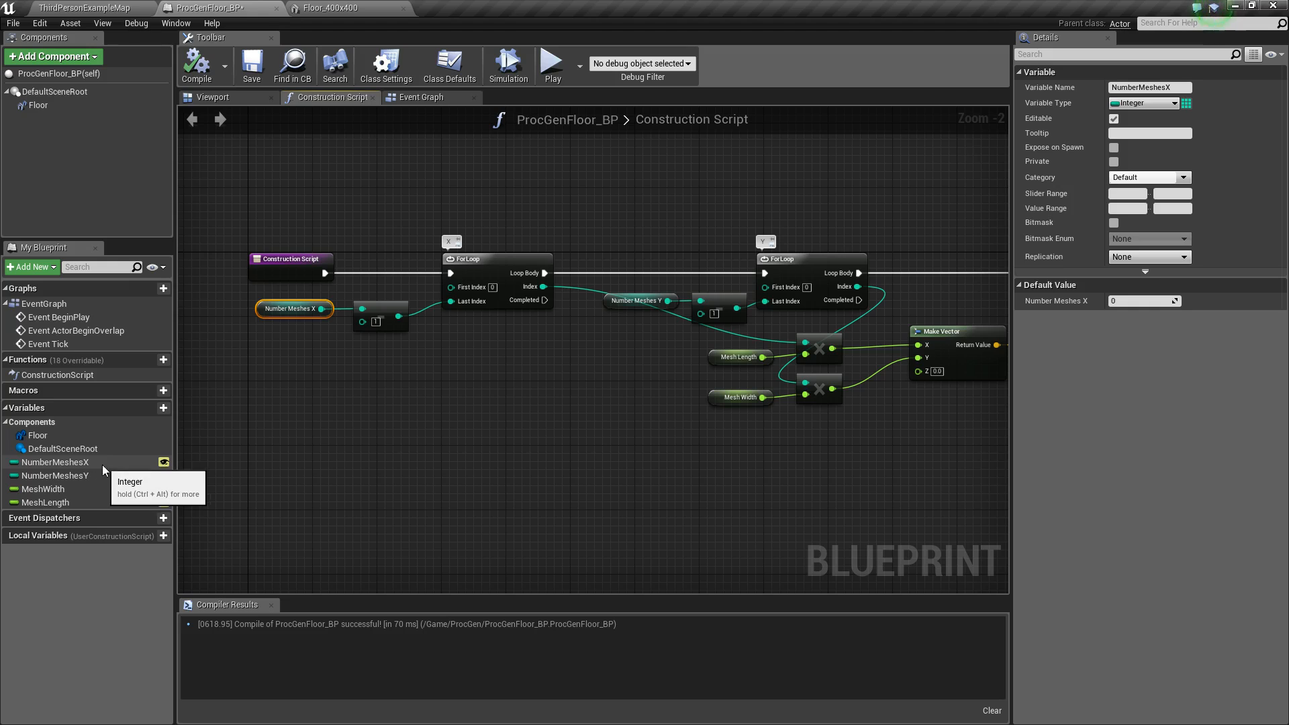
pyautogui.moveTo(76, 435)
pyautogui.write('1')
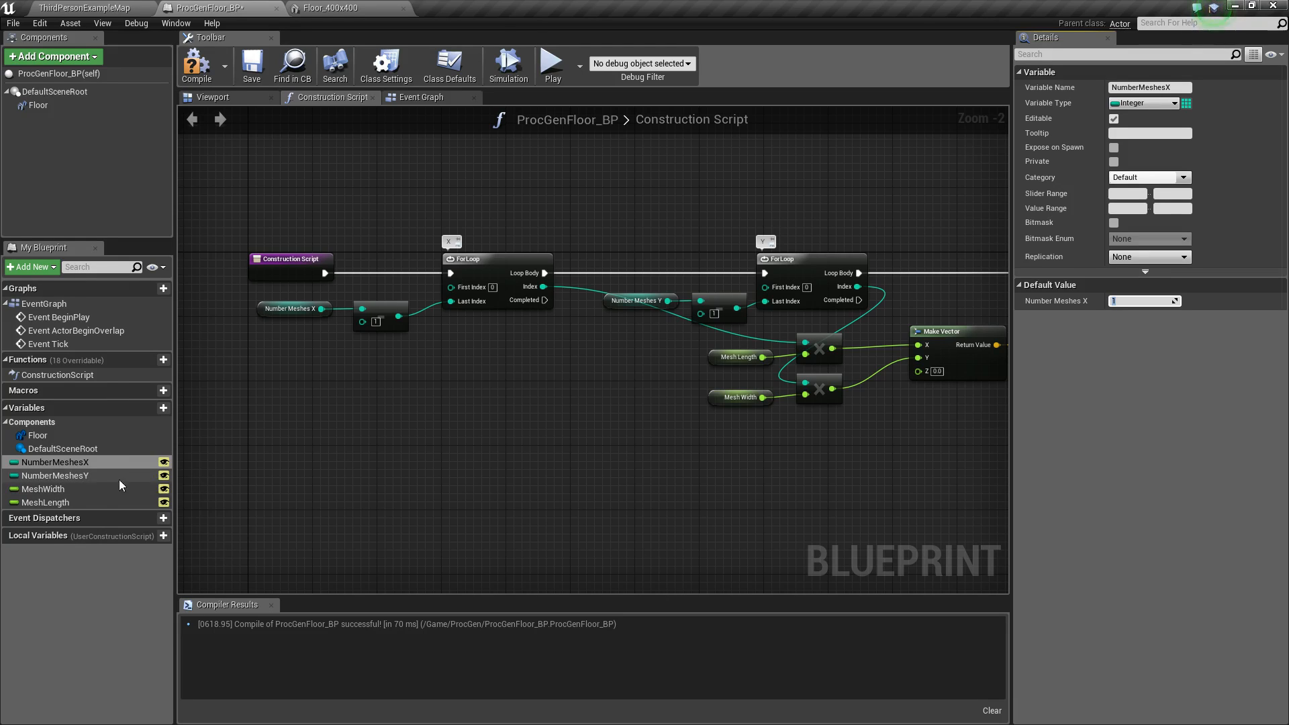
pyautogui.click(55, 475)
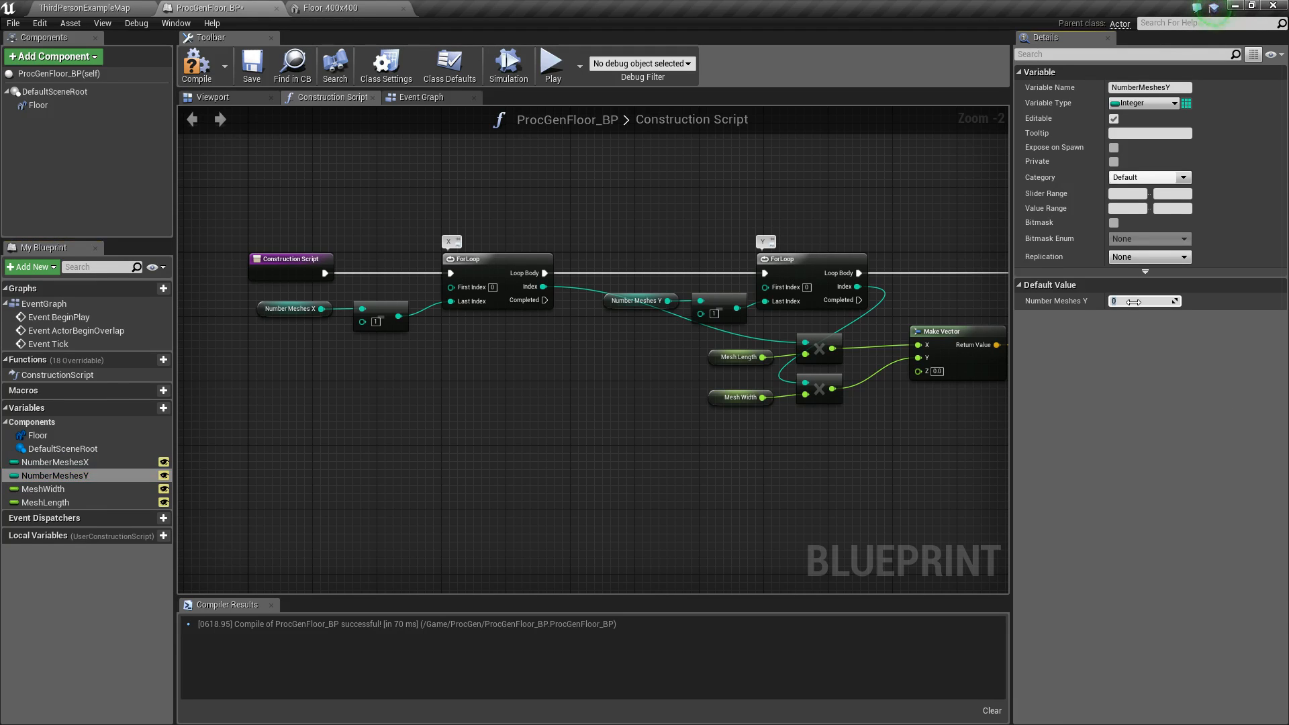
pyautogui.click(212, 97)
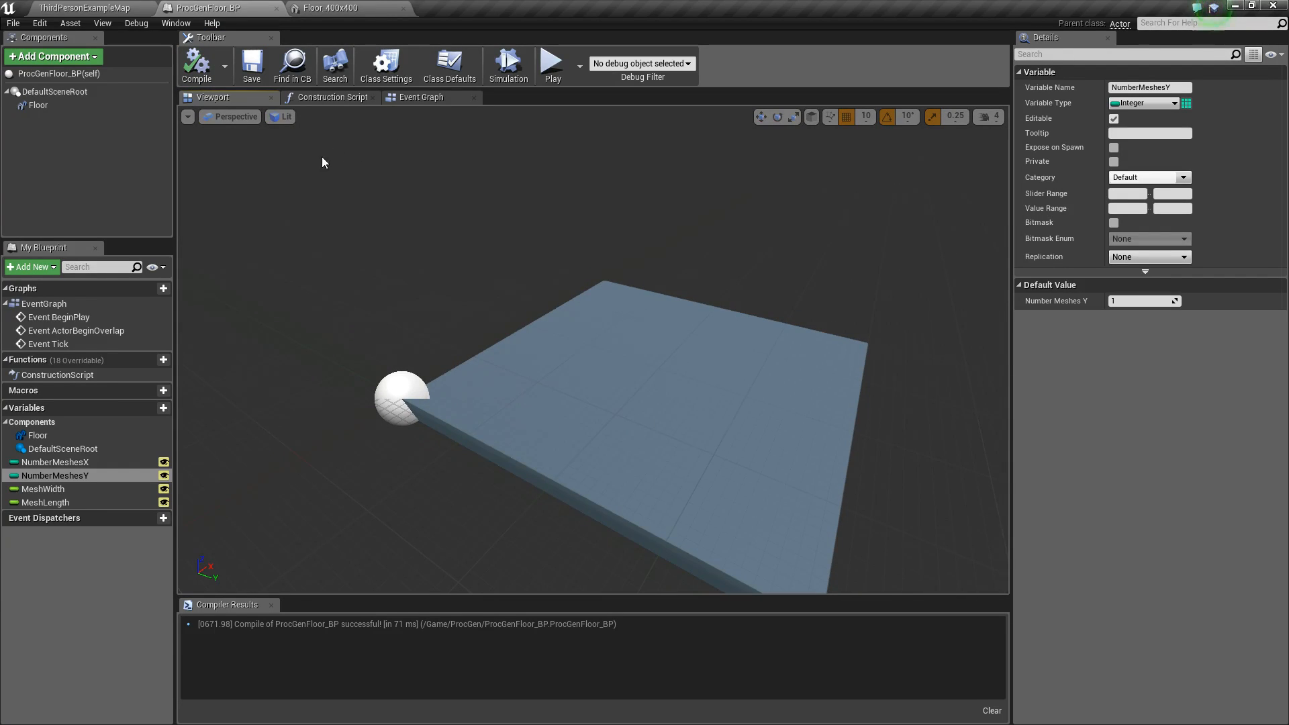
pyautogui.moveTo(85, 8)
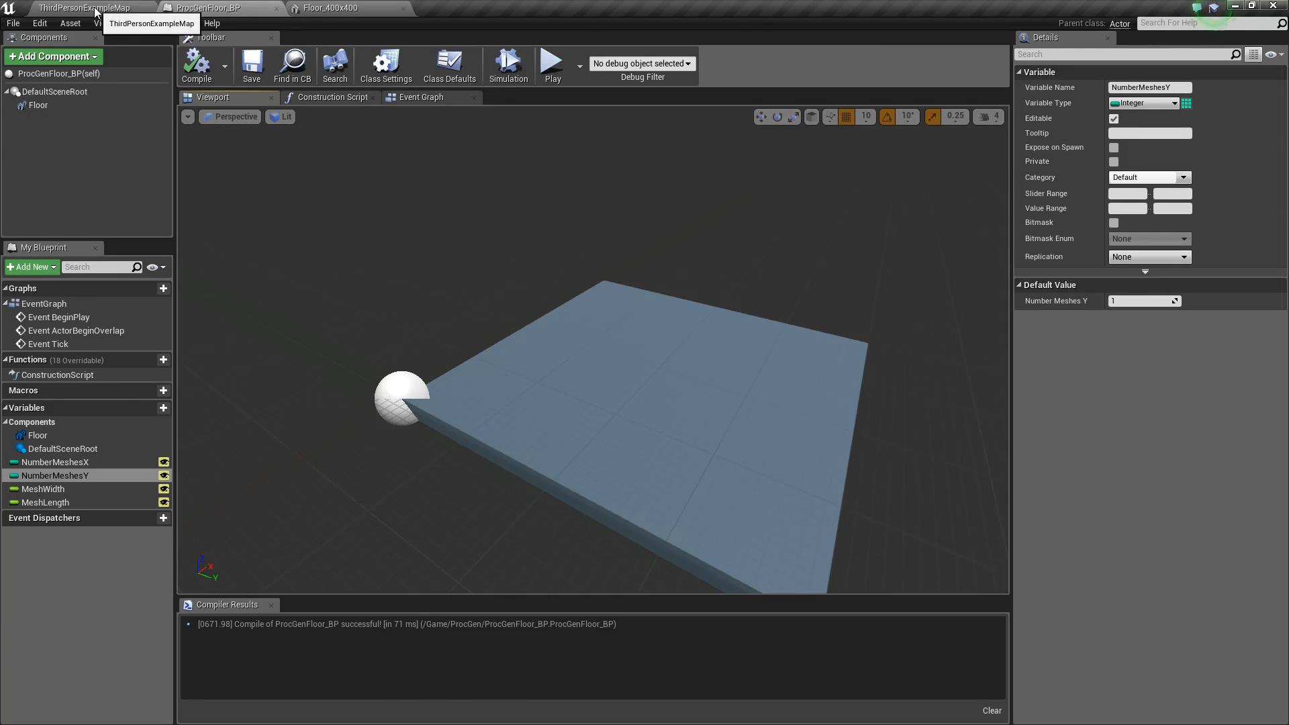
# Step: Drag ProcGenFloor_BP from Content > ProcGen into the ThirdPersonExampleMap viewport
pyautogui.click(82, 8)
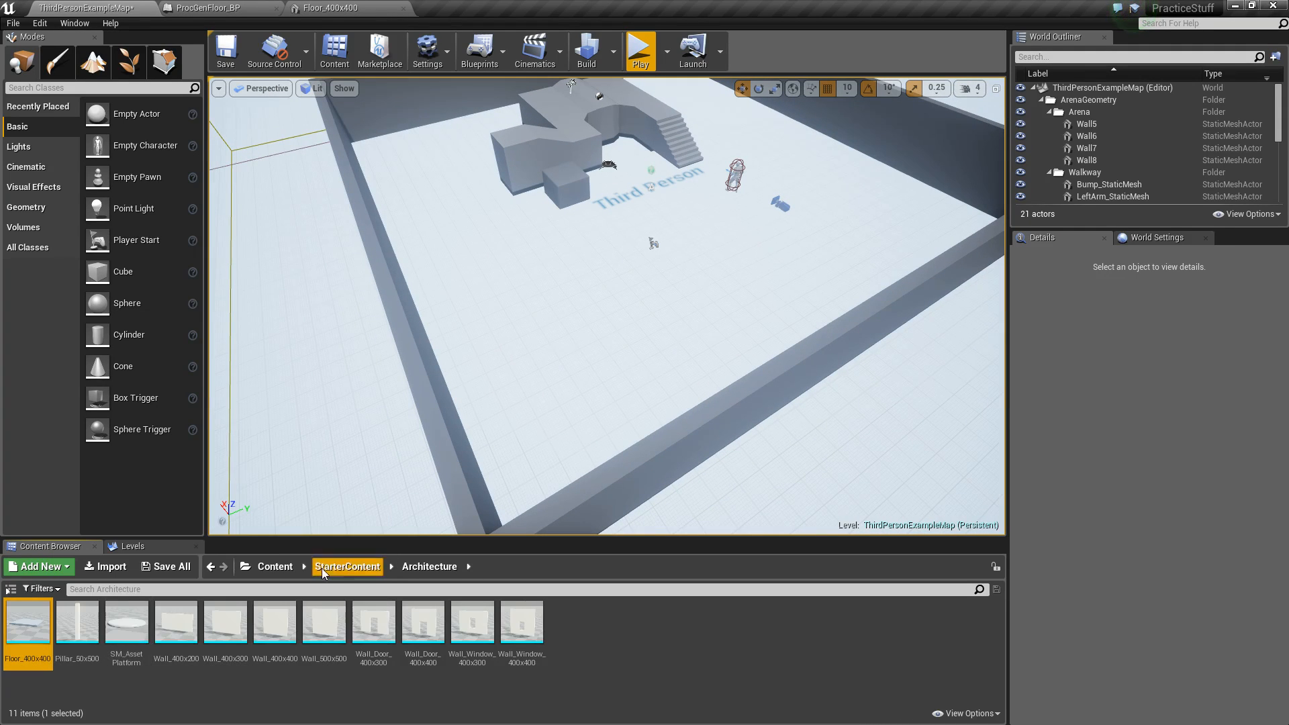
pyautogui.click(276, 566)
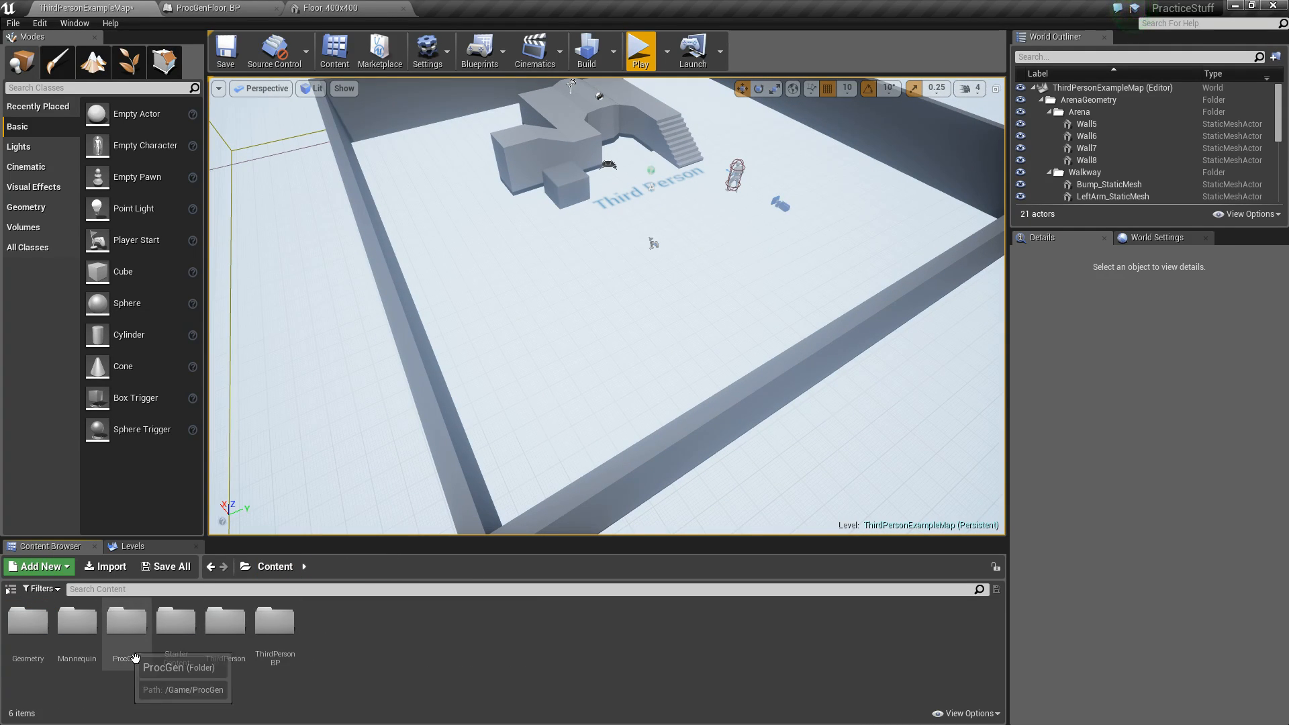
pyautogui.doubleClick(126, 620)
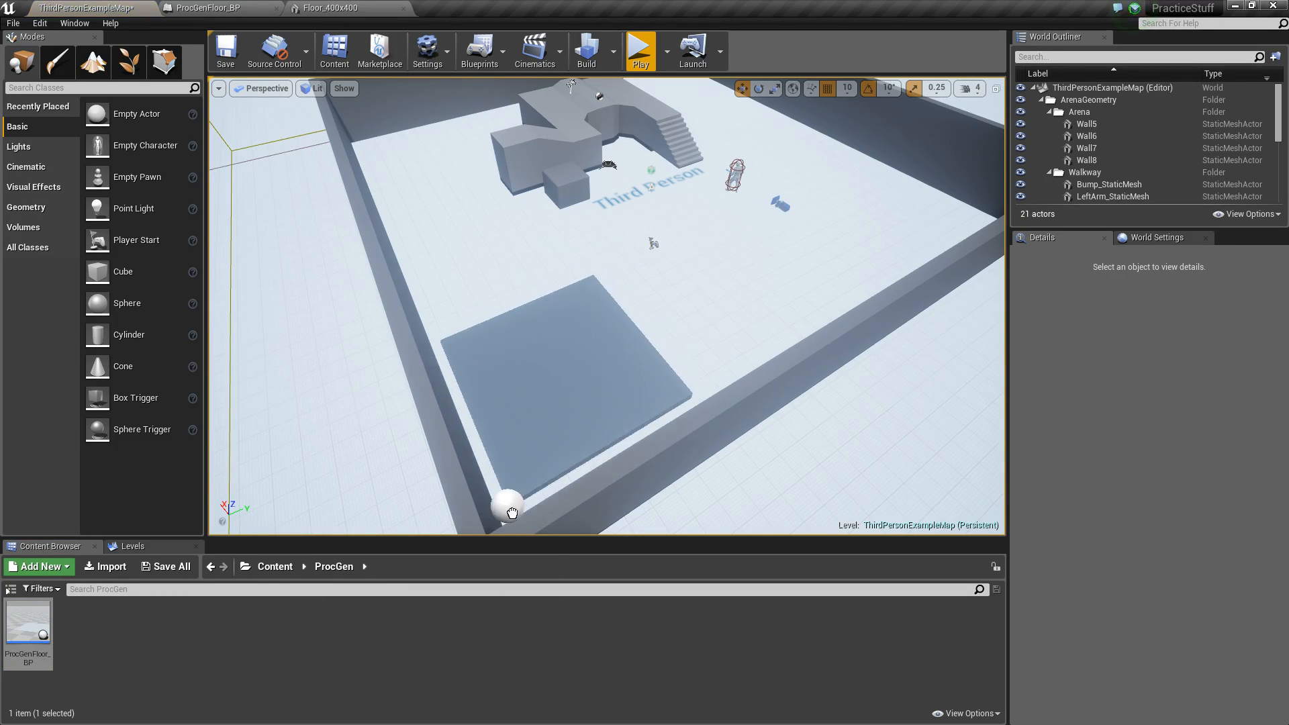
pyautogui.click(551, 371)
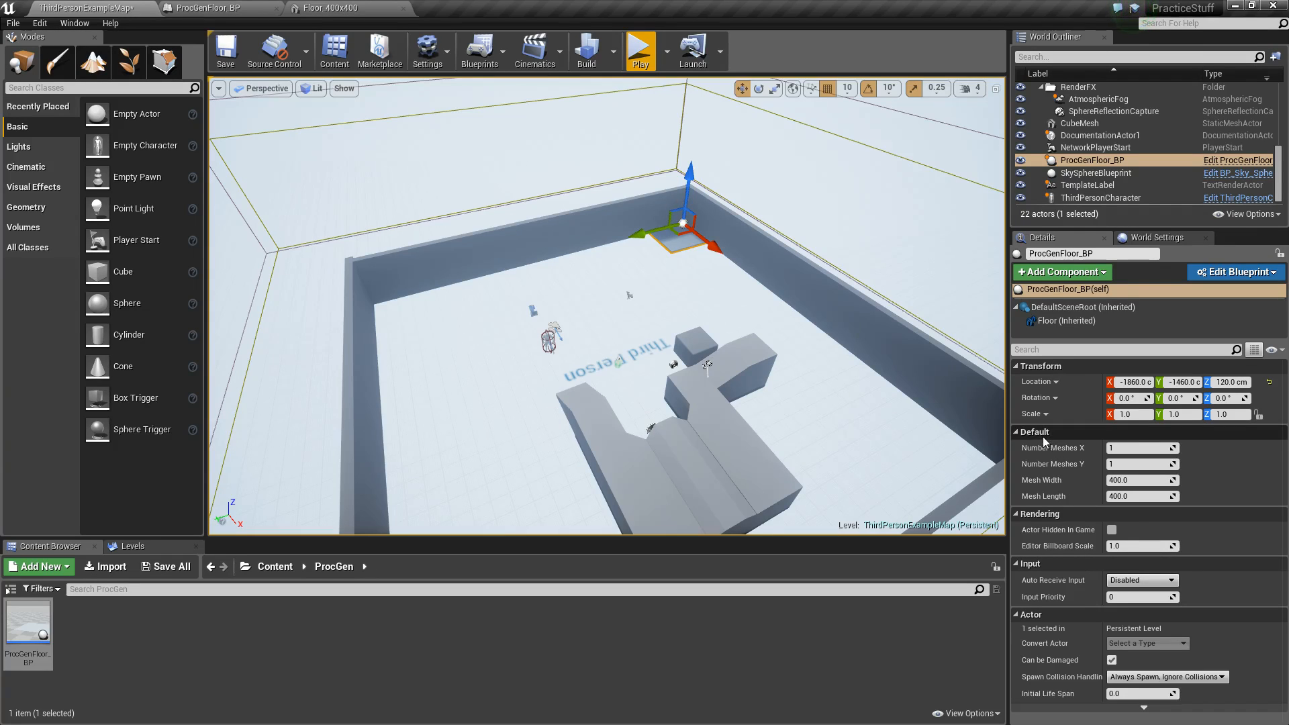
pyautogui.moveTo(1065, 449)
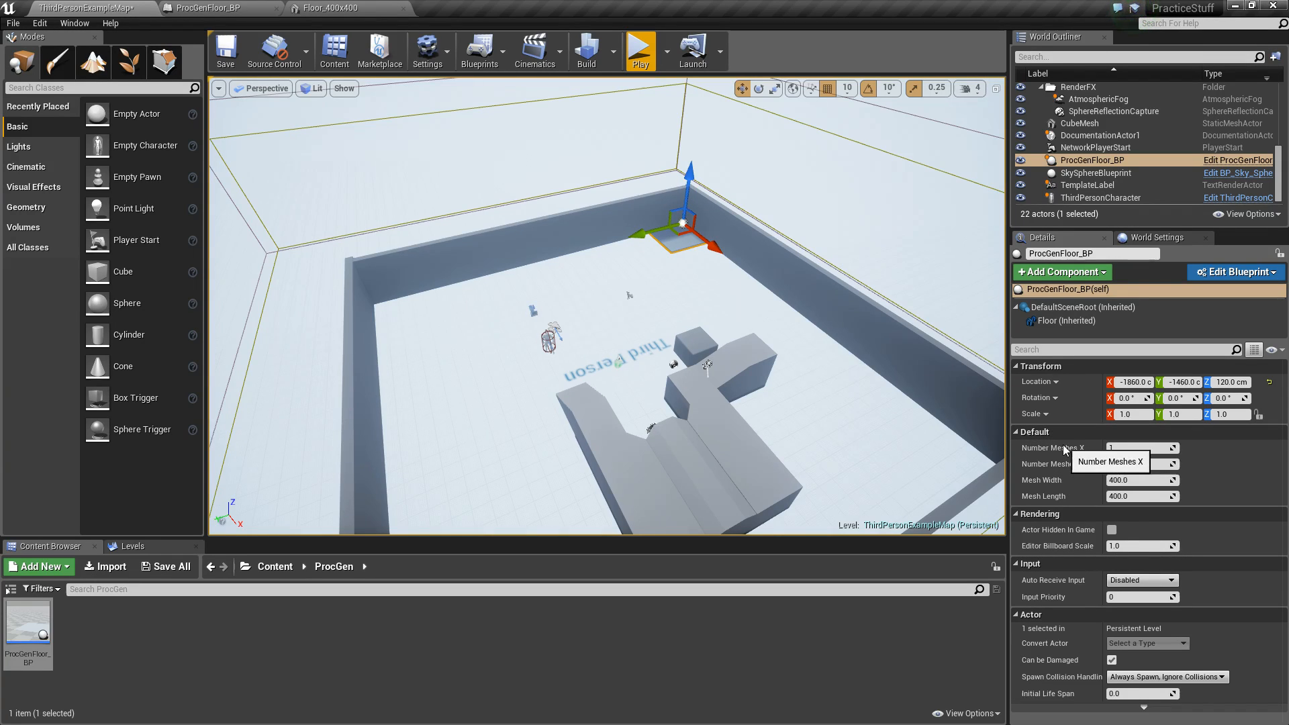
pyautogui.moveTo(1056, 480)
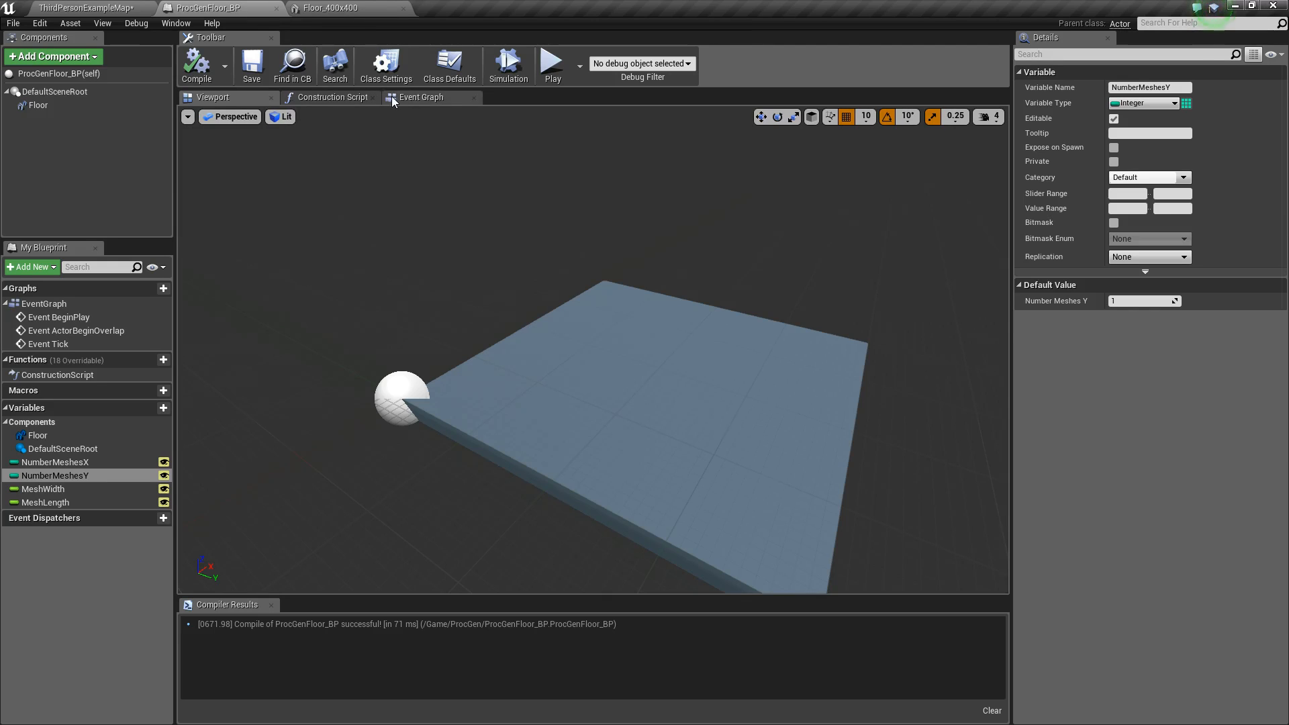
pyautogui.moveTo(538, 438)
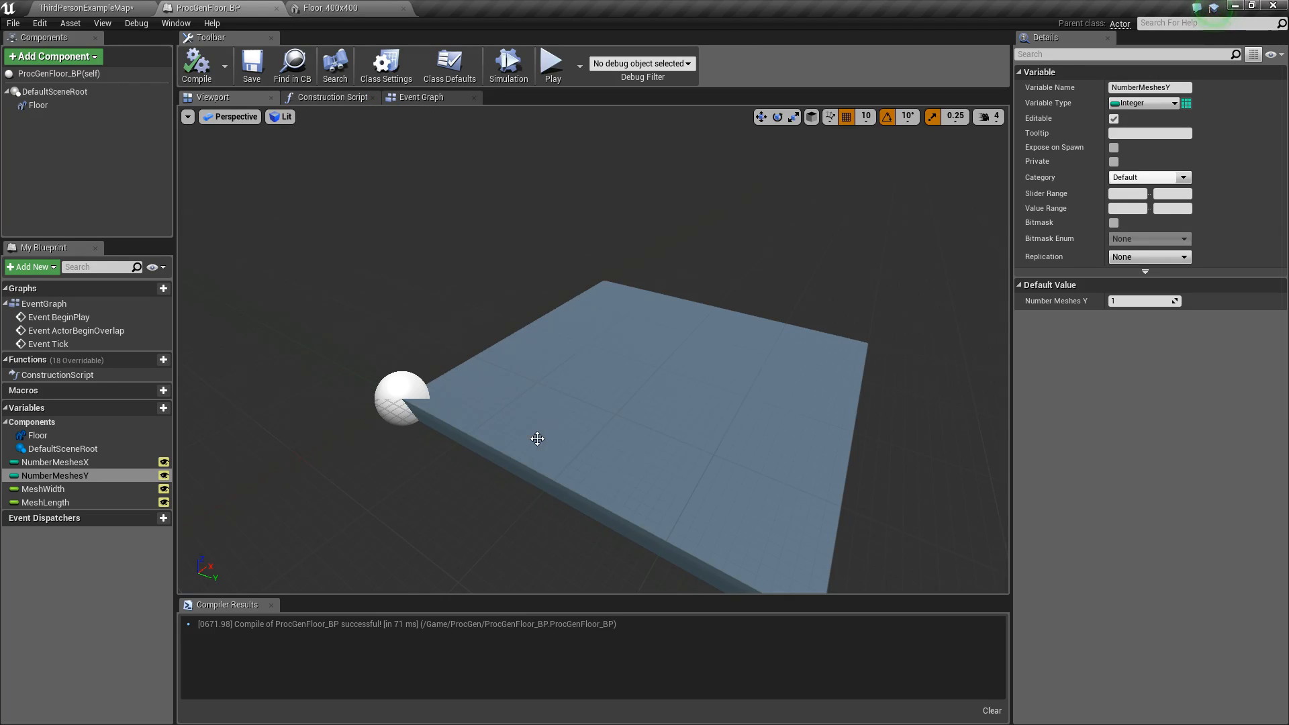
pyautogui.moveTo(577, 372)
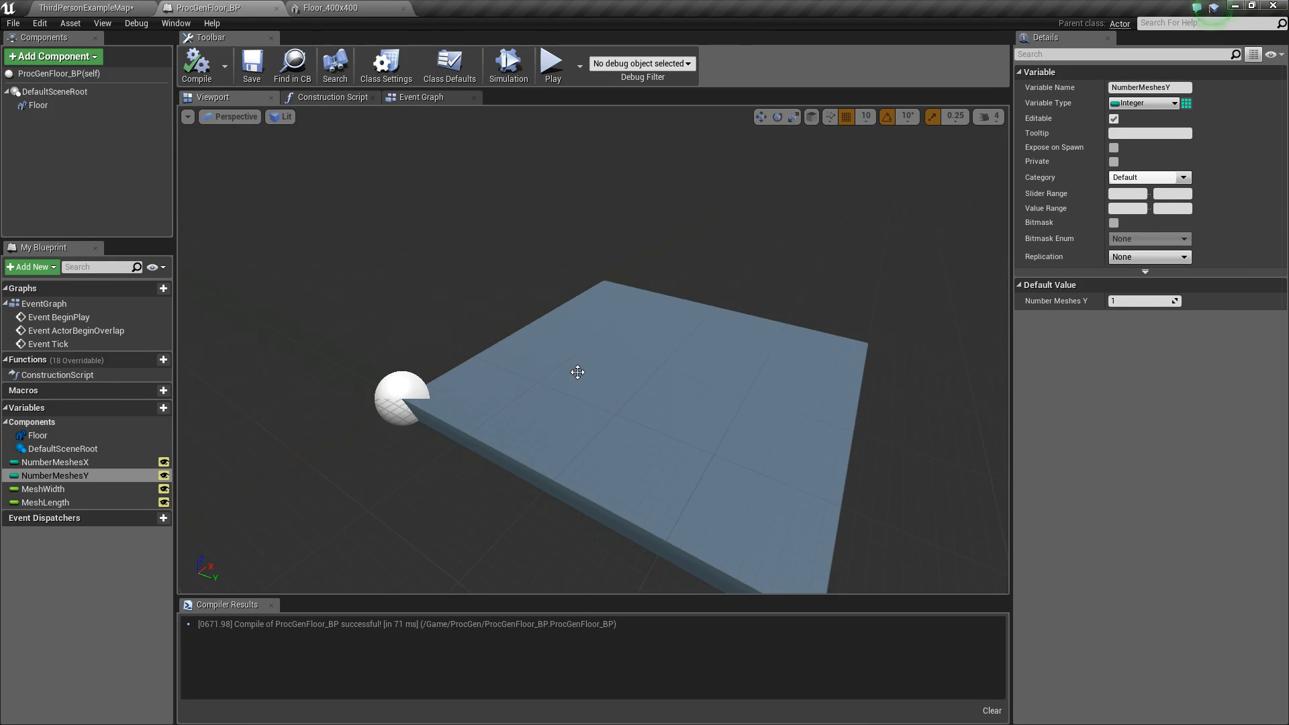
# Step: Review the construction script and preview, then return to the level where the floor is an 8 by 8 grid
pyautogui.click(332, 96)
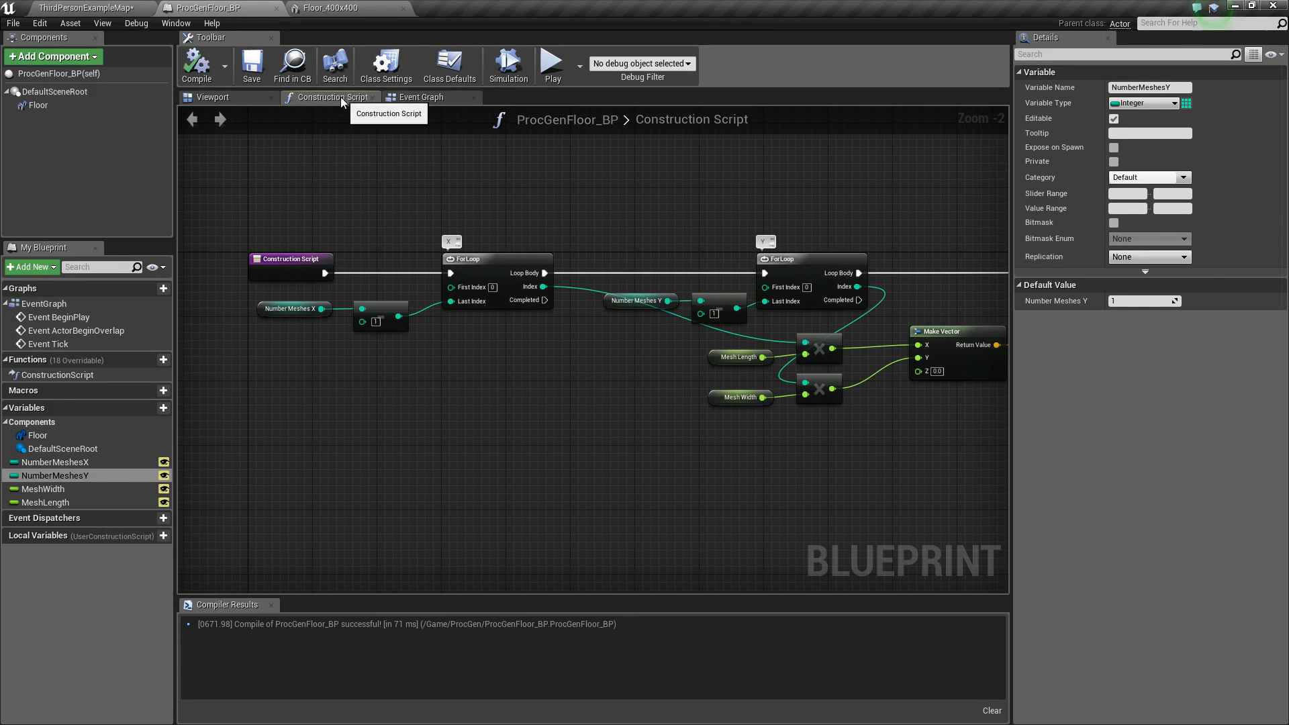
pyautogui.click(212, 96)
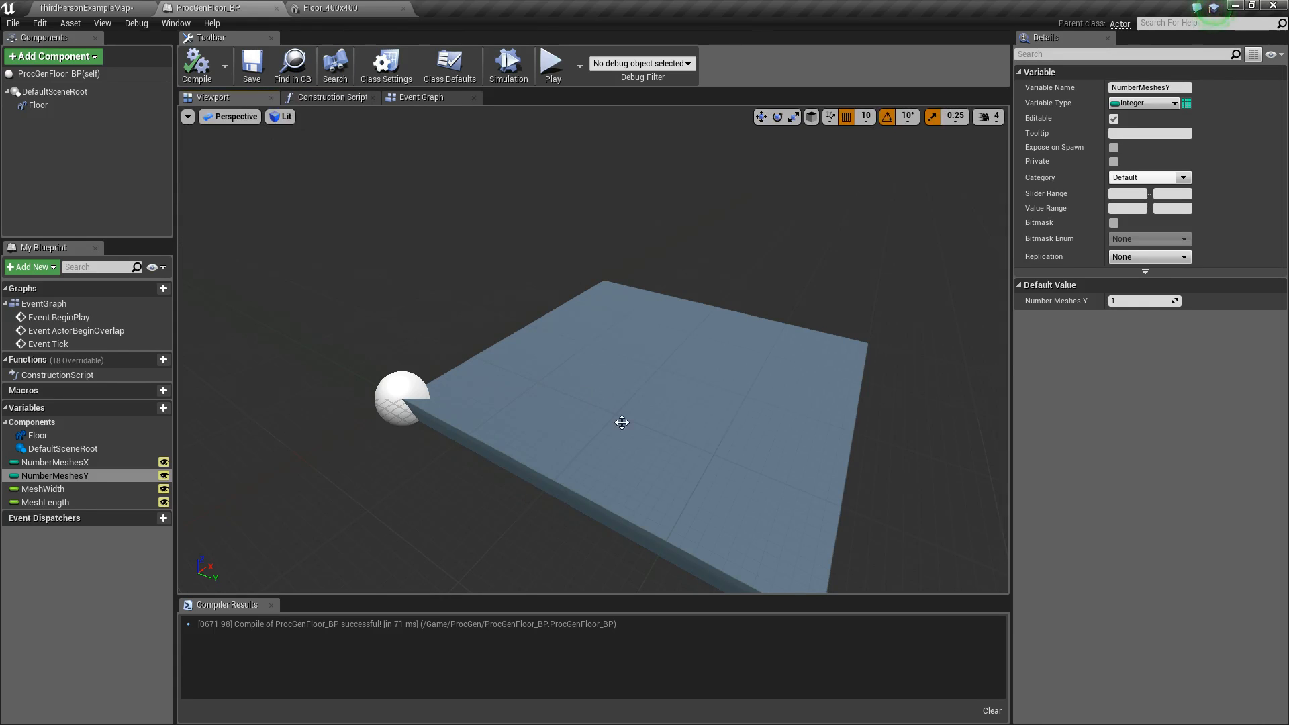
pyautogui.moveTo(874, 490)
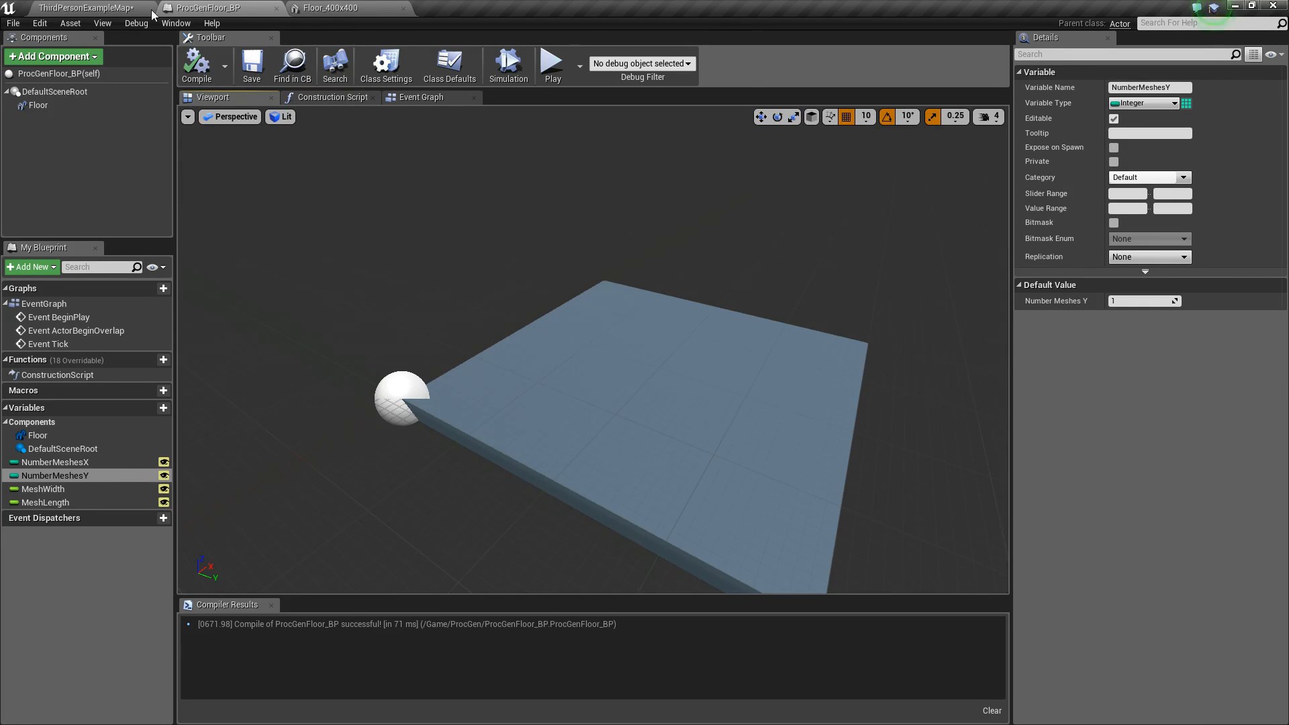
pyautogui.click(78, 8)
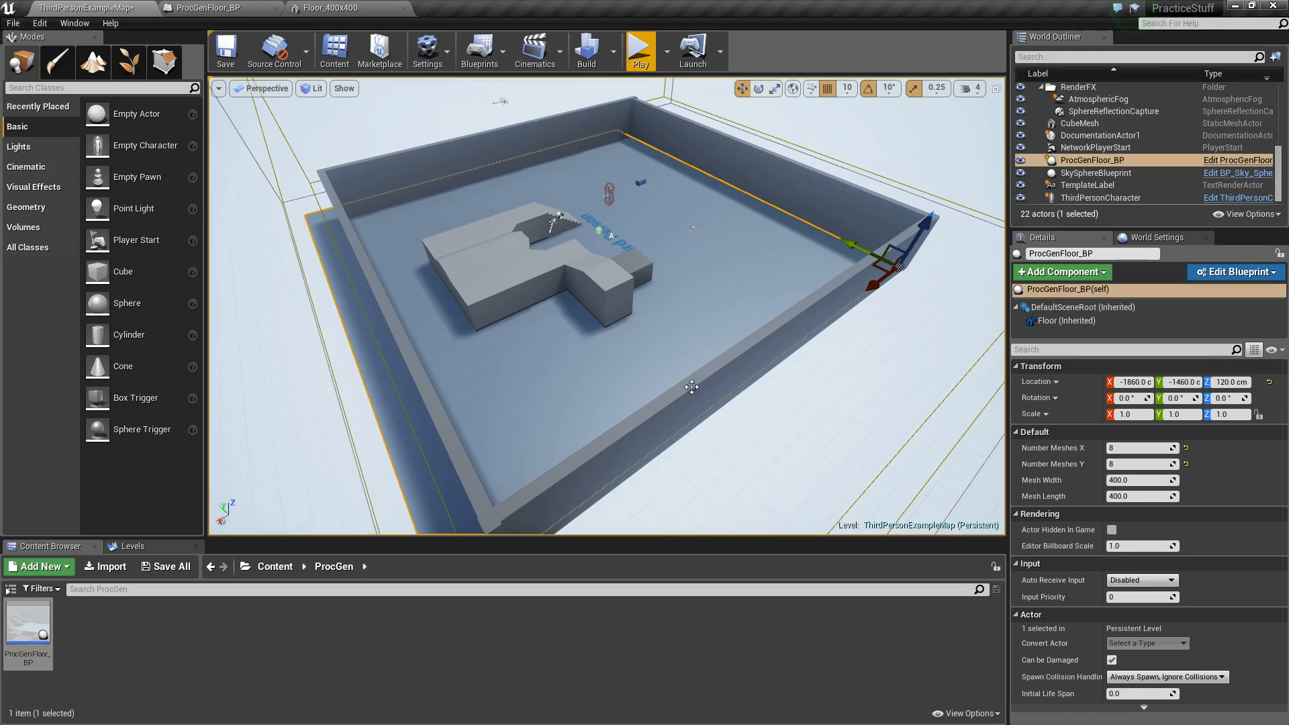
pyautogui.moveTo(598, 458)
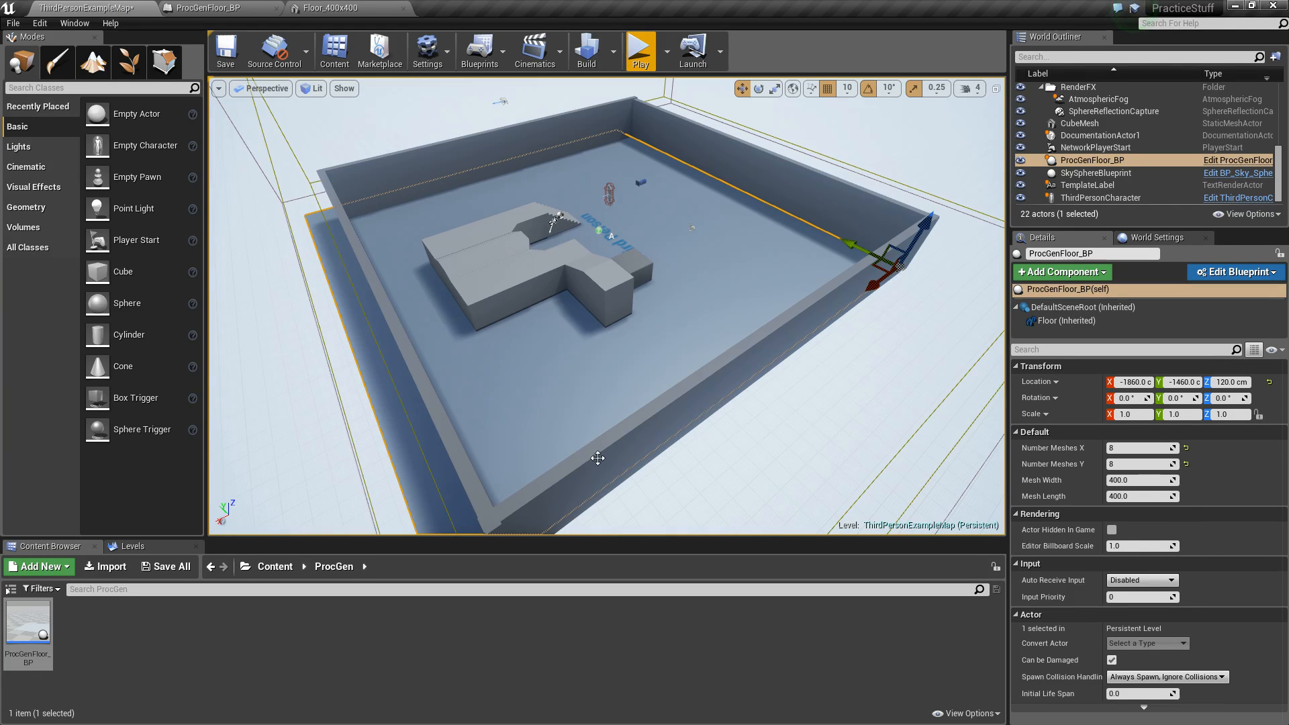
pyautogui.moveTo(745, 450)
pyautogui.write('100')
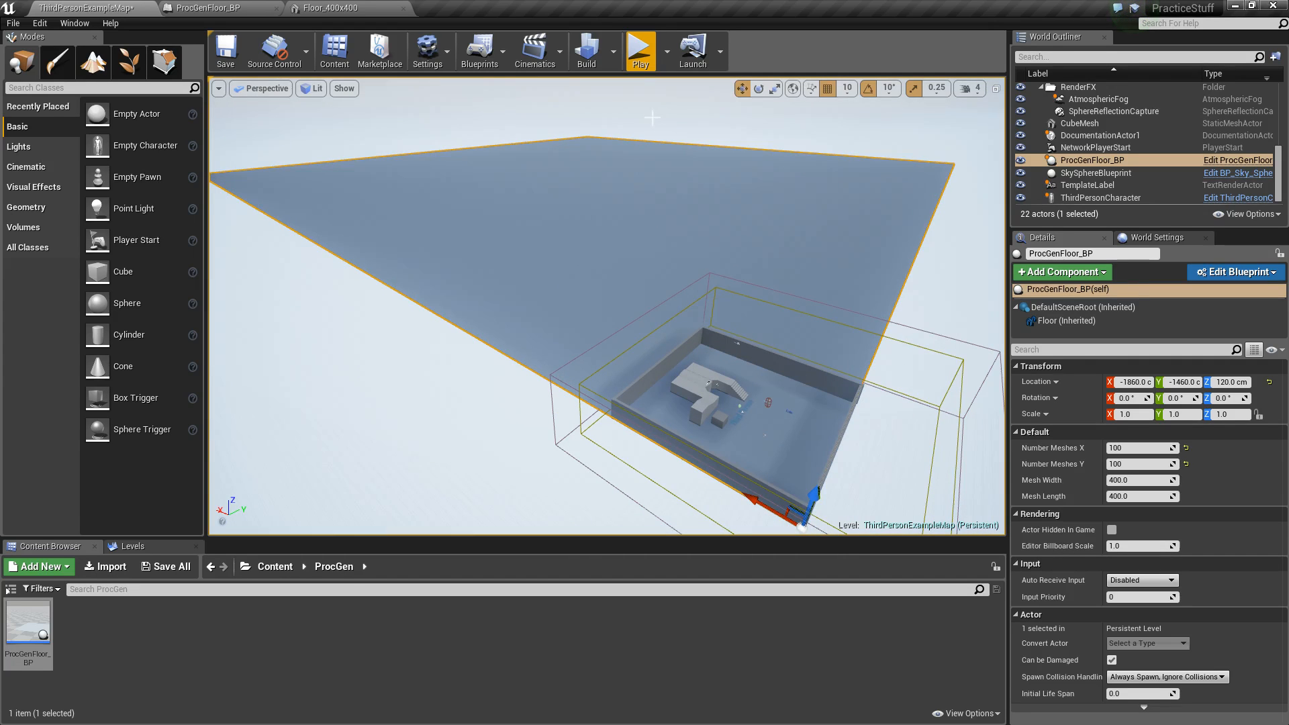
# Step: Play the level to run the character across the 100 by 100 floor grid
pyautogui.click(639, 49)
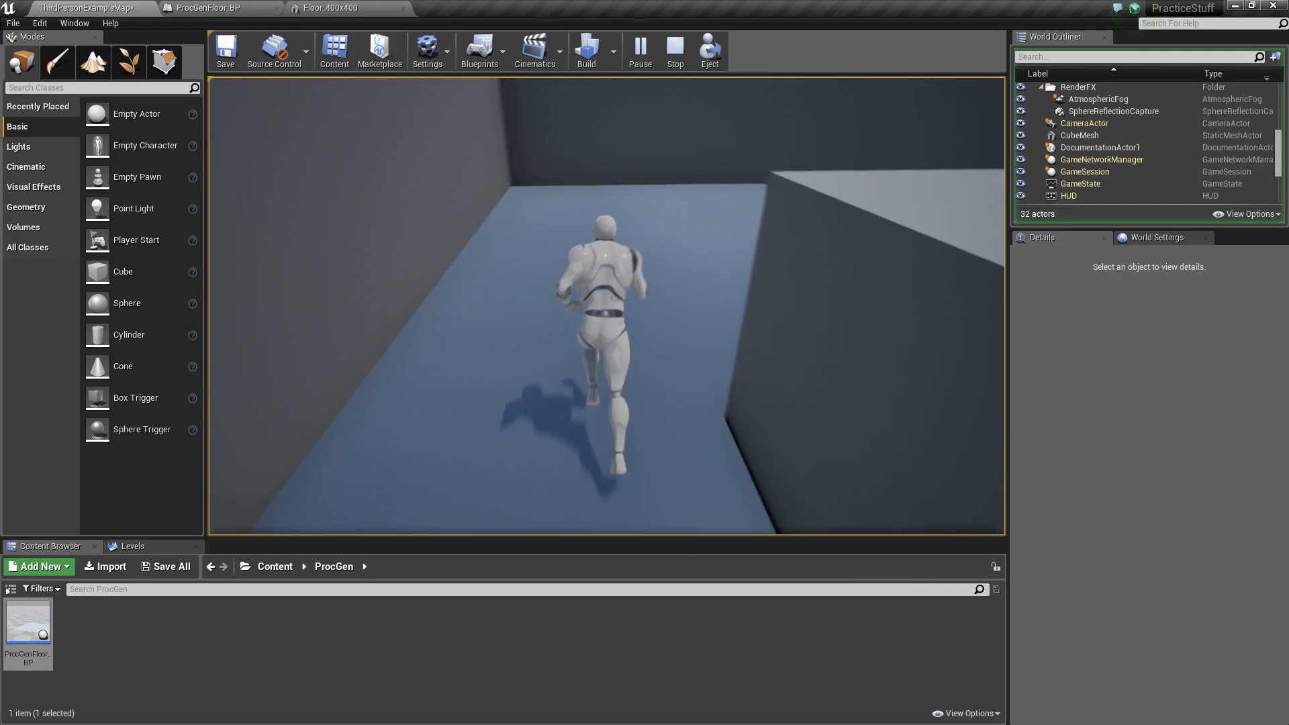
# Step: Stop play, set the placed floor's Mesh Width and Length to 500, and reopen ProcGenFloor_BP
pyautogui.click(673, 50)
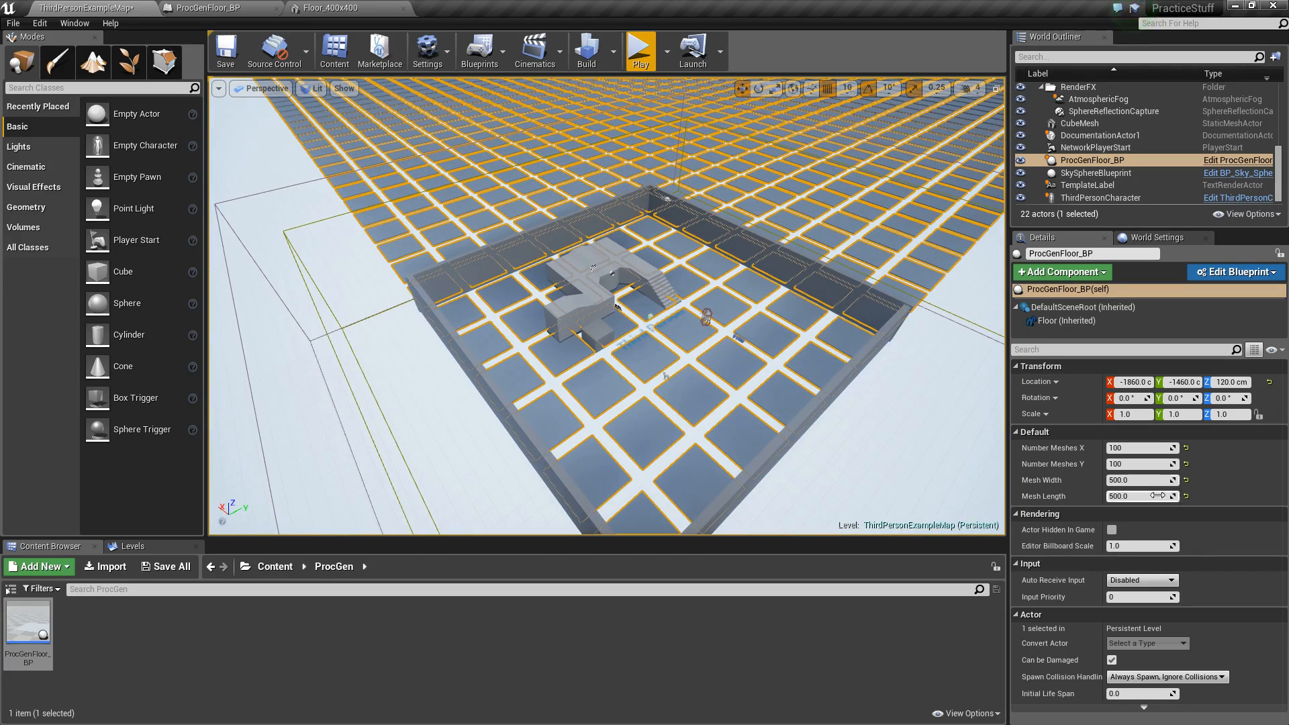
pyautogui.click(212, 626)
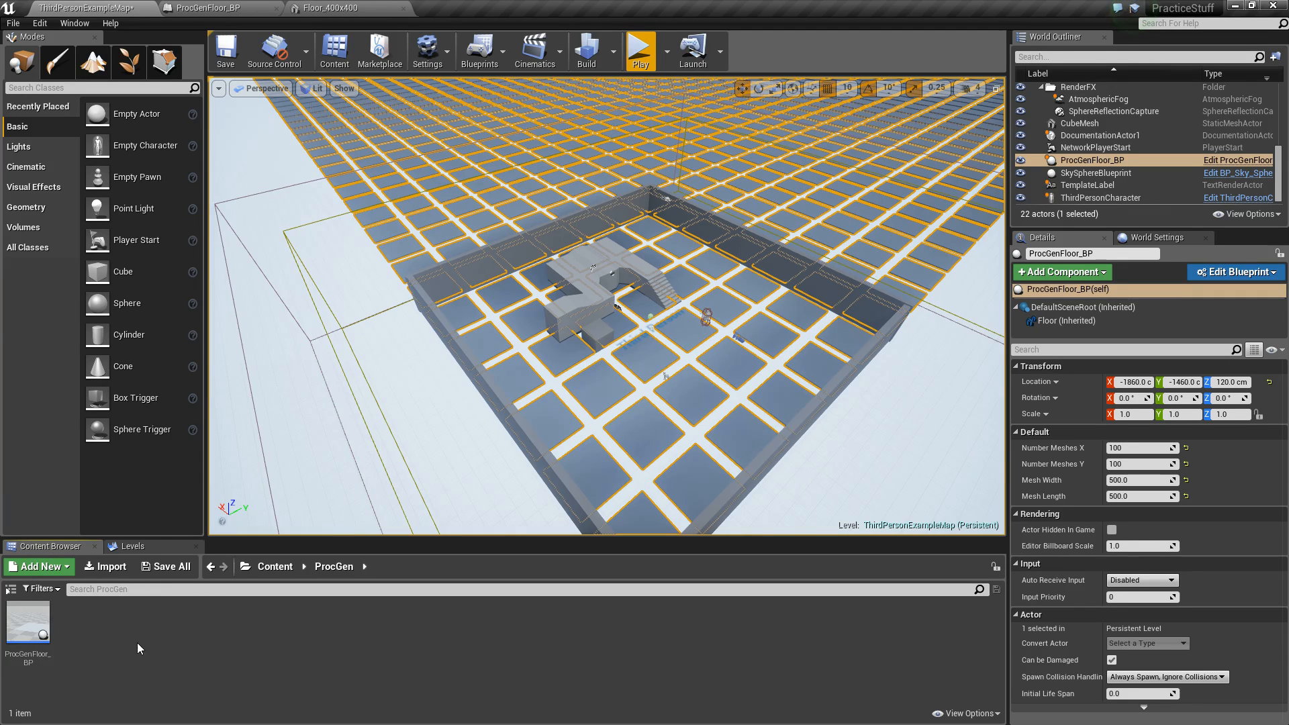
pyautogui.click(218, 8)
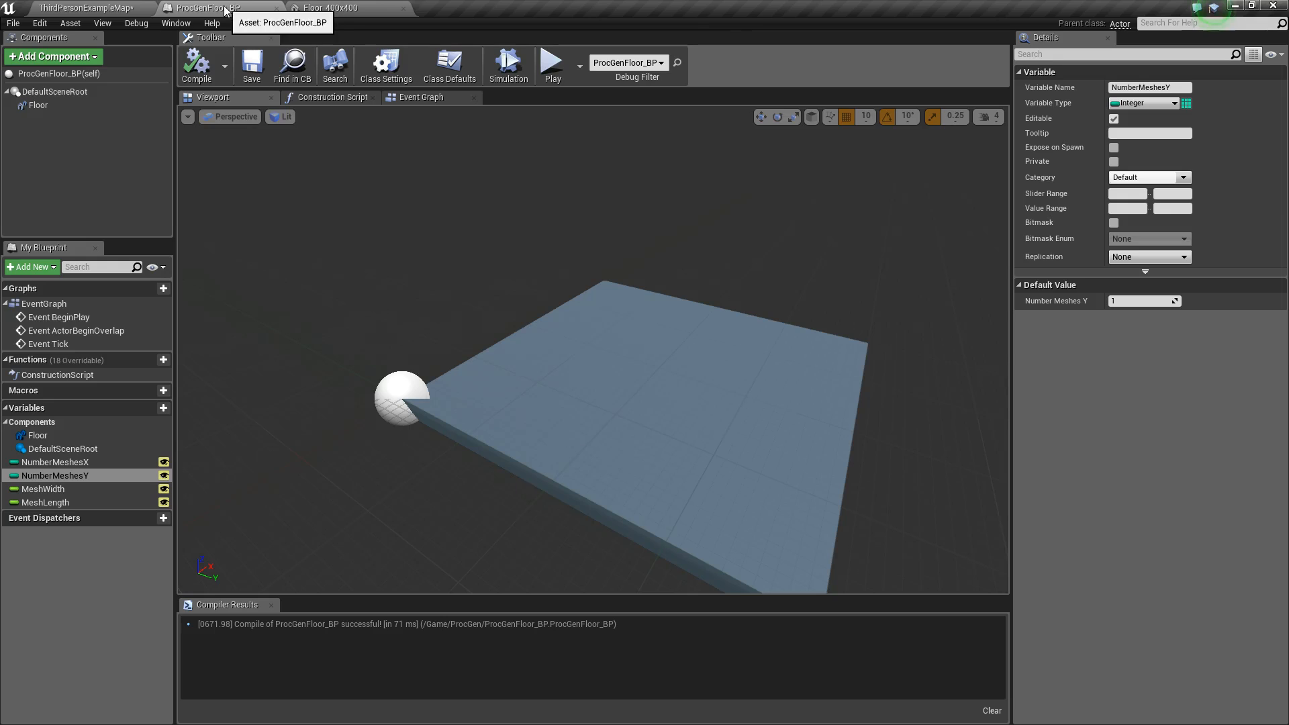
# Step: Review the construction script through the Add Instance node, then return to the example level
pyautogui.click(330, 97)
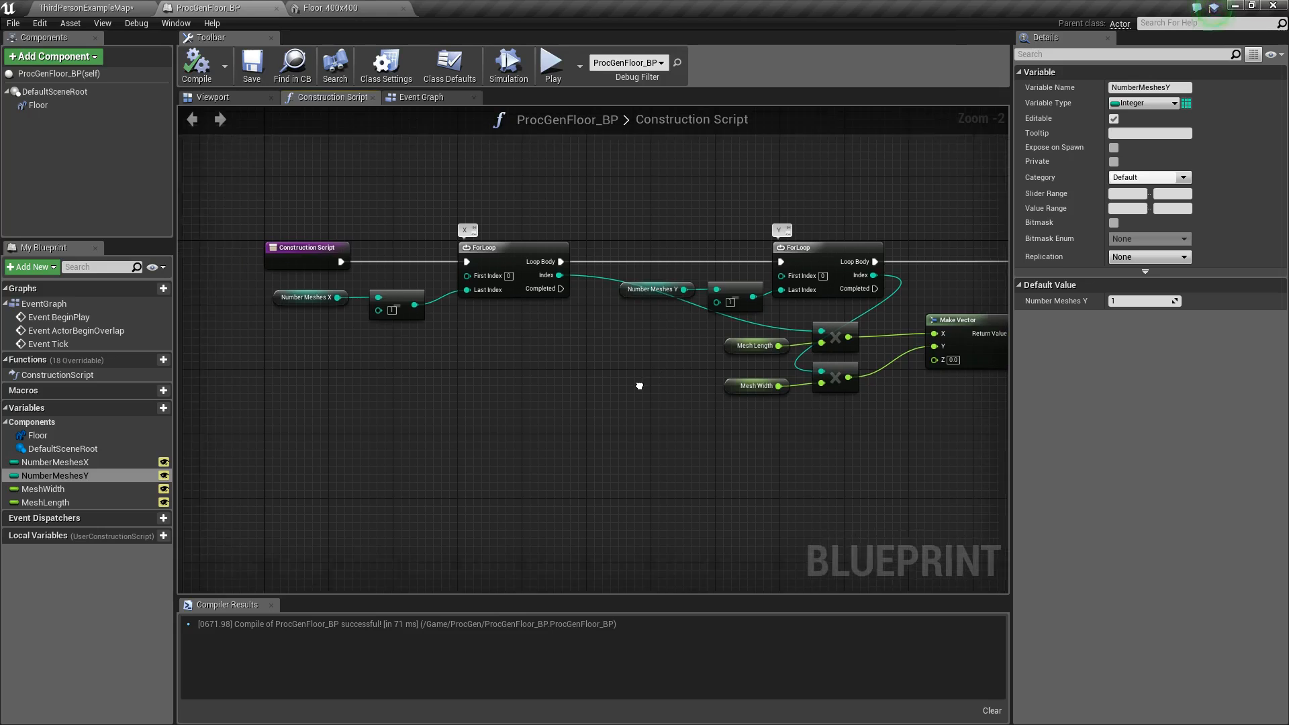
pyautogui.scroll(3)
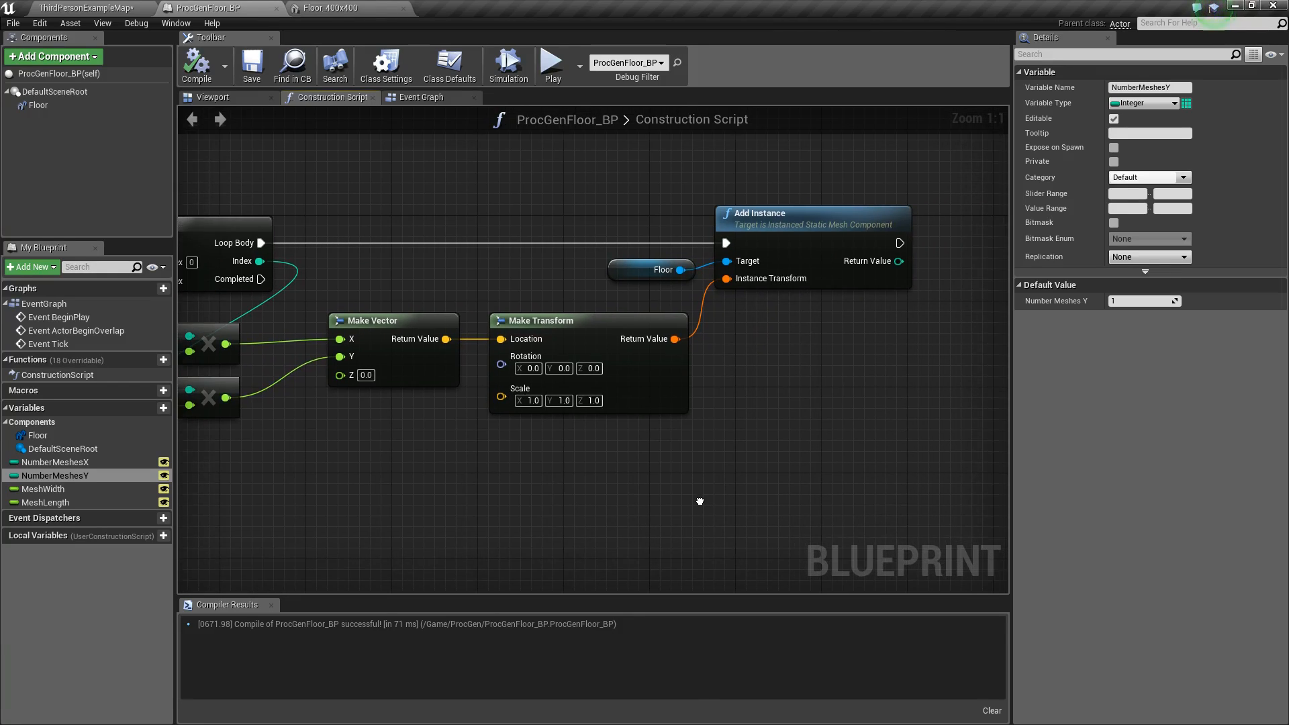
pyautogui.scroll(-3)
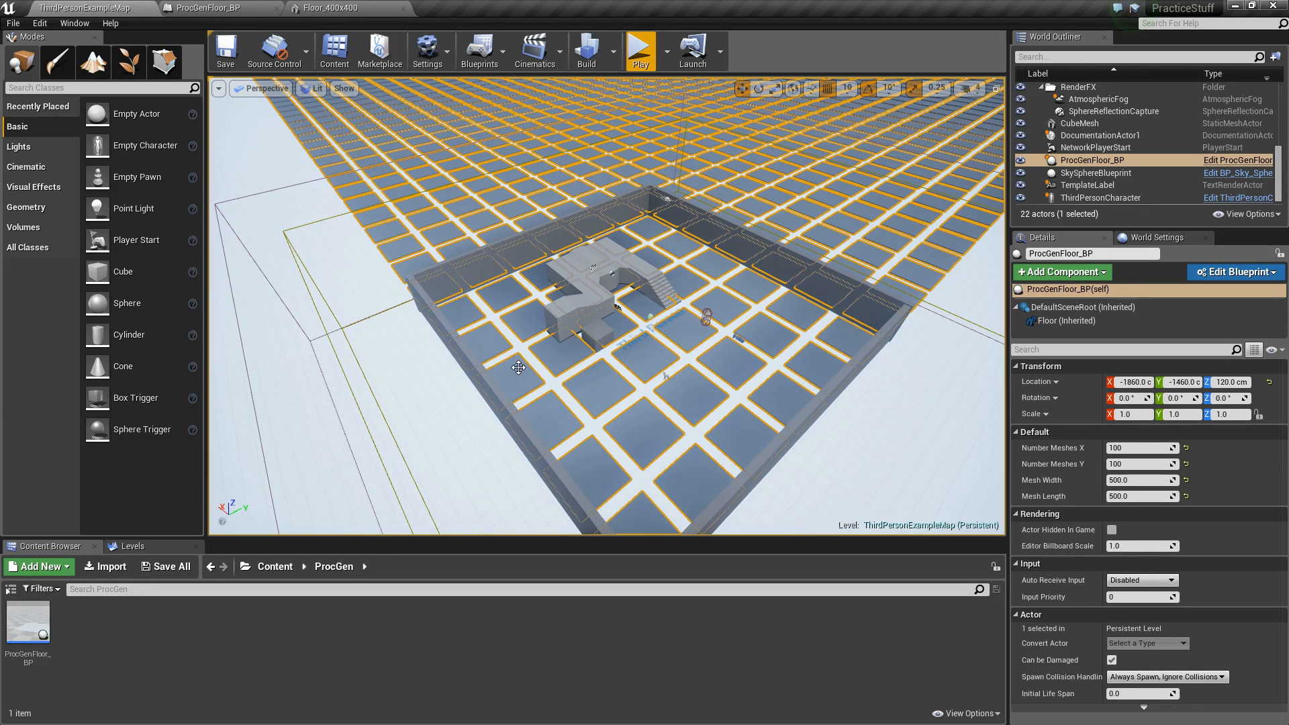
pyautogui.moveTo(693, 470)
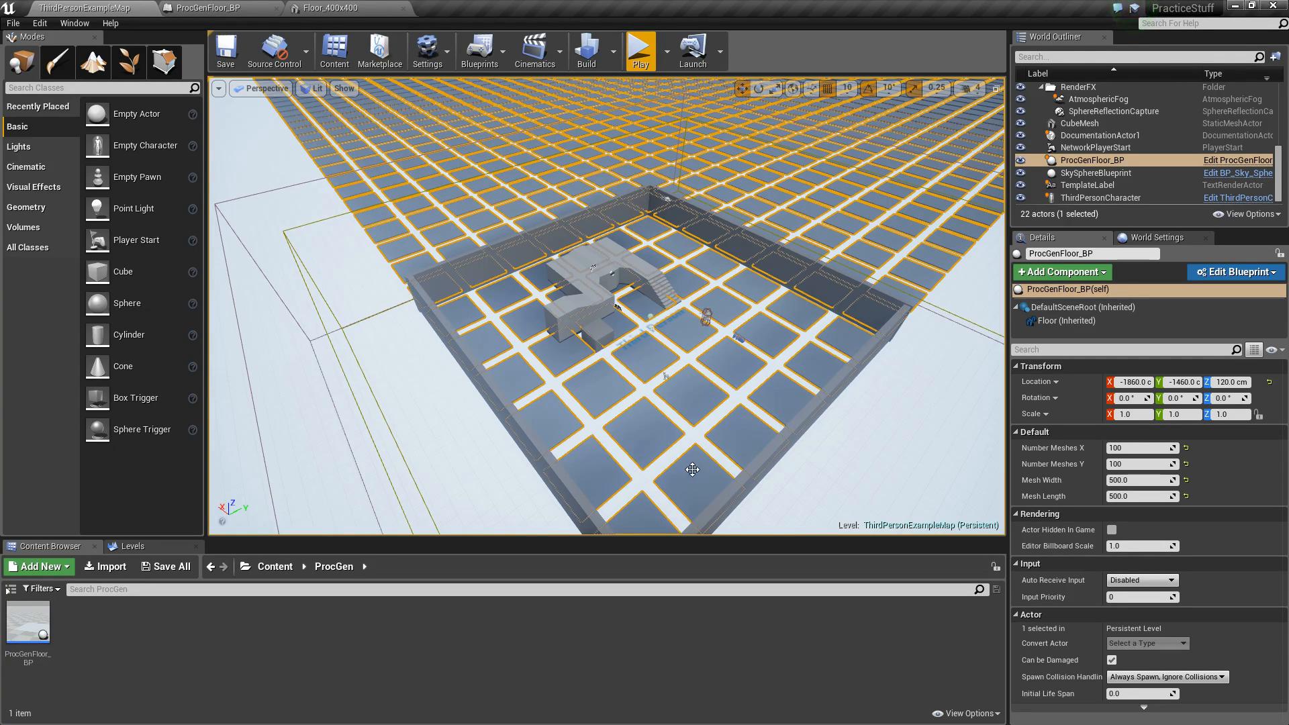
pyautogui.click(310, 714)
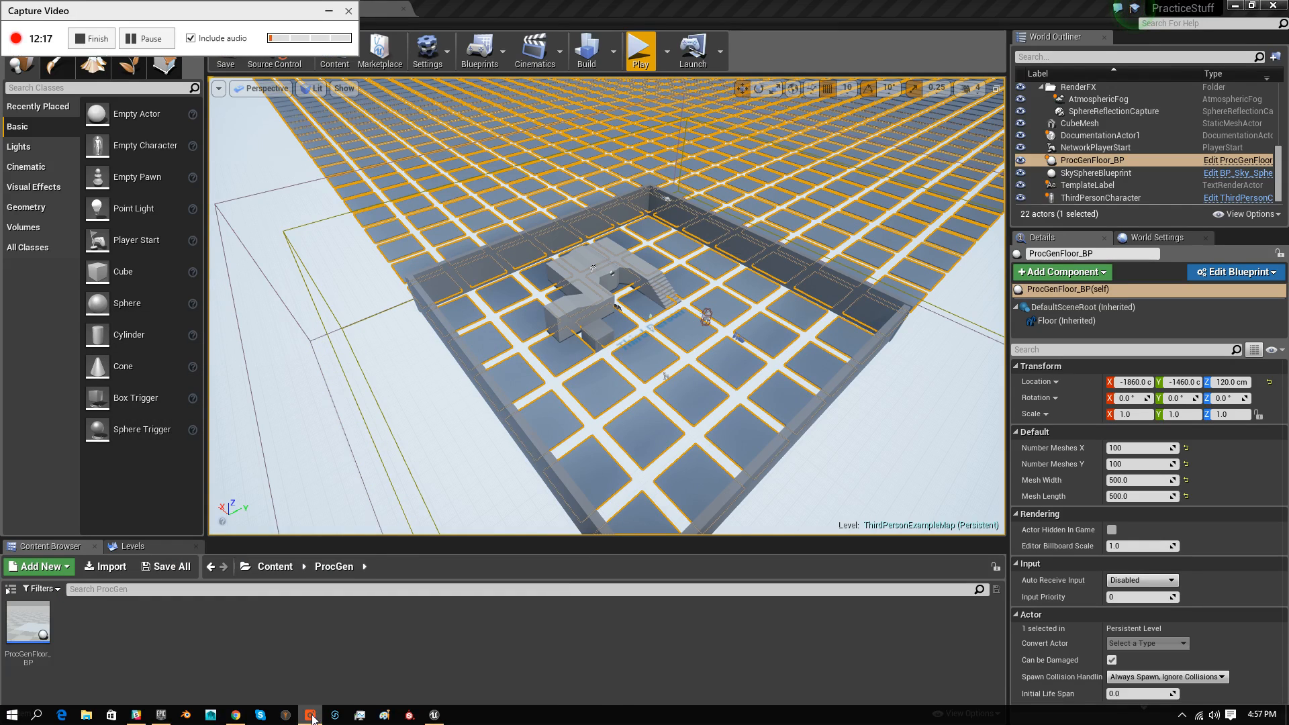